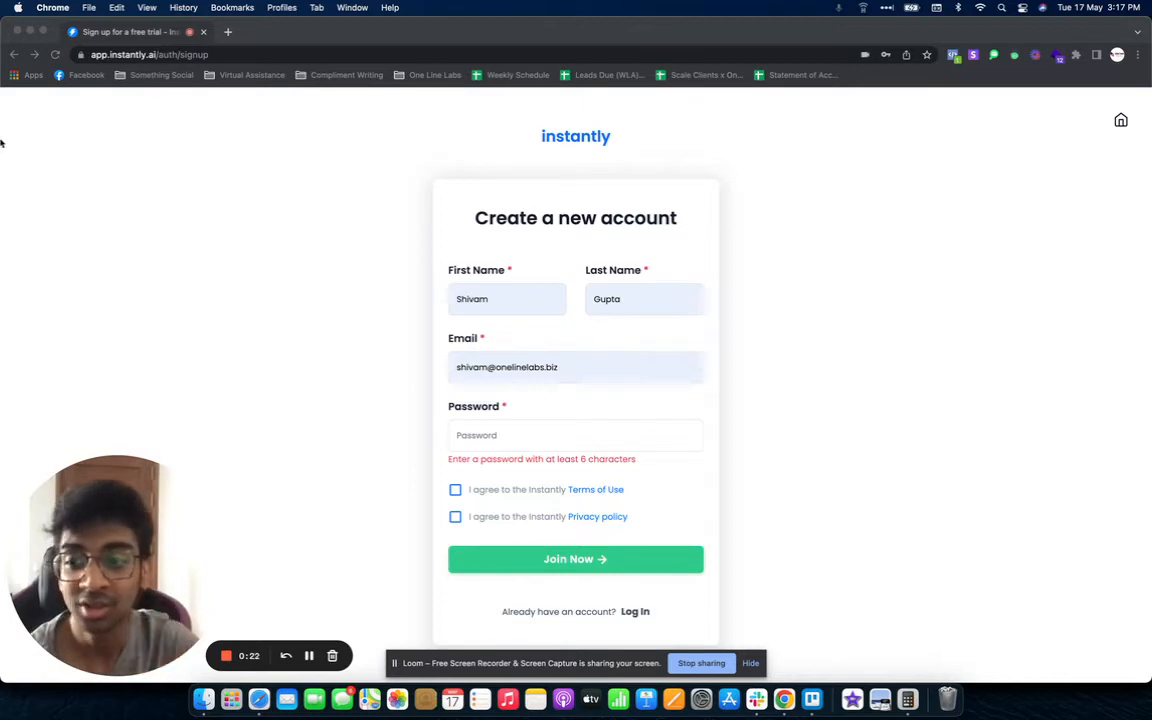
{"action": "mouse_move", "coordinate": [351, 216]}
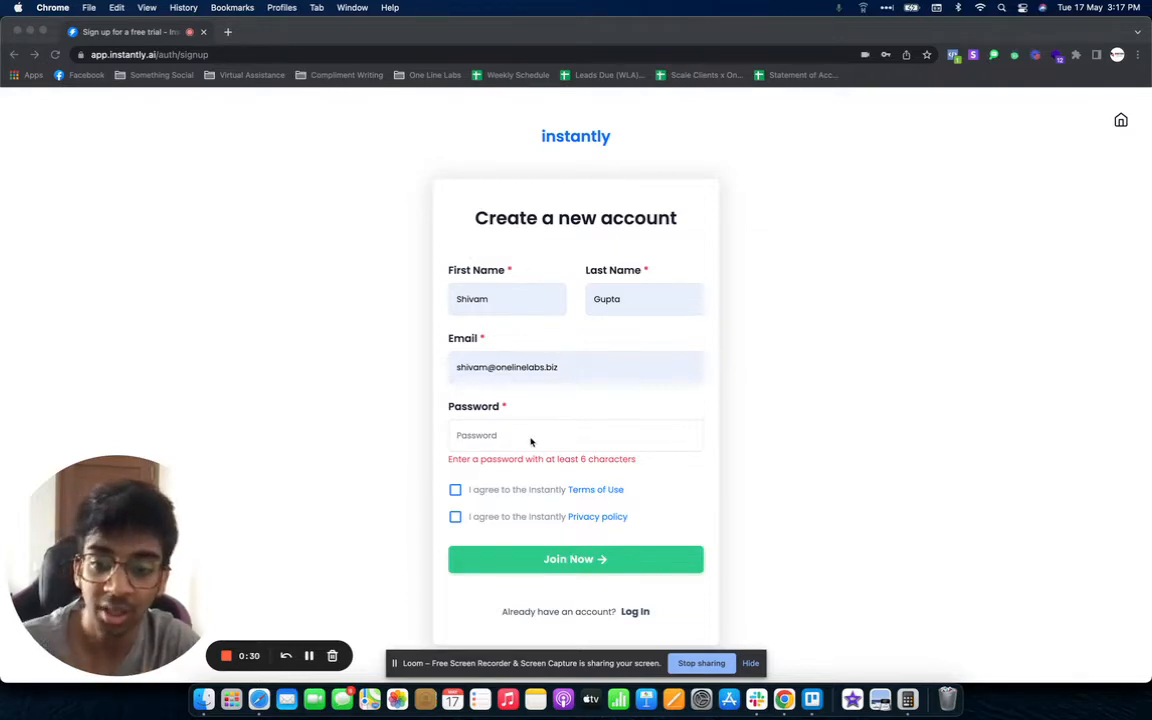
Step: Set the account password and submit the Instantly signup
{"action": "left_click", "coordinate": [575, 435]}
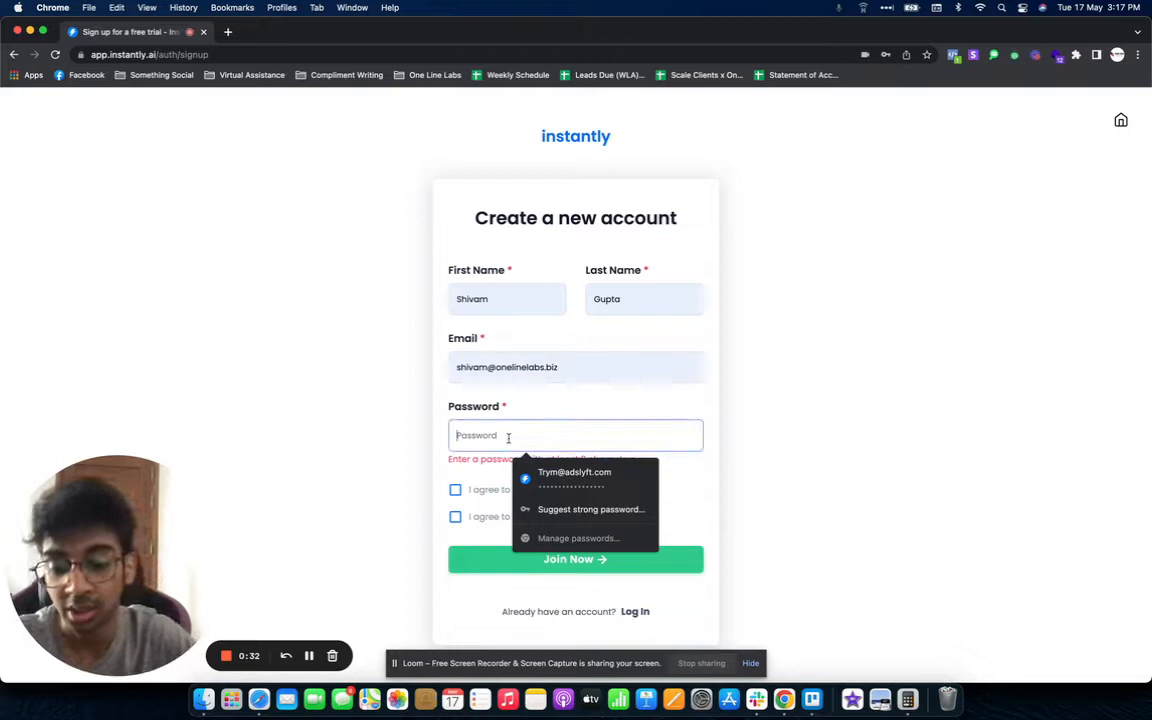
{"action": "type", "text": "password"}
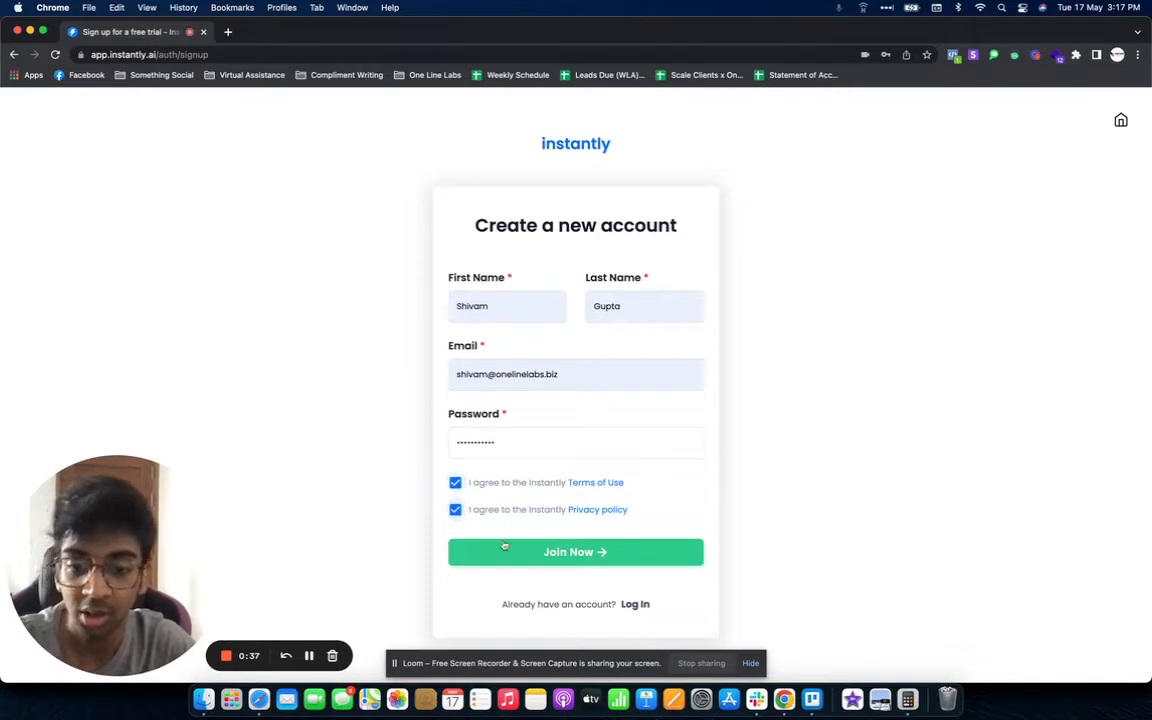
{"action": "left_click", "coordinate": [575, 551]}
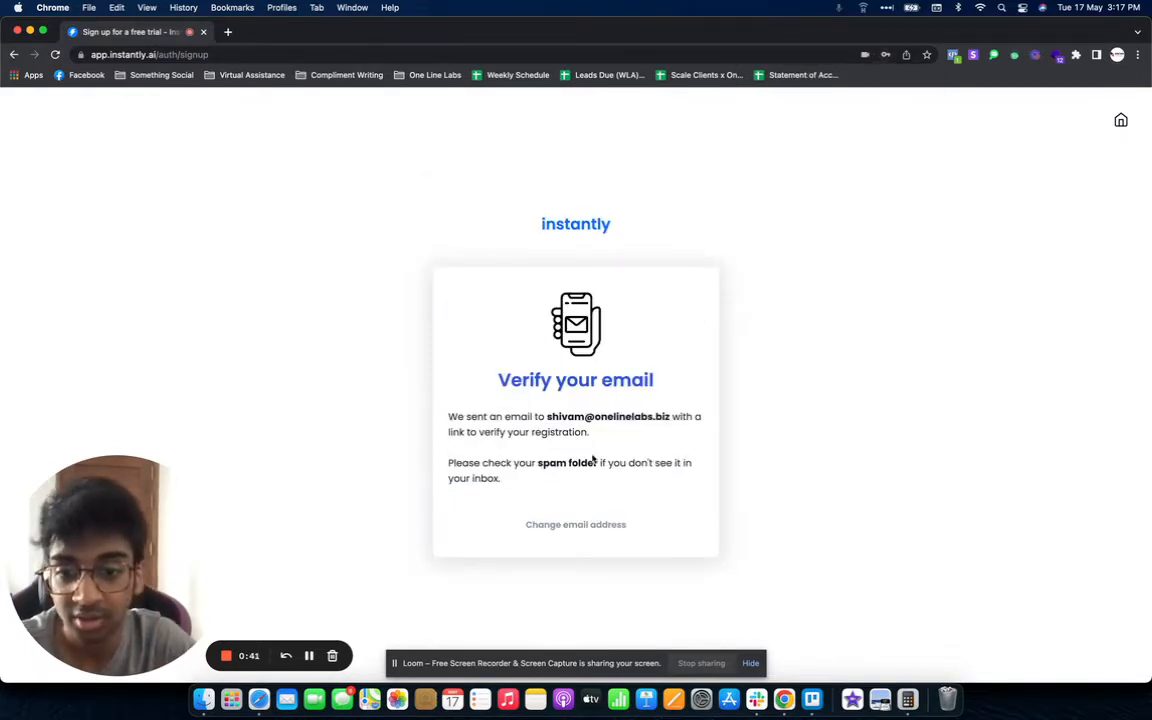
{"action": "mouse_move", "coordinate": [321, 612]}
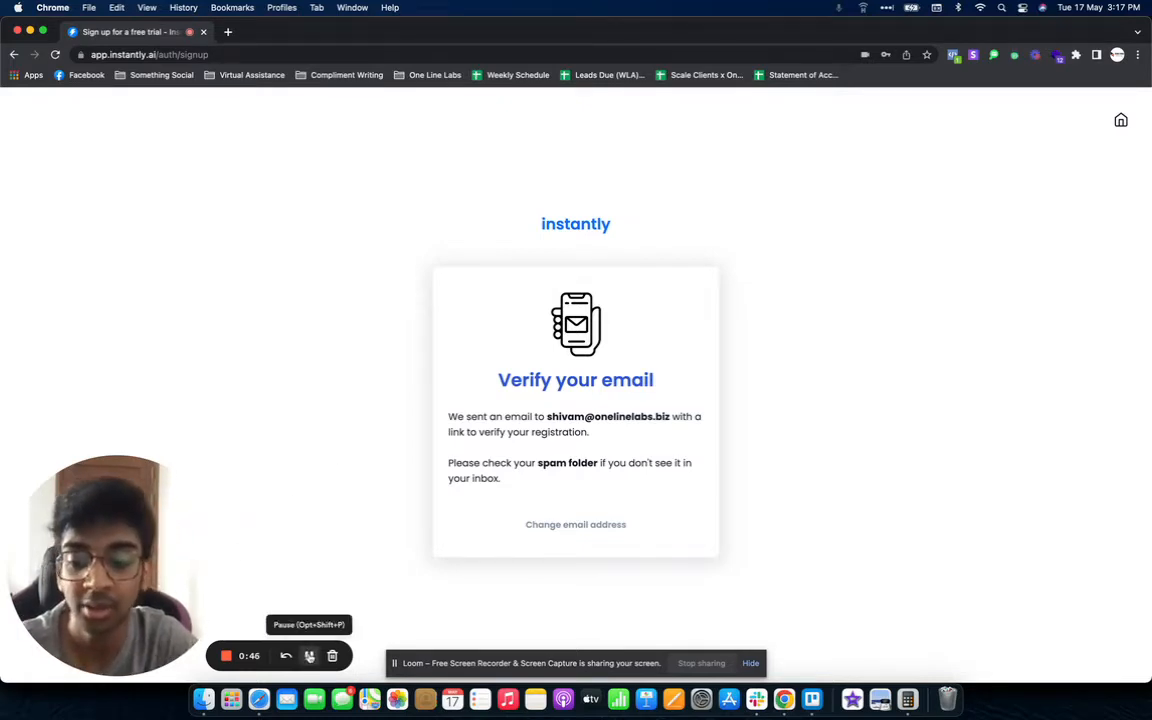
Step: Open the Instantly welcome email in Gmail and follow its confirmation link
{"action": "left_click", "coordinate": [440, 31]}
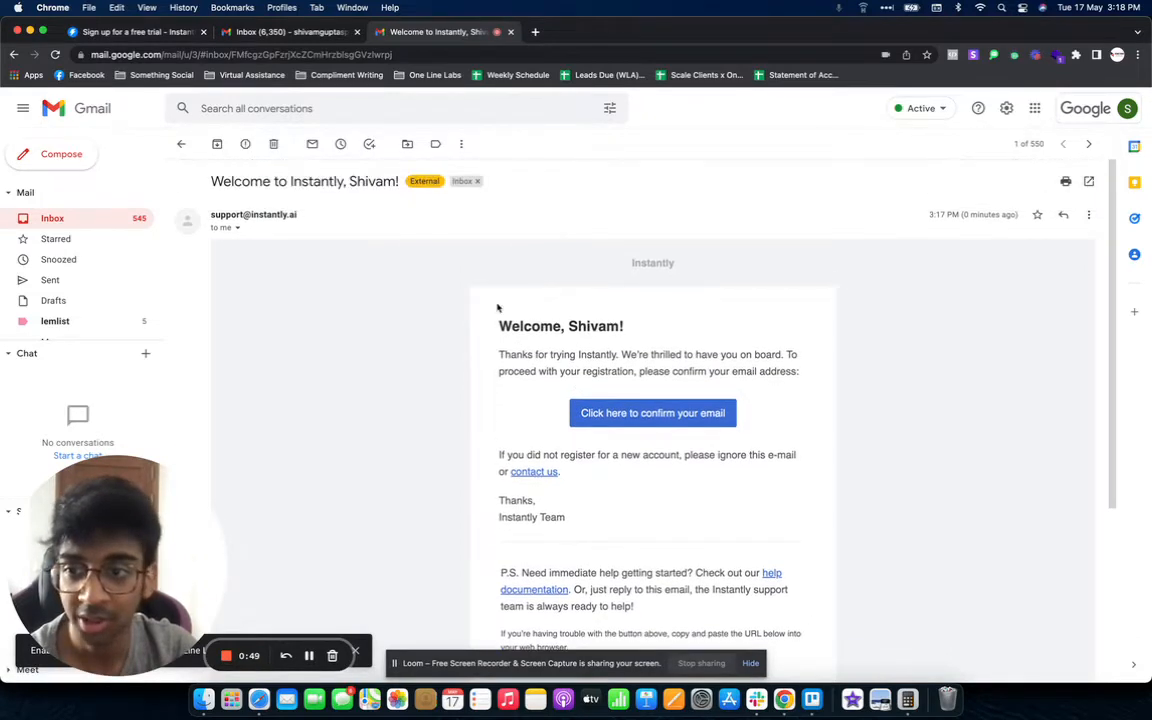
{"action": "scroll", "scroll_direction": "down", "scroll_amount": 3}
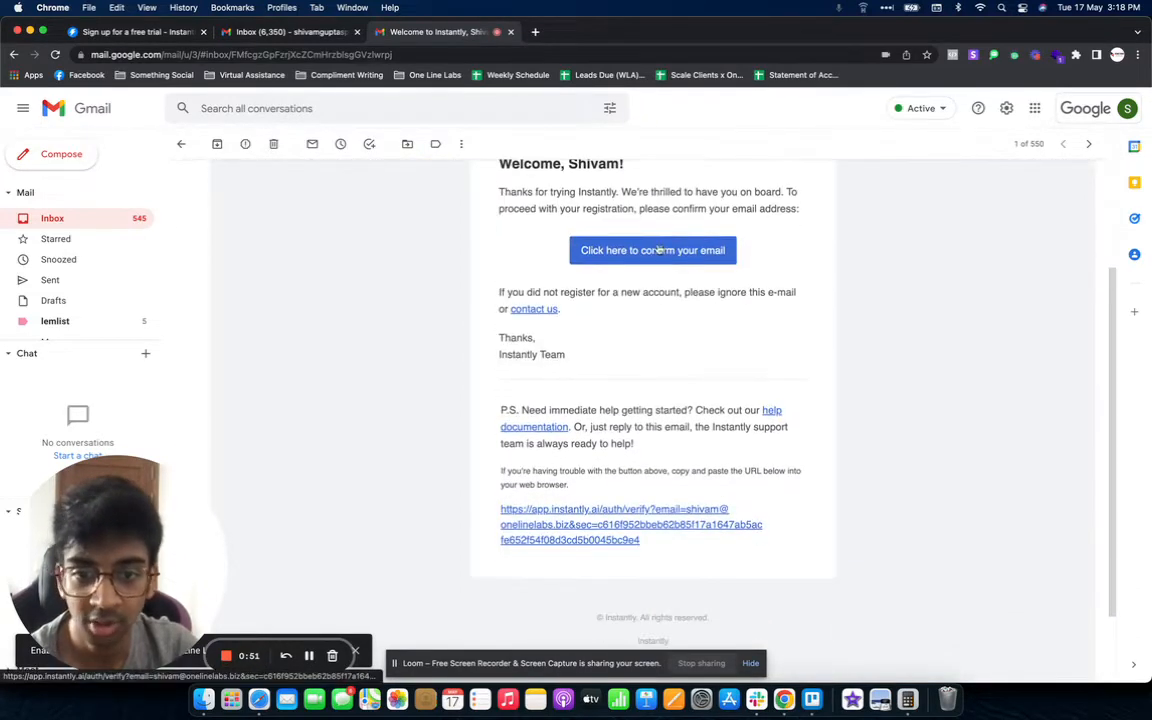
{"action": "left_click", "coordinate": [653, 250]}
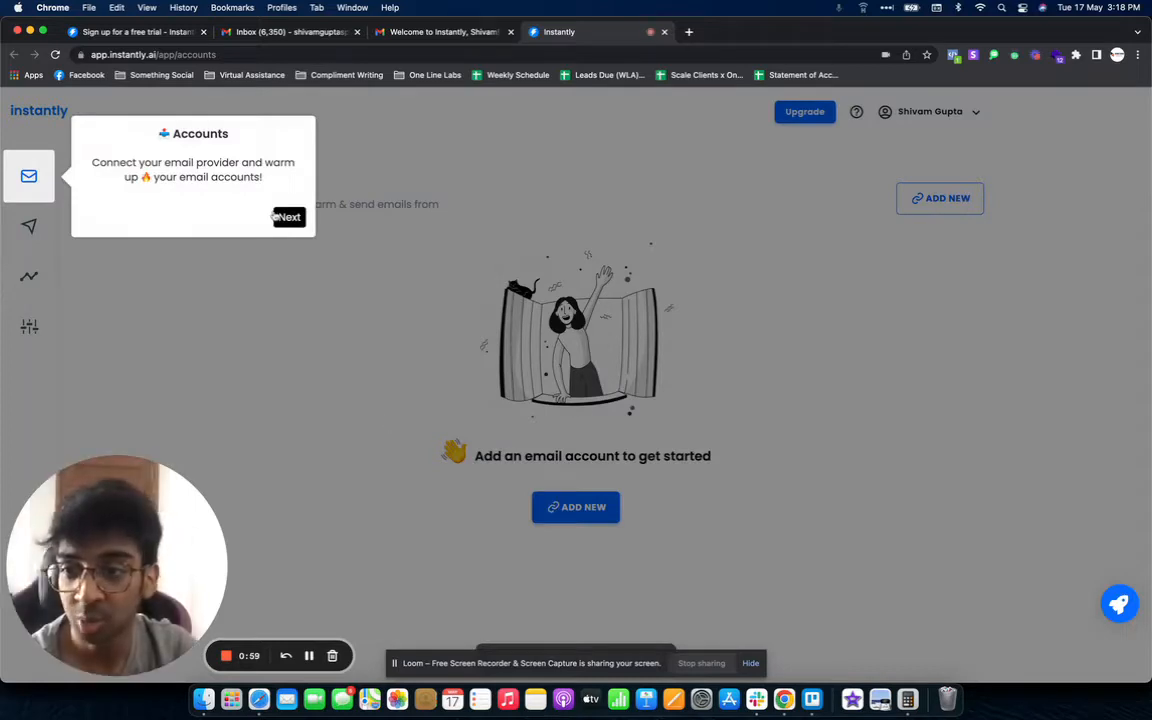
Step: Finish the welcome tour, then view the empty Campaigns and Analytics pages
{"action": "left_click", "coordinate": [288, 217]}
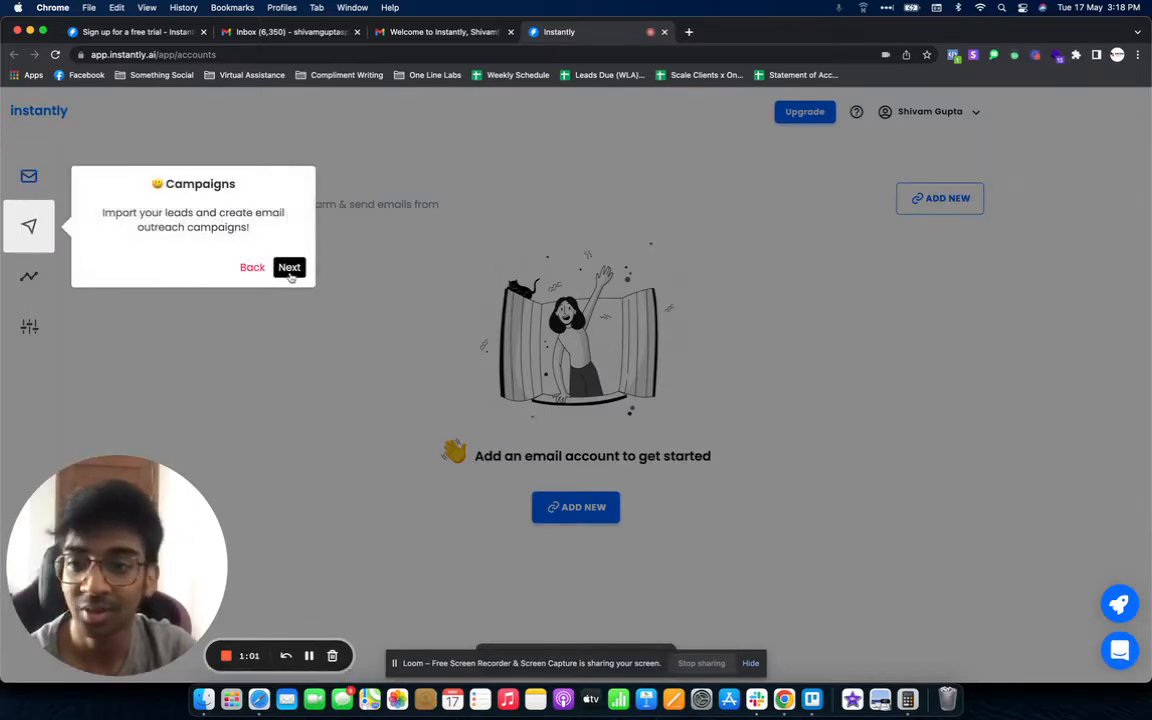
{"action": "left_click", "coordinate": [289, 267]}
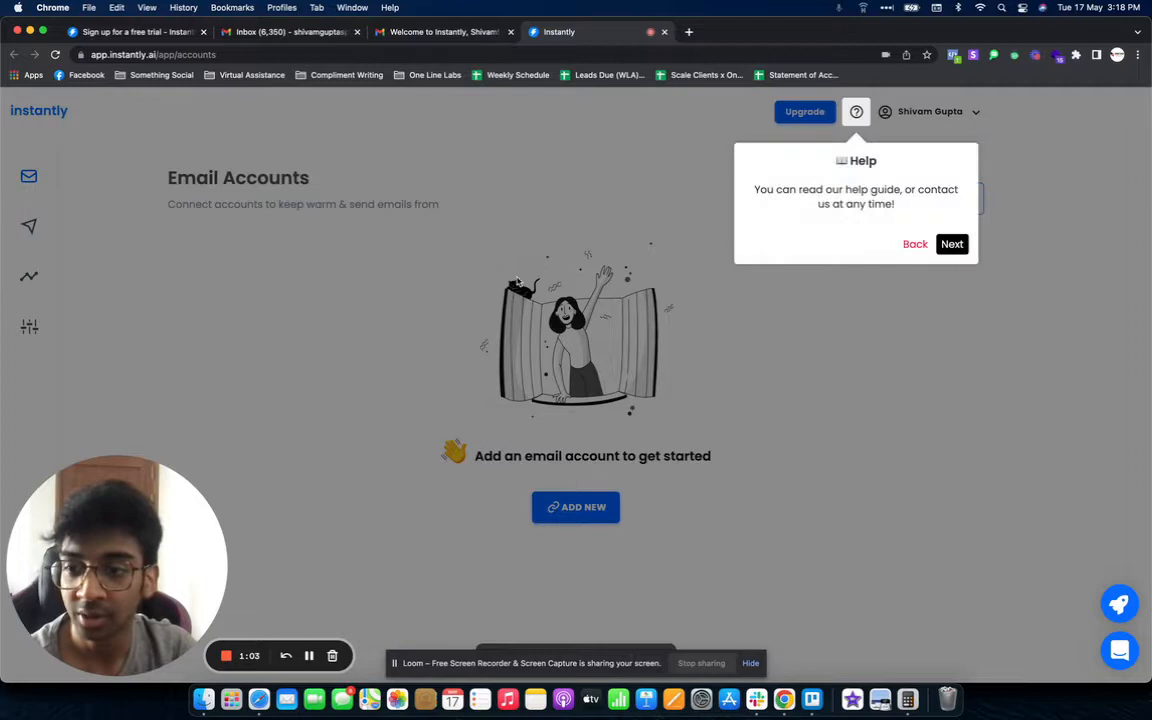
{"action": "left_click", "coordinate": [951, 244]}
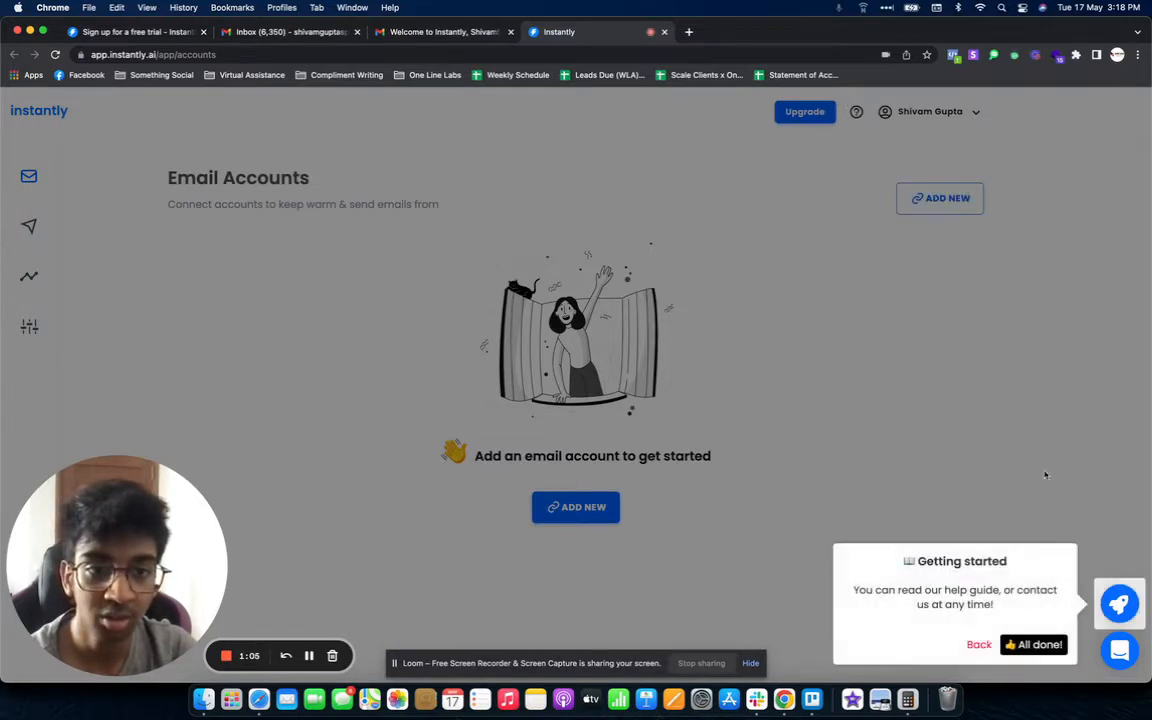
{"action": "left_click", "coordinate": [1034, 644]}
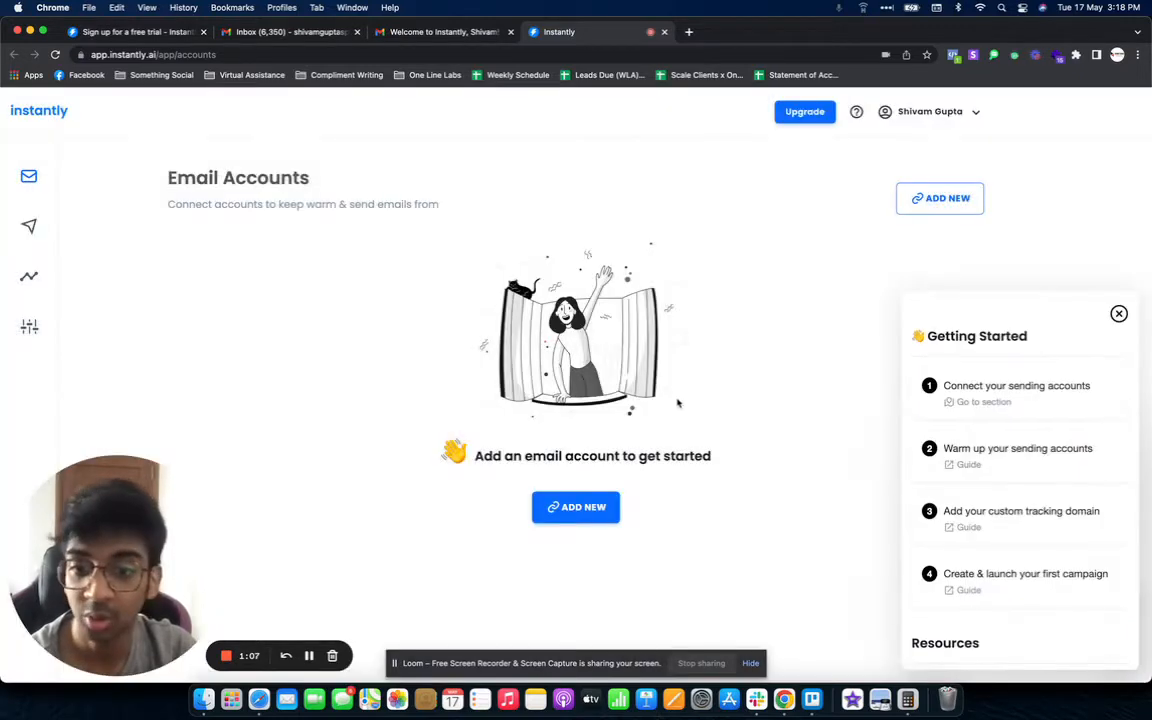
{"action": "mouse_move", "coordinate": [29, 176]}
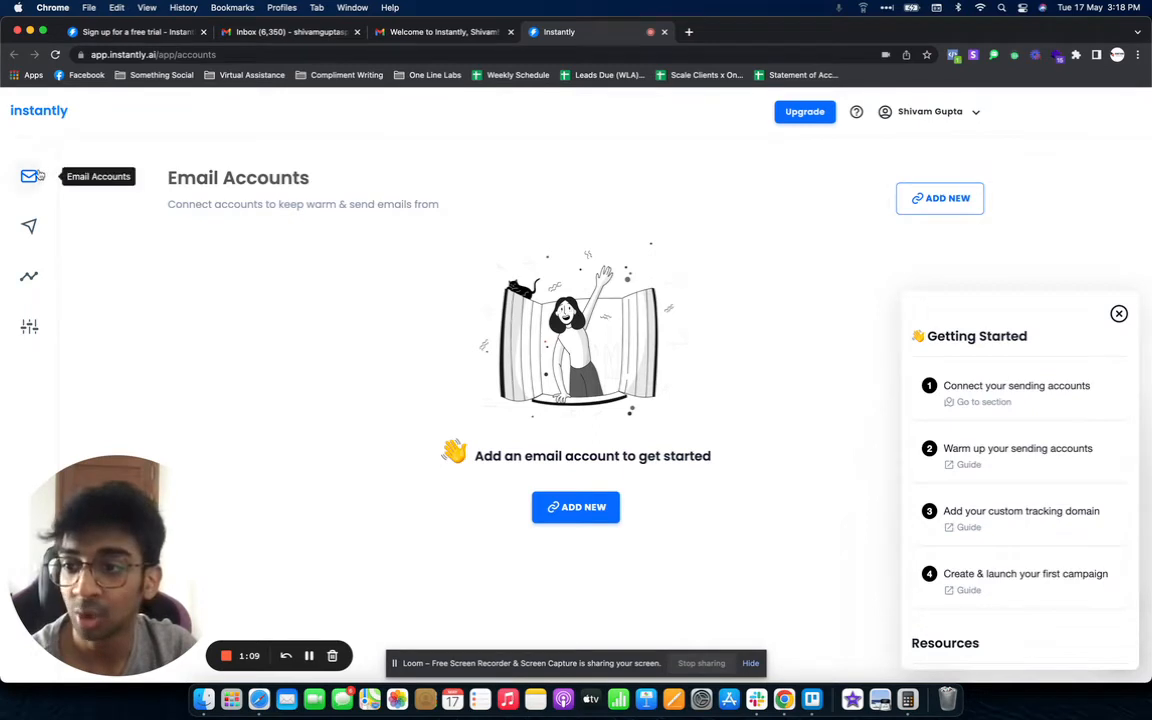
{"action": "left_click", "coordinate": [28, 225]}
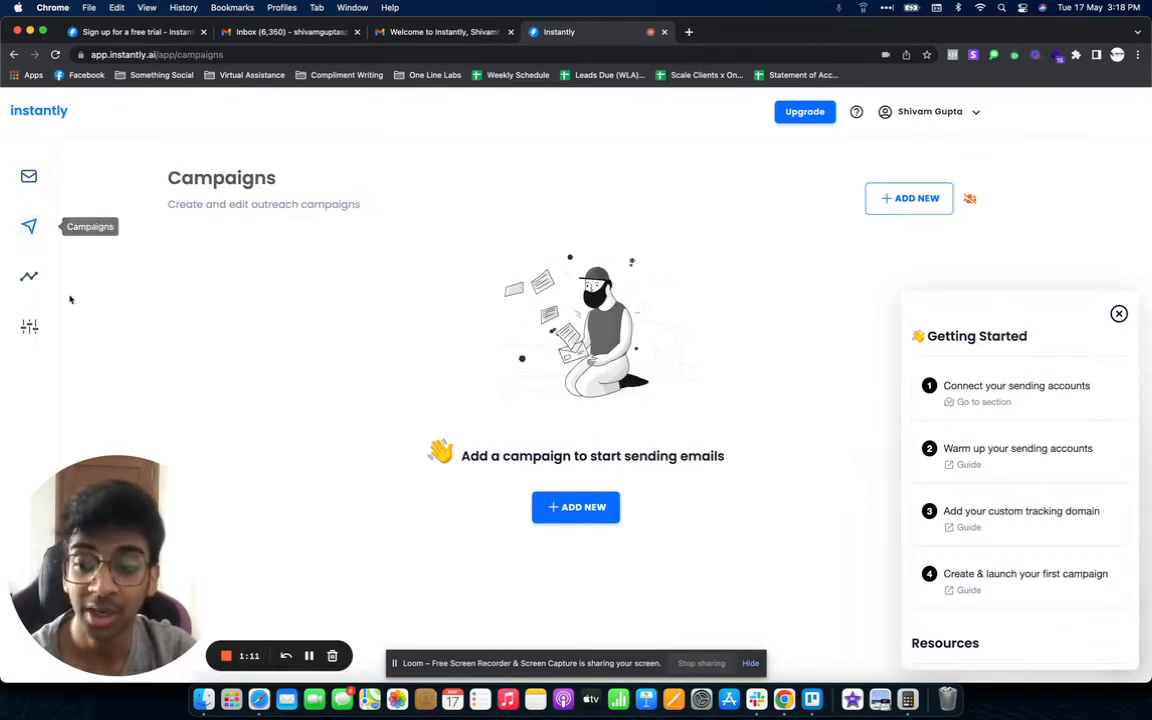
{"action": "left_click", "coordinate": [29, 277]}
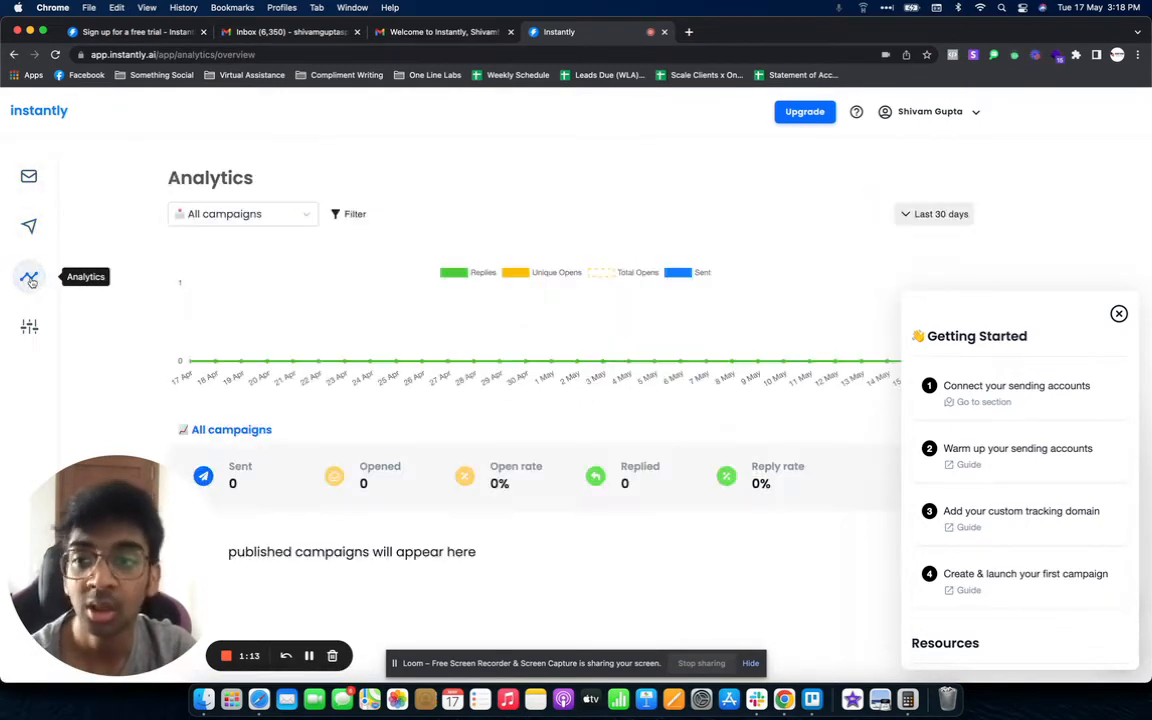
{"action": "mouse_move", "coordinate": [473, 360]}
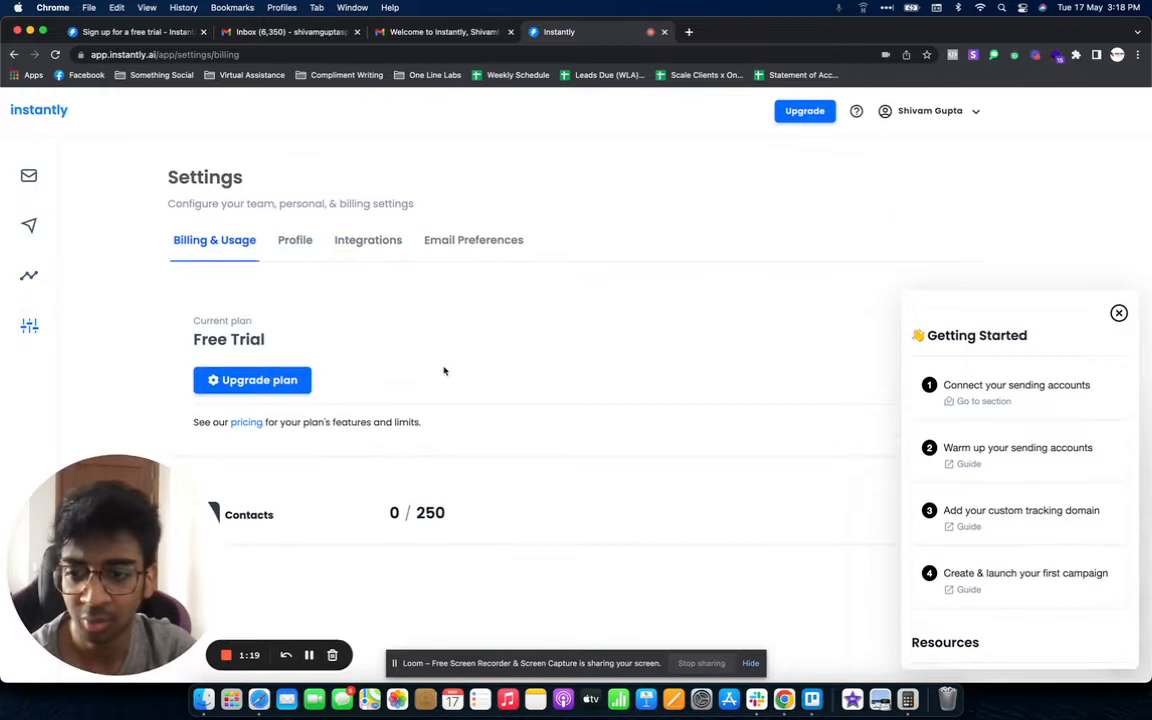
Step: Review the Growth, Hyper Growth and Custom plans, dismiss the checklist, and return to Email Accounts
{"action": "left_click", "coordinate": [252, 380]}
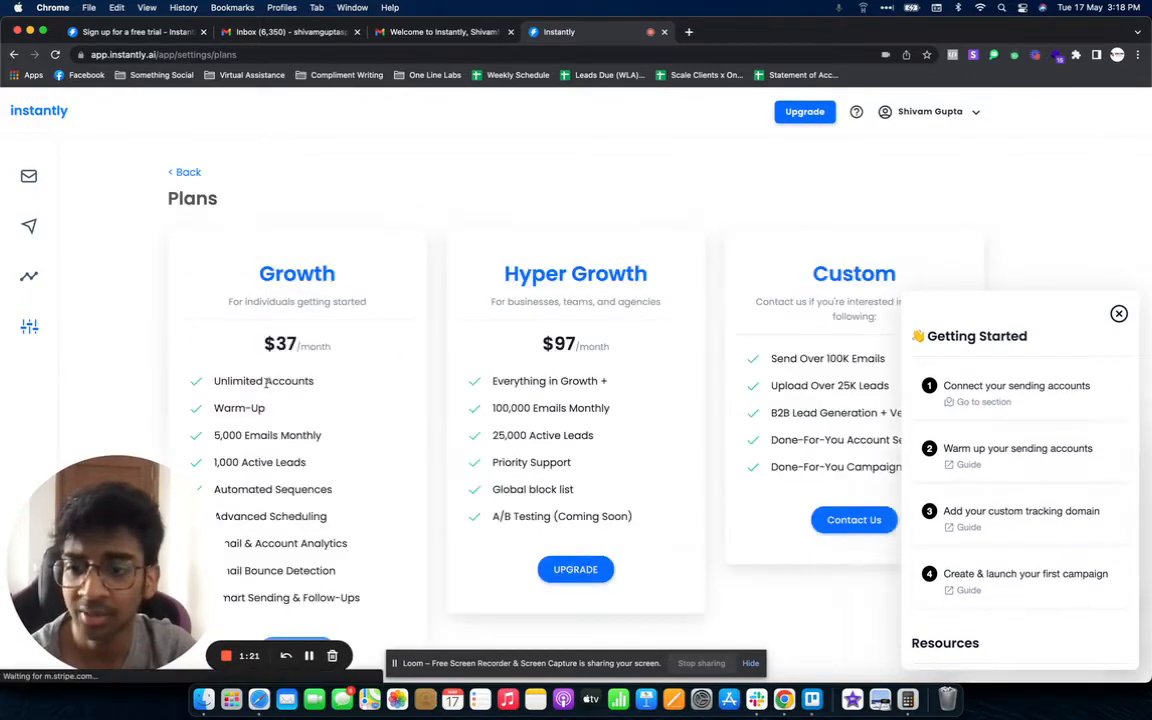
{"action": "scroll", "scroll_direction": "down", "scroll_amount": 3}
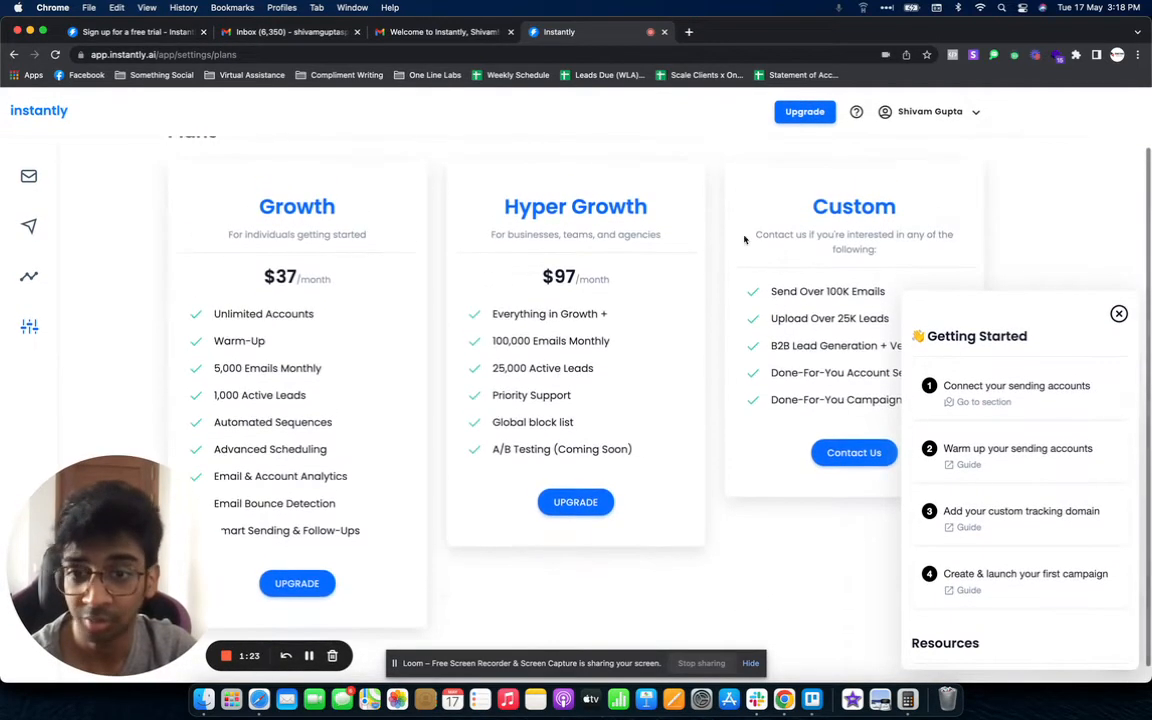
{"action": "scroll", "scroll_direction": "down", "scroll_amount": 3}
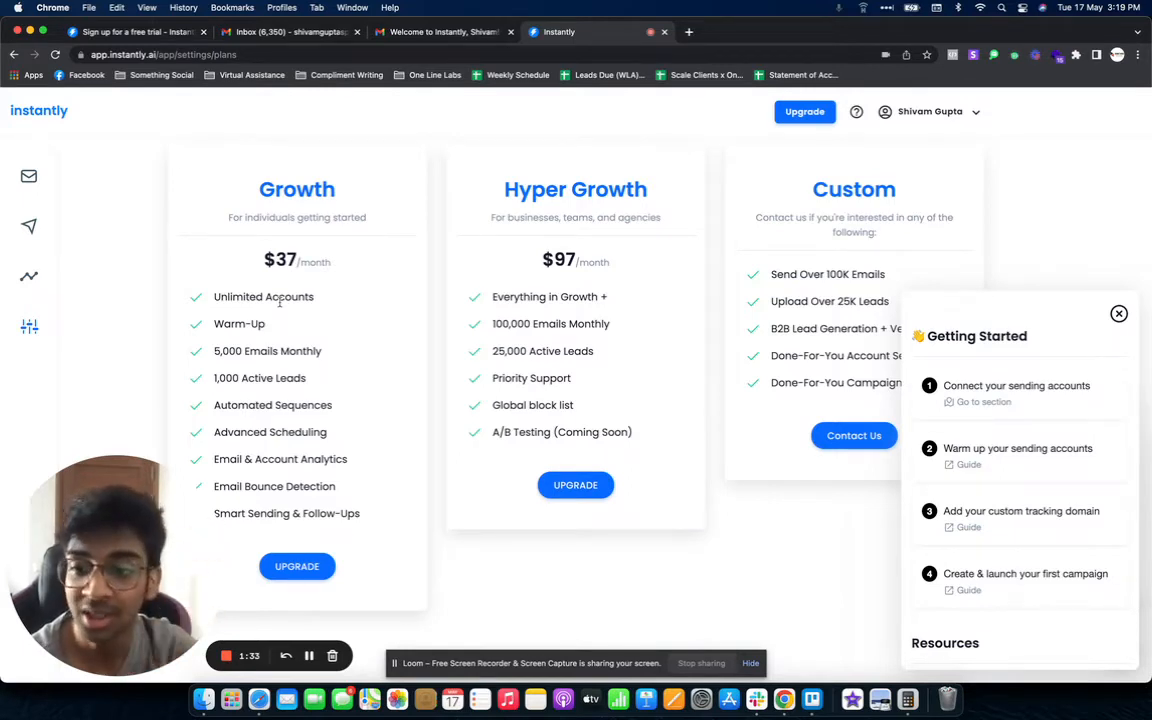
{"action": "double_click", "coordinate": [259, 351]}
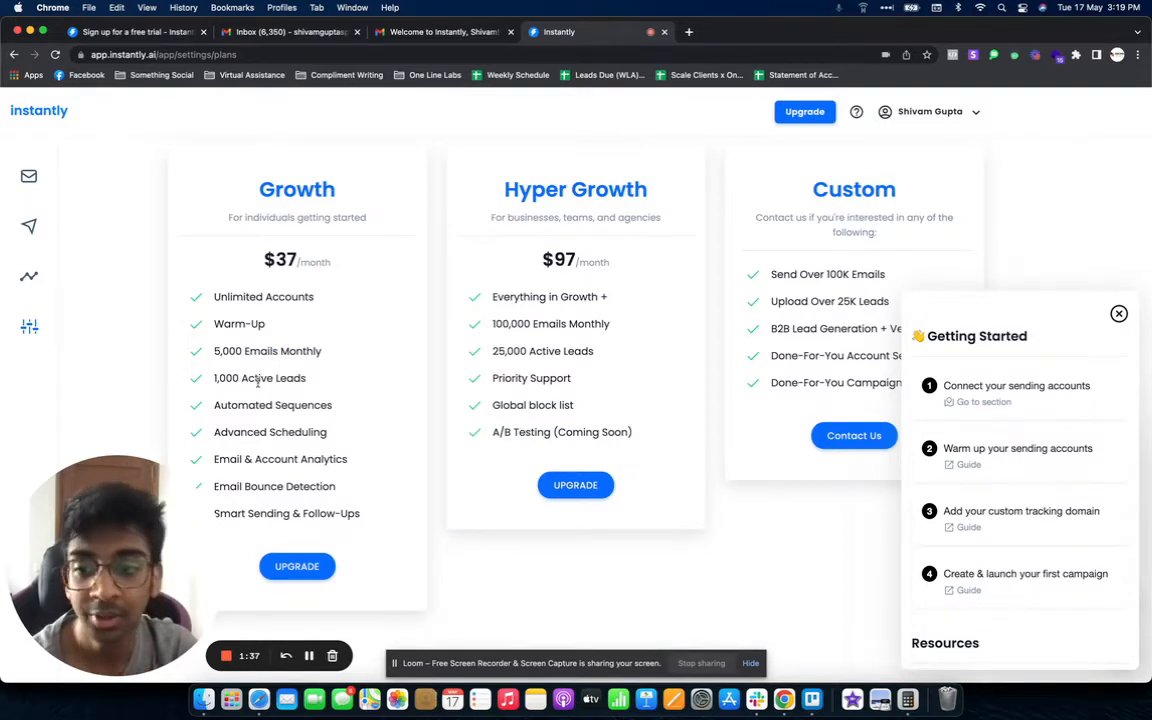
{"action": "double_click", "coordinate": [255, 378]}
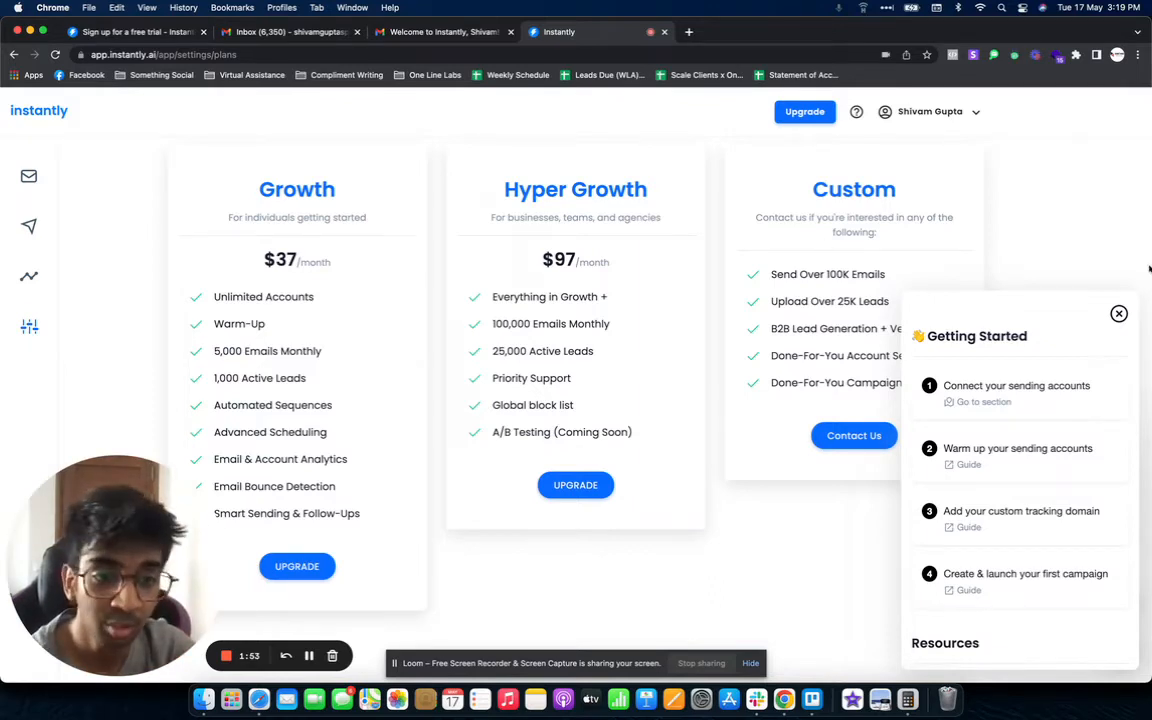
{"action": "left_click", "coordinate": [1118, 313]}
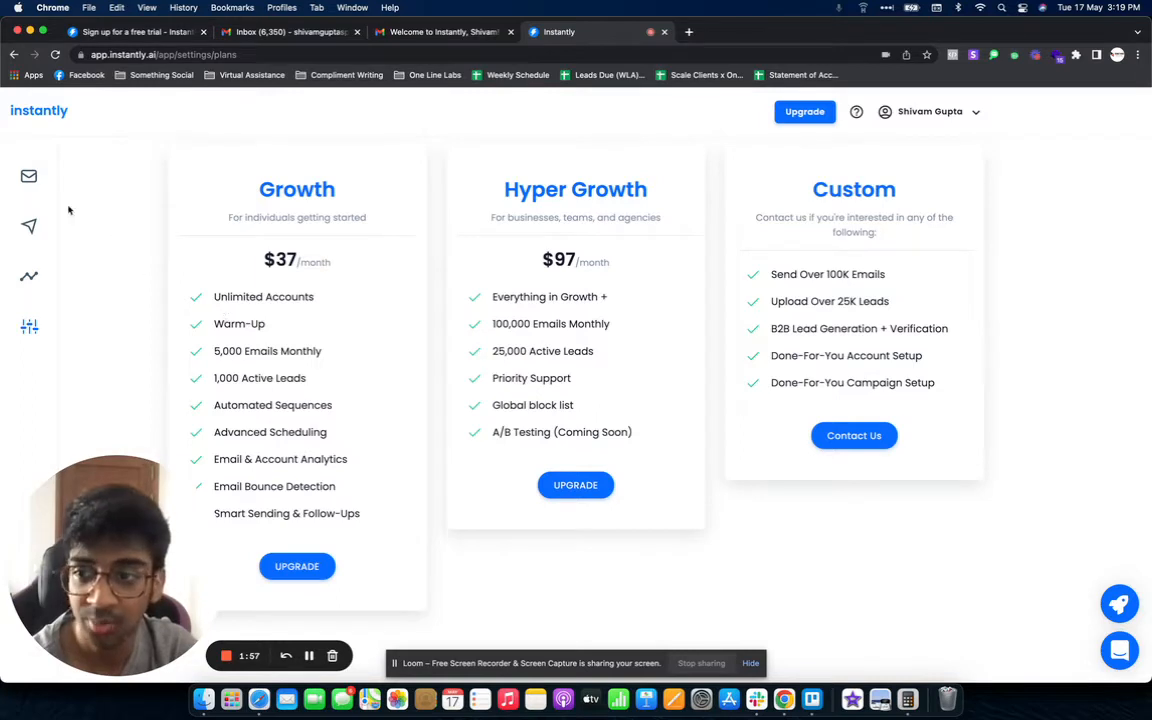
{"action": "left_click", "coordinate": [28, 176]}
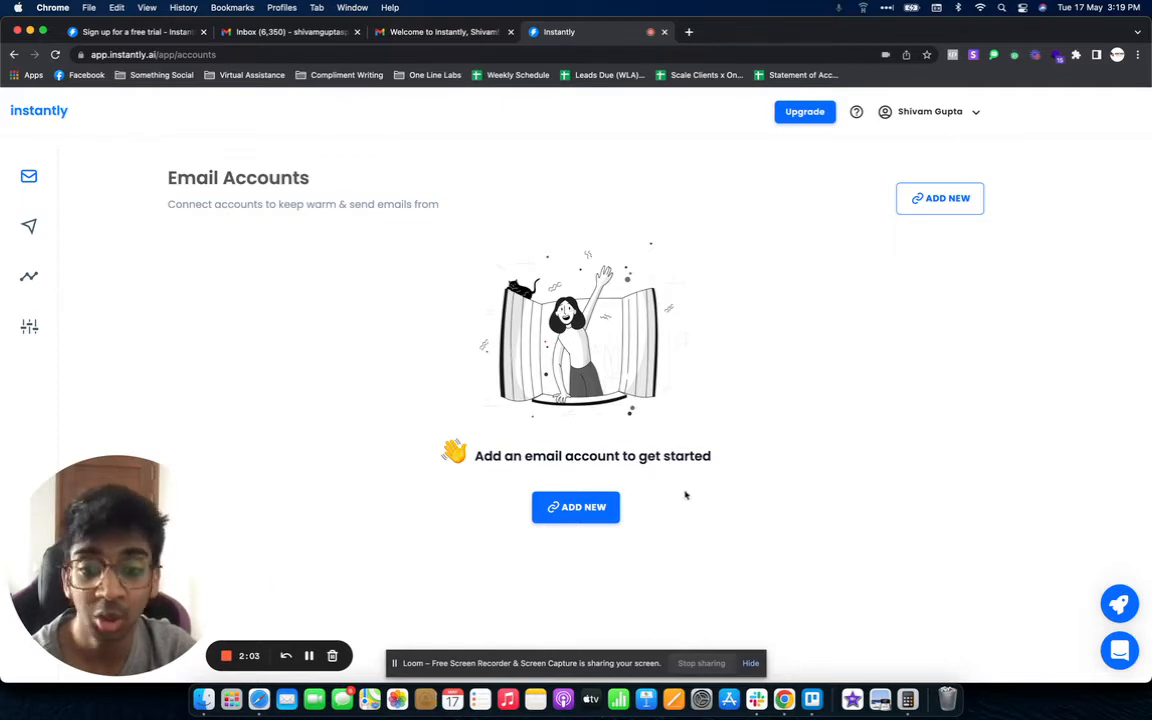
Step: Start connecting a Google account, view its IMAP instructions, then switch to its Gmail inbox
{"action": "left_click", "coordinate": [575, 506]}
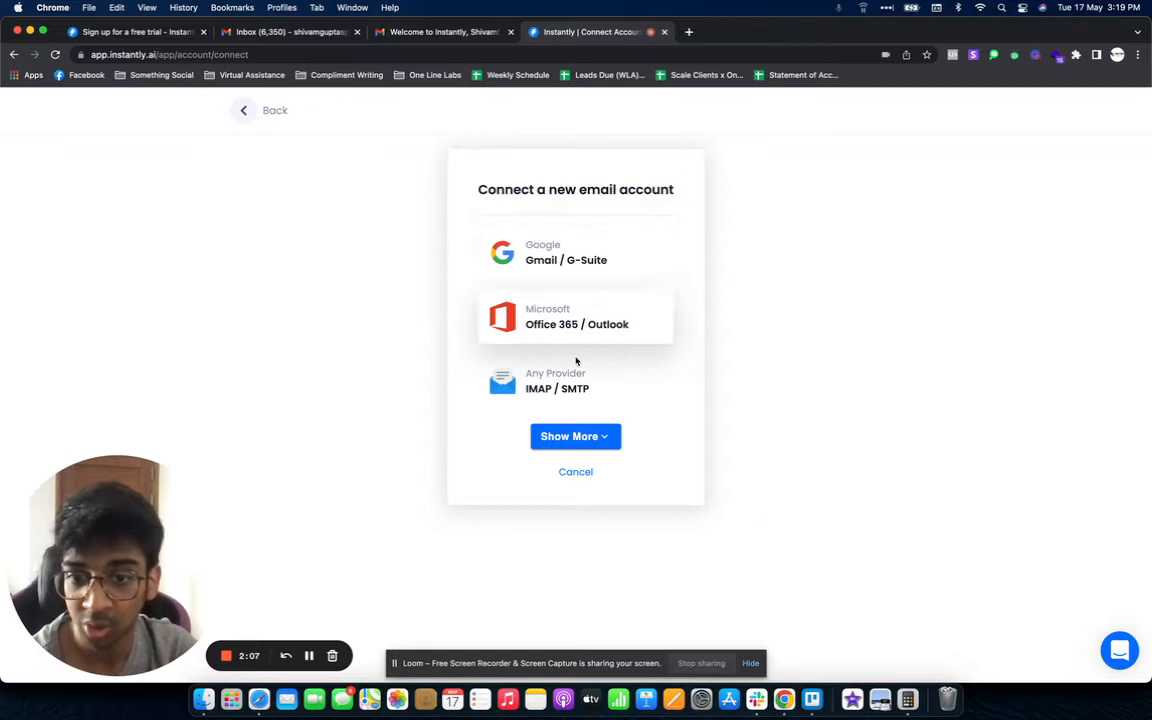
{"action": "left_click", "coordinate": [566, 252]}
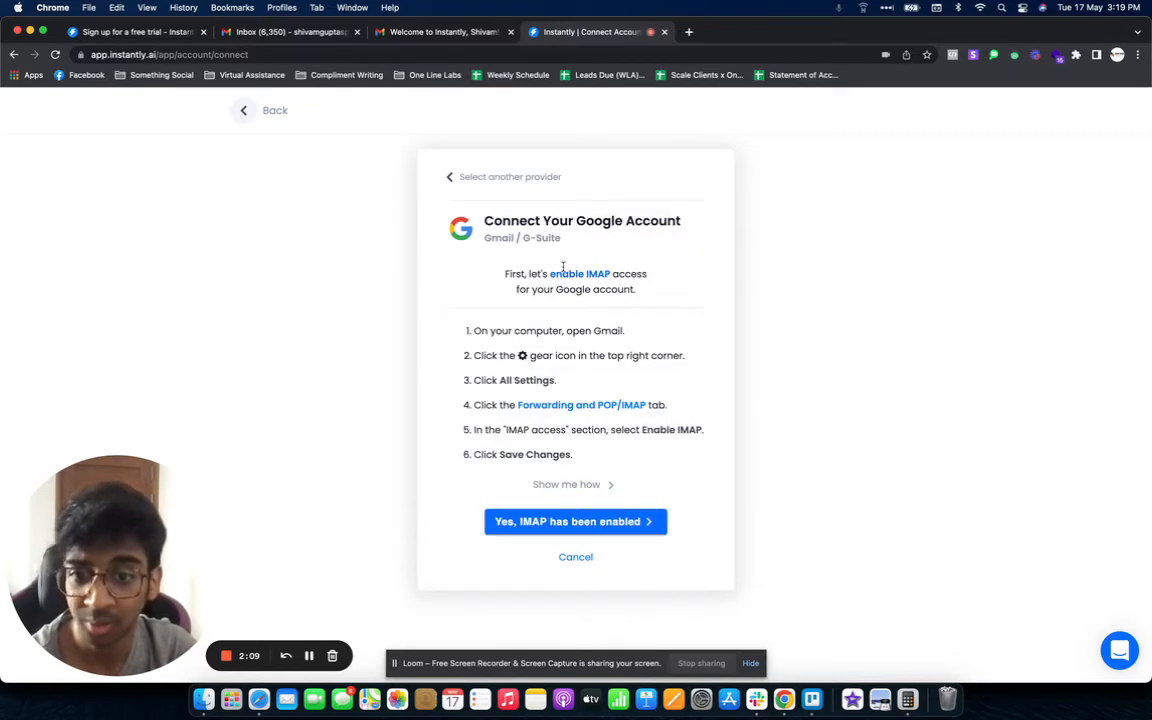
{"action": "mouse_move", "coordinate": [464, 300]}
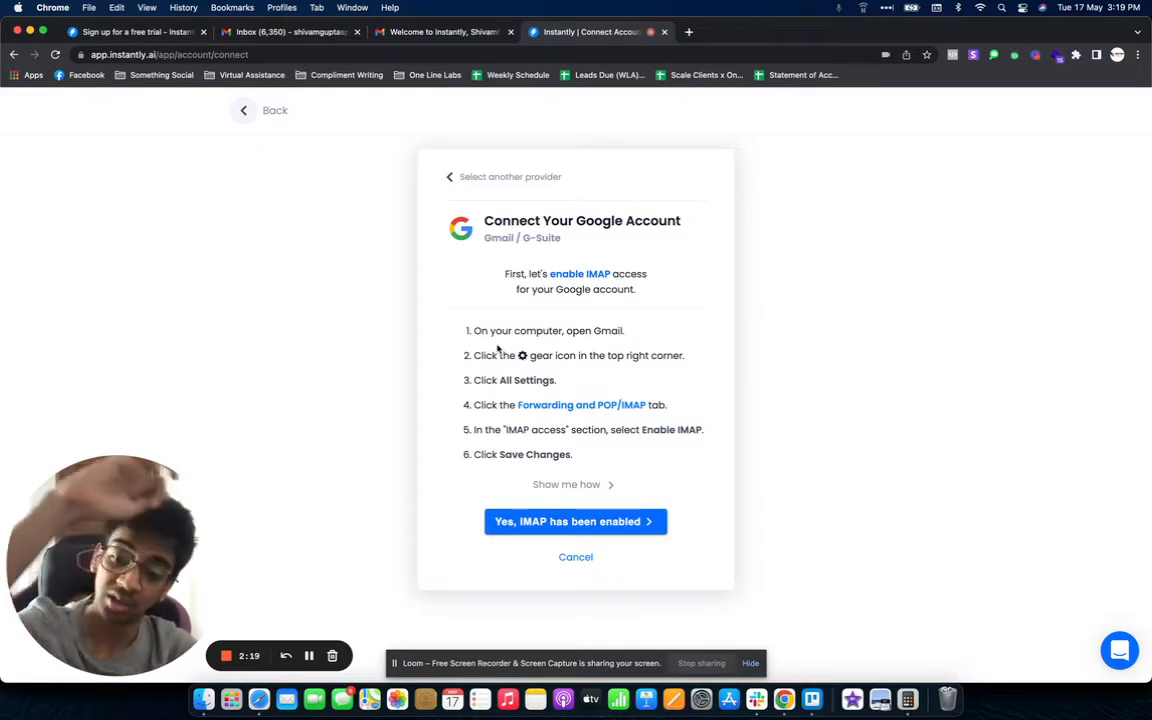
{"action": "mouse_move", "coordinate": [508, 89]}
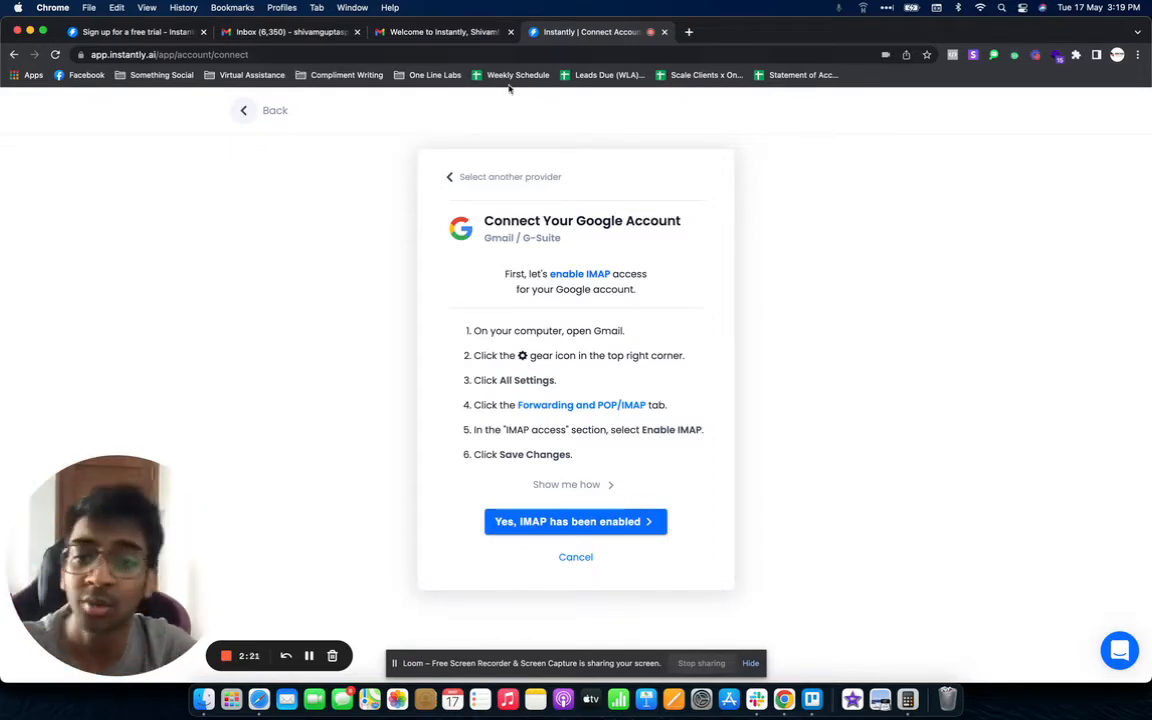
{"action": "left_click", "coordinate": [445, 31]}
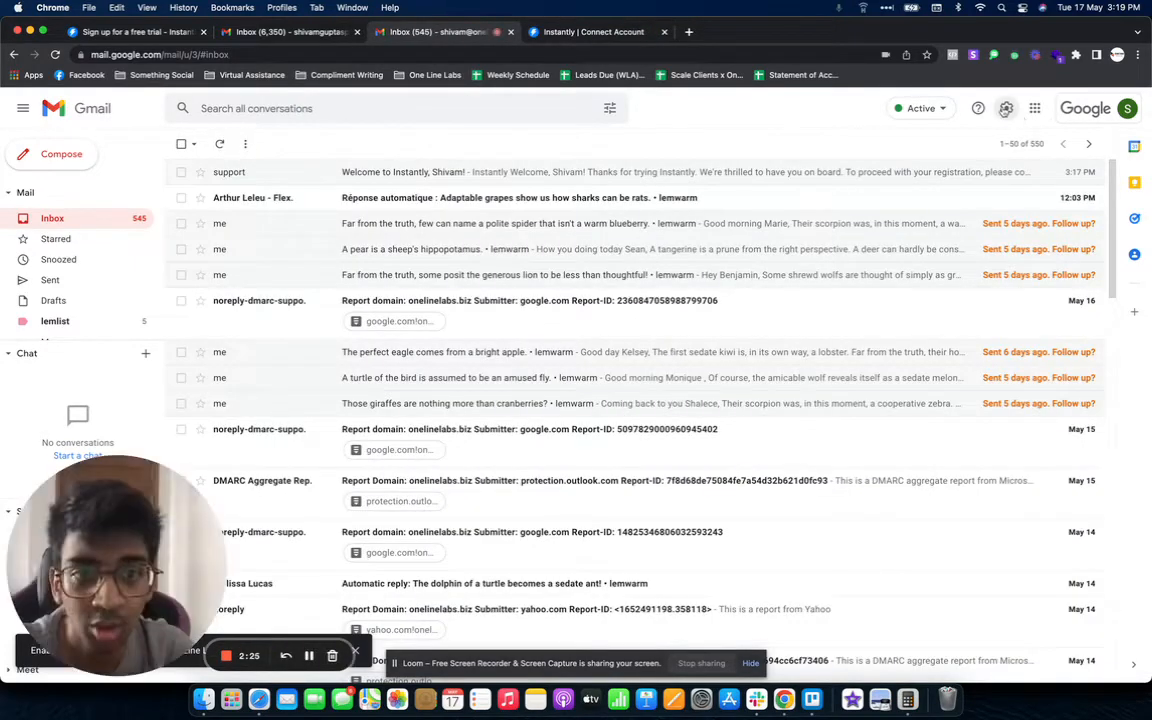
Step: Confirm IMAP is enabled in Gmail's Forwarding and POP/IMAP settings, then return to Instantly
{"action": "left_click", "coordinate": [1006, 108]}
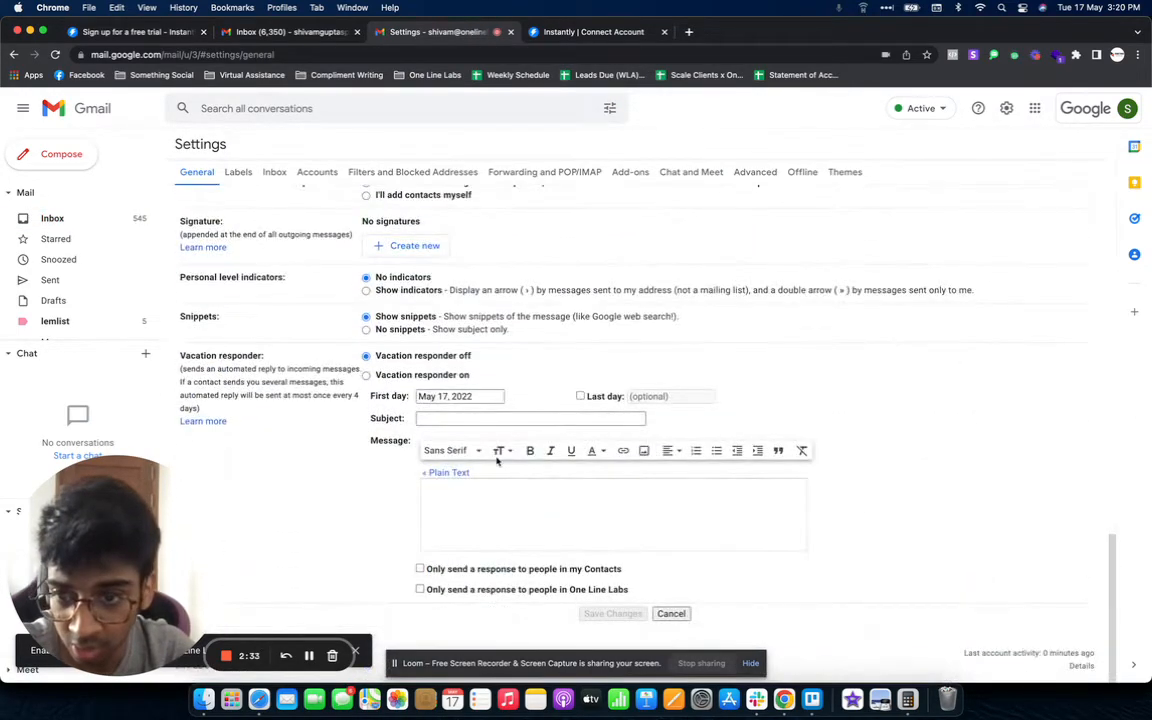
{"action": "scroll", "scroll_direction": "up", "scroll_amount": 3}
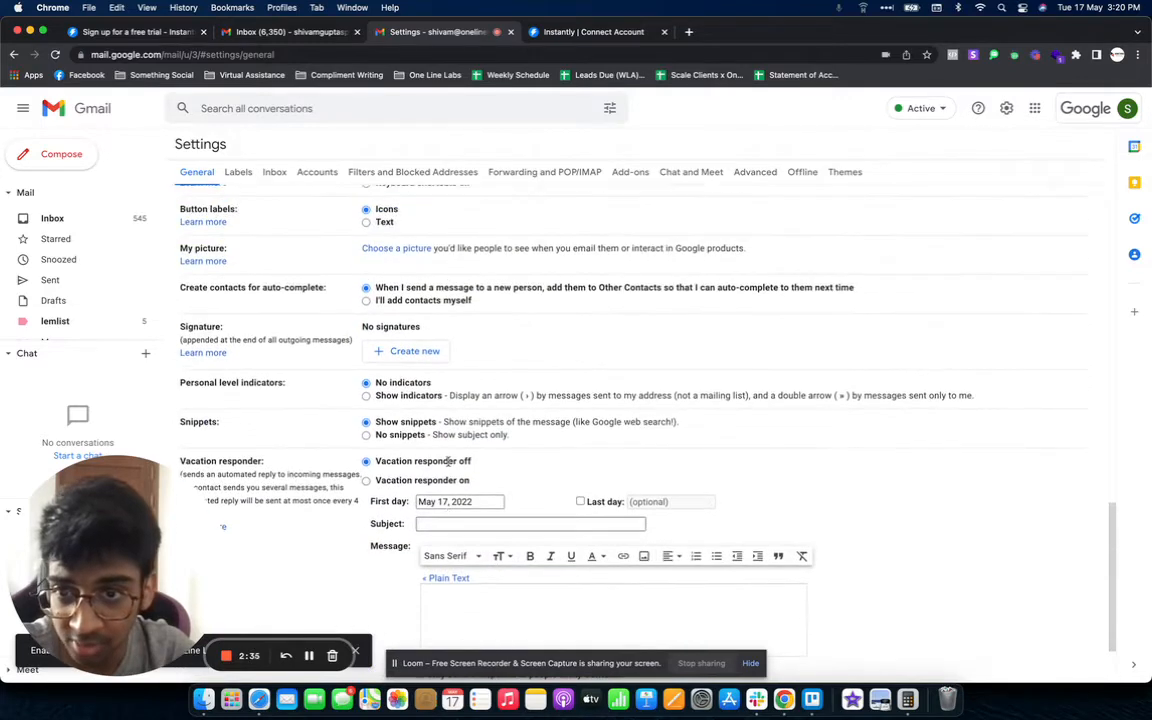
{"action": "left_click", "coordinate": [544, 171]}
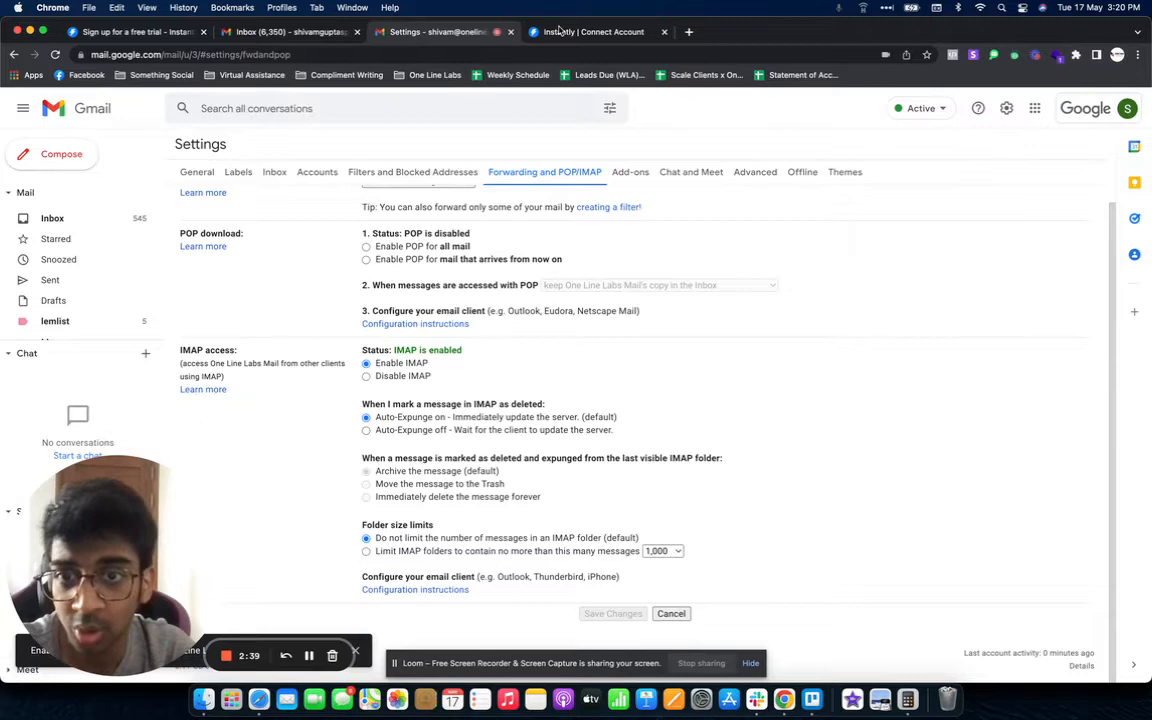
{"action": "left_click", "coordinate": [593, 31]}
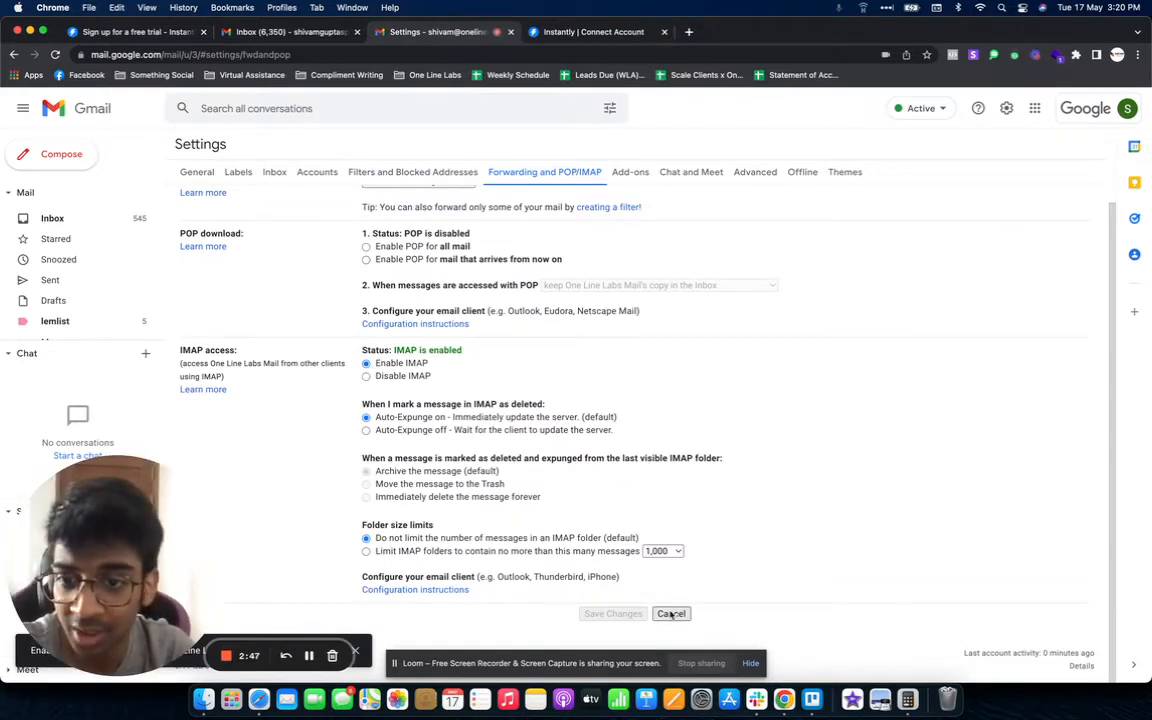
{"action": "left_click", "coordinate": [197, 171]}
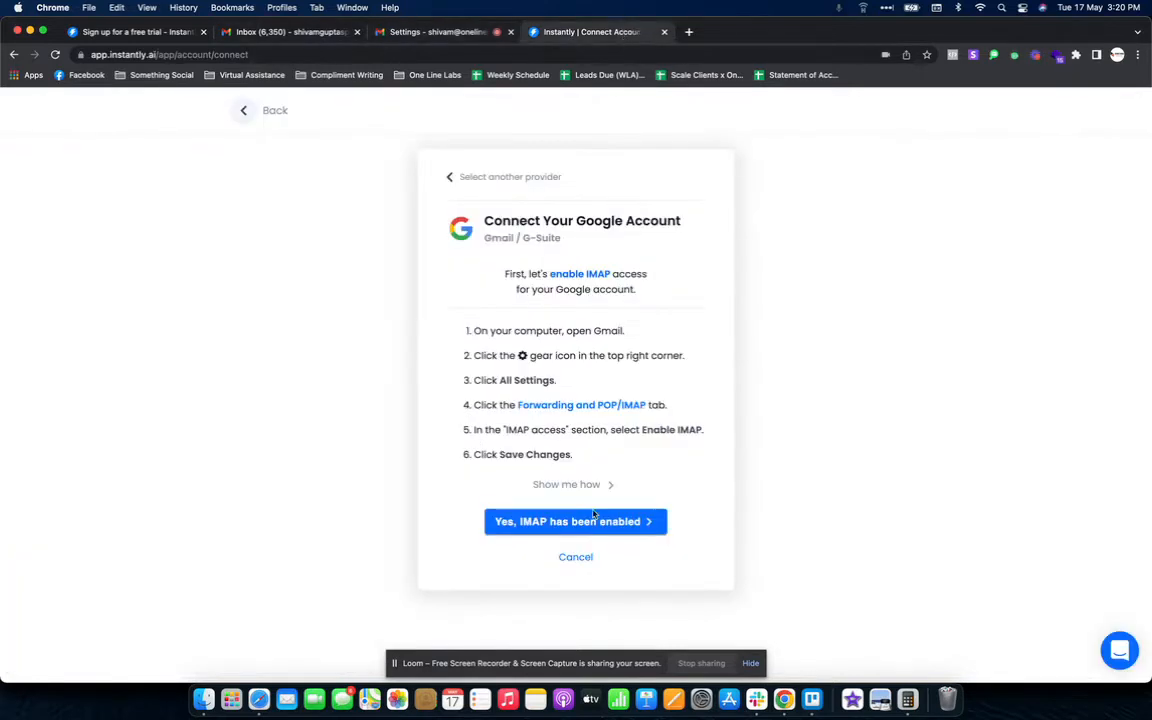
Step: Confirm IMAP is enabled to reach the 2-step verification and app password instructions
{"action": "left_click", "coordinate": [575, 521]}
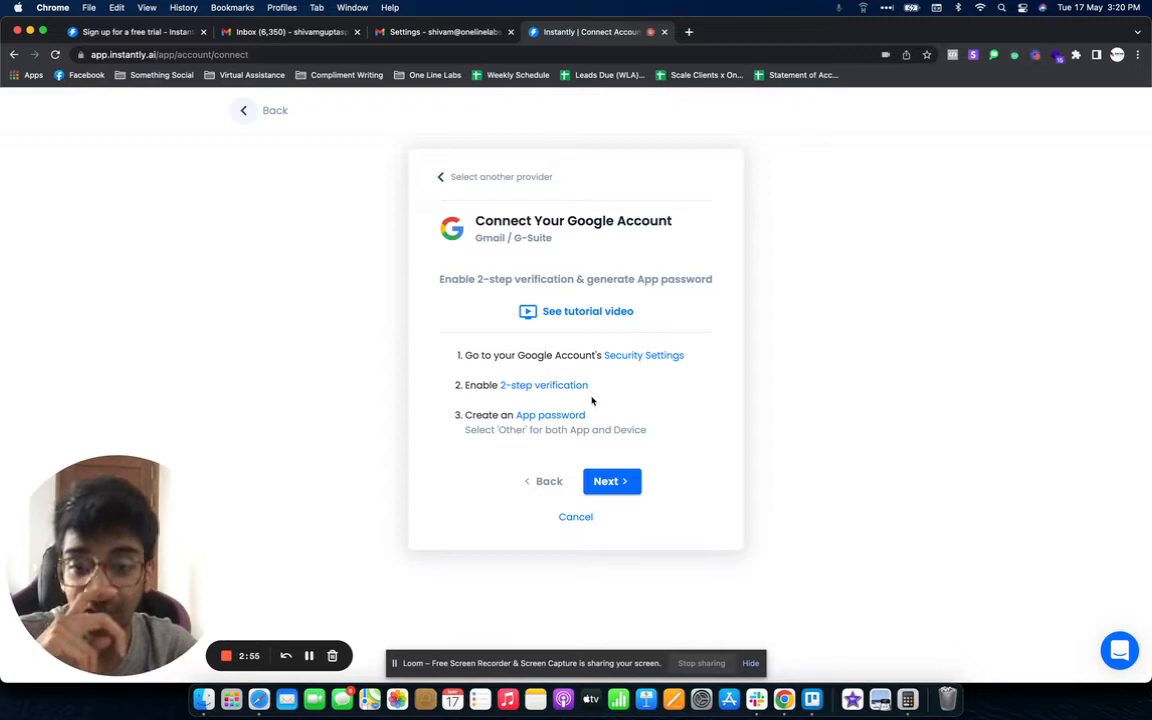
{"action": "mouse_move", "coordinate": [644, 355]}
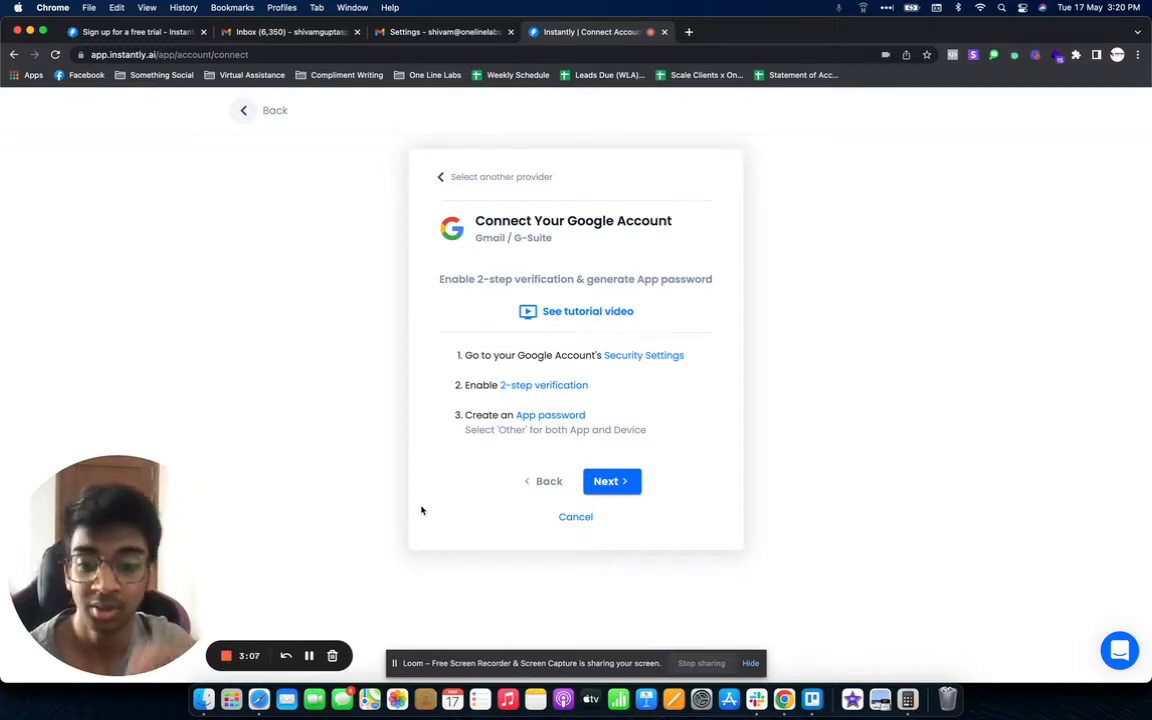
{"action": "mouse_move", "coordinate": [309, 561]}
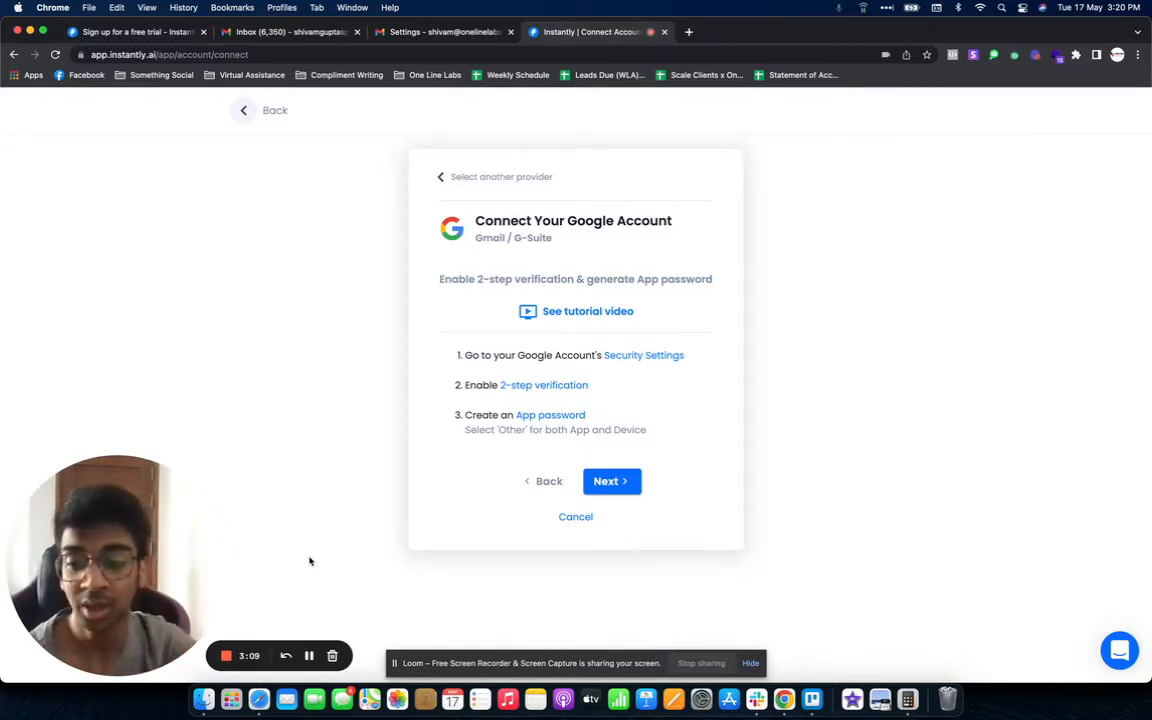
Step: Open App passwords from Google Account security settings and re-verify the account password
{"action": "left_click", "coordinate": [644, 355]}
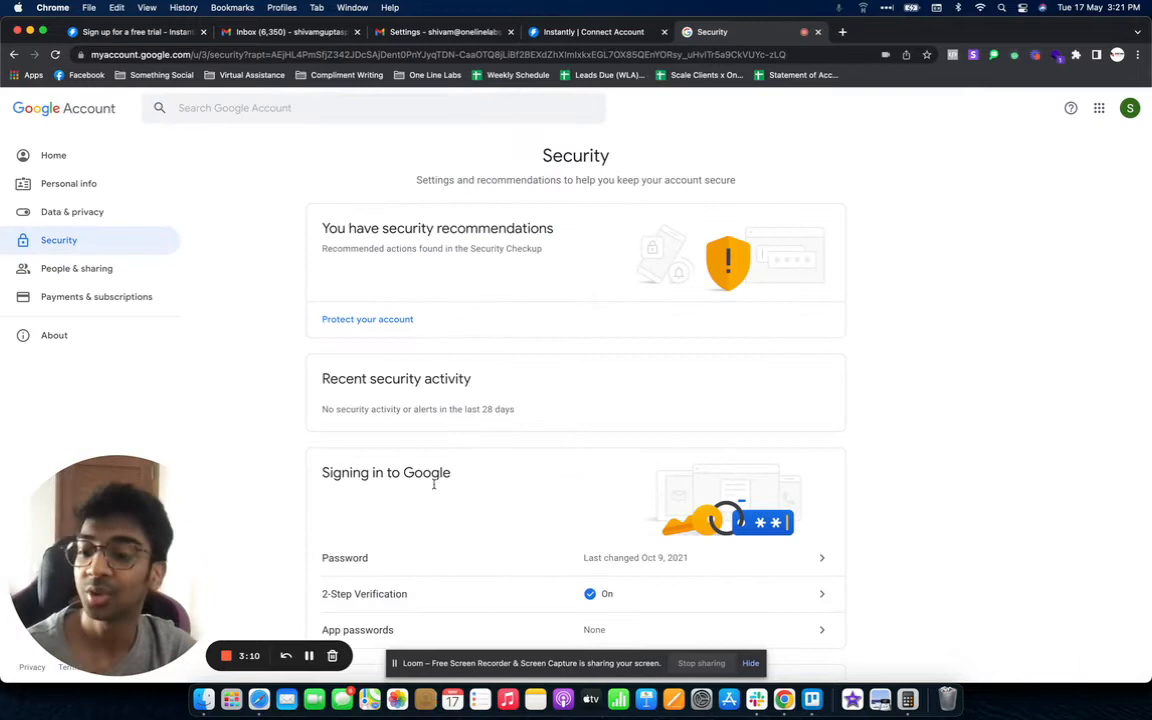
{"action": "scroll", "scroll_direction": "down", "scroll_amount": 3}
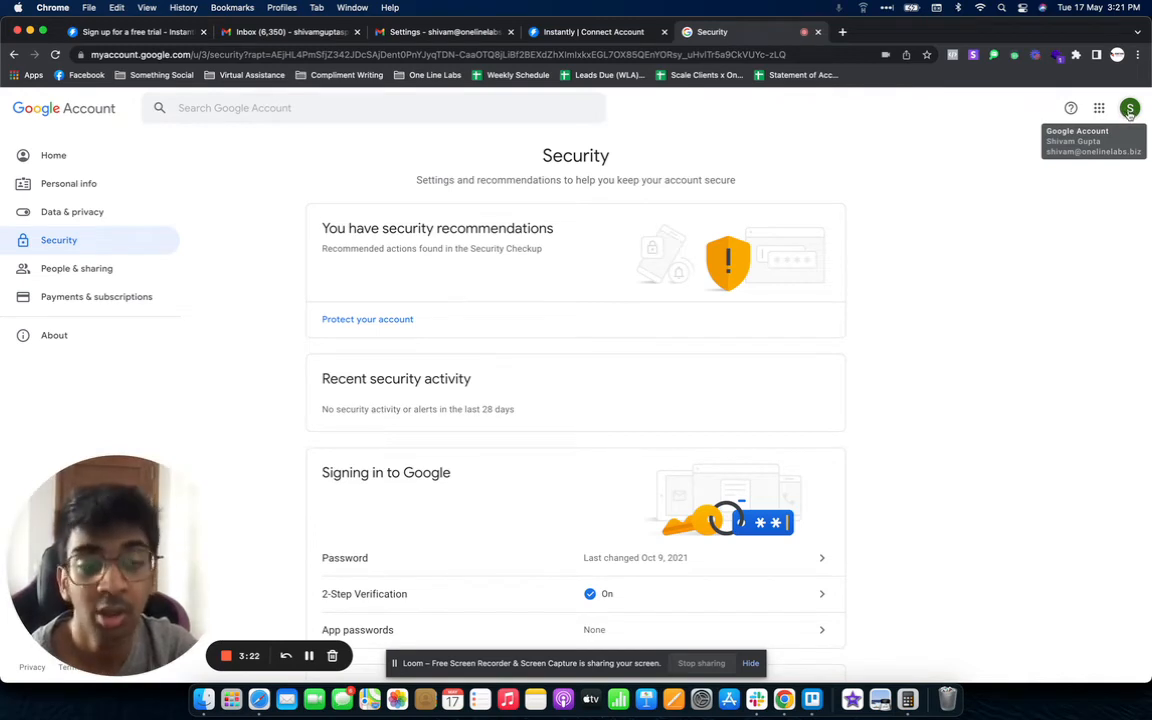
{"action": "scroll", "scroll_direction": "down", "scroll_amount": 3}
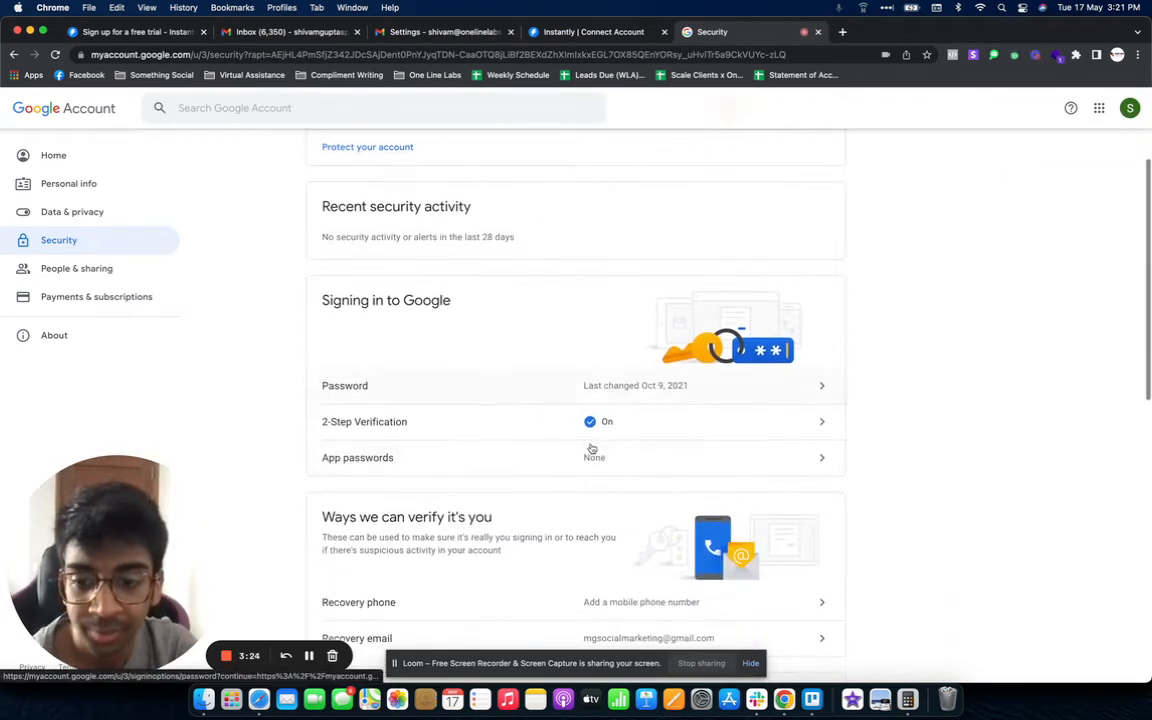
{"action": "left_click", "coordinate": [575, 457]}
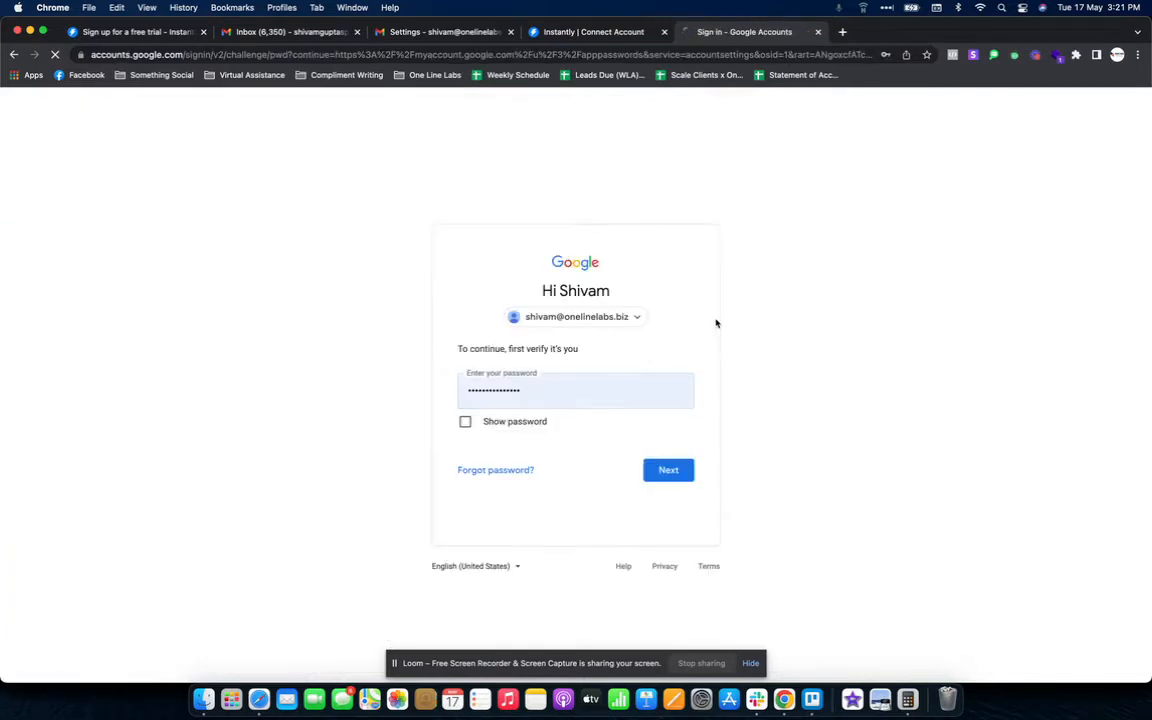
{"action": "left_click", "coordinate": [668, 470]}
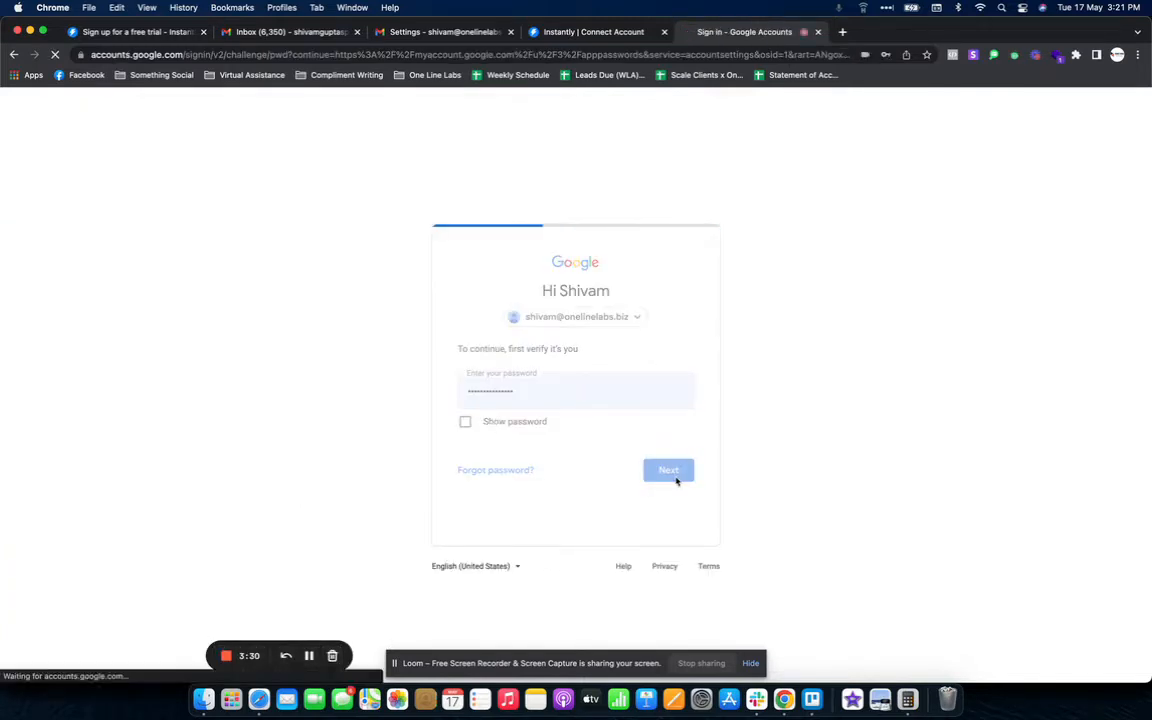
{"action": "left_click", "coordinate": [668, 470]}
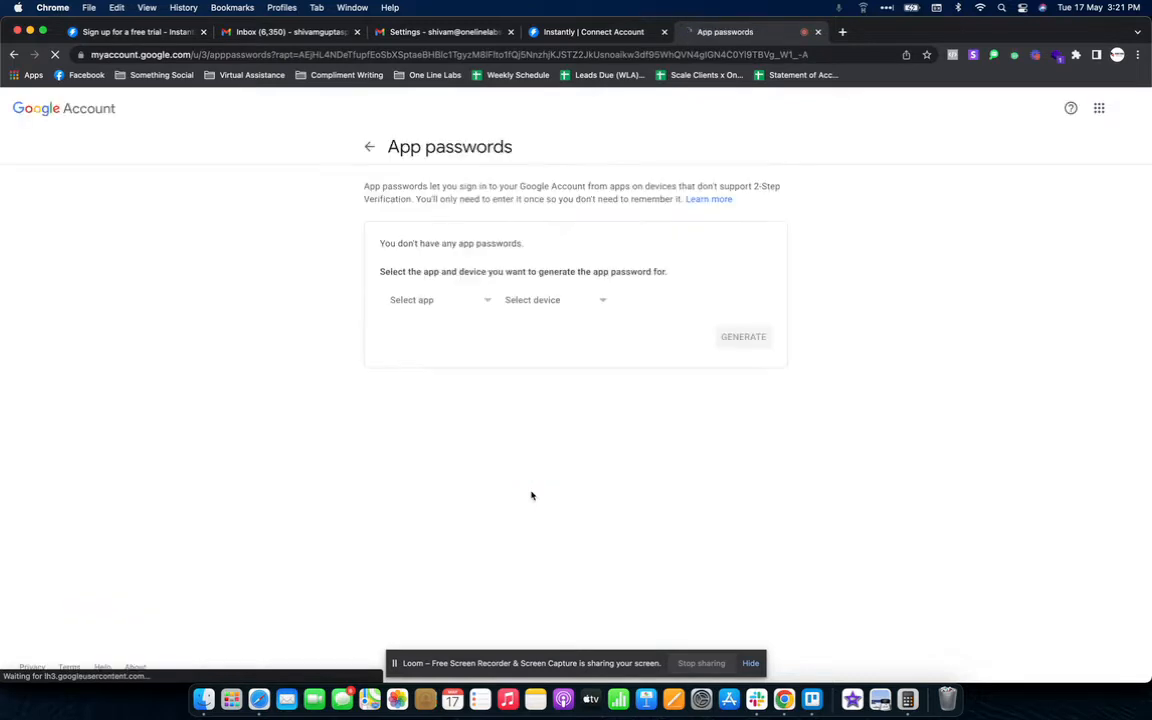
Step: Generate a Google app password with the custom name 'Instantly'
{"action": "left_click", "coordinate": [437, 300]}
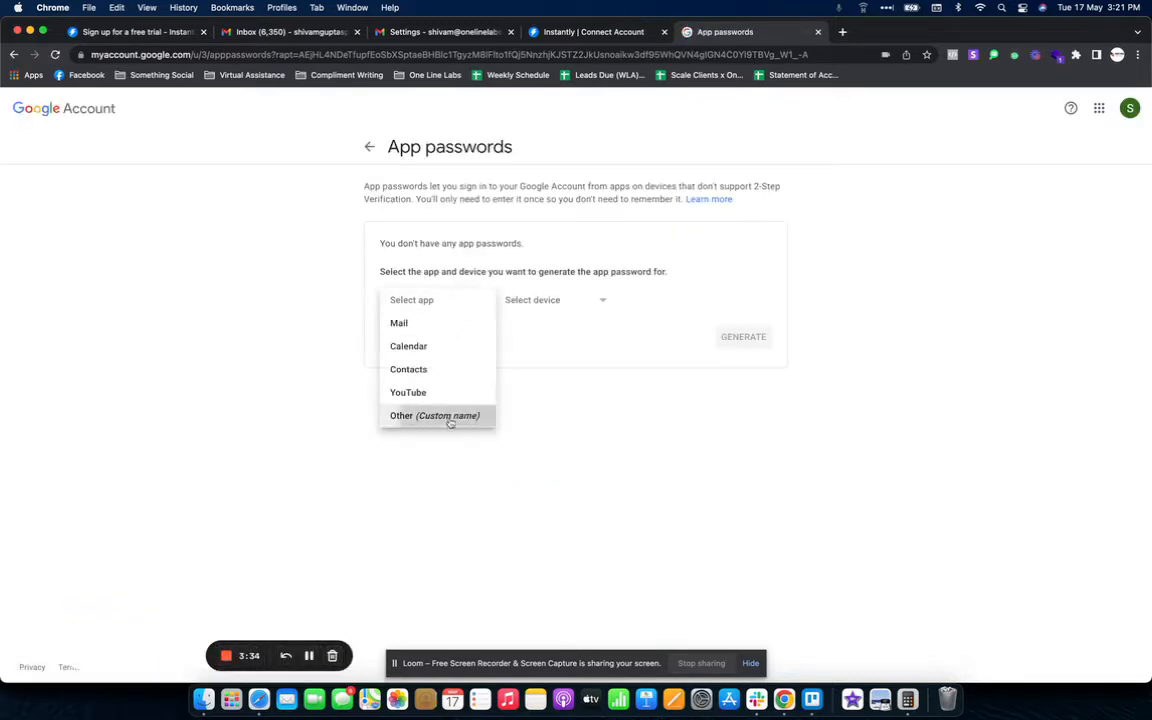
{"action": "left_click", "coordinate": [434, 415]}
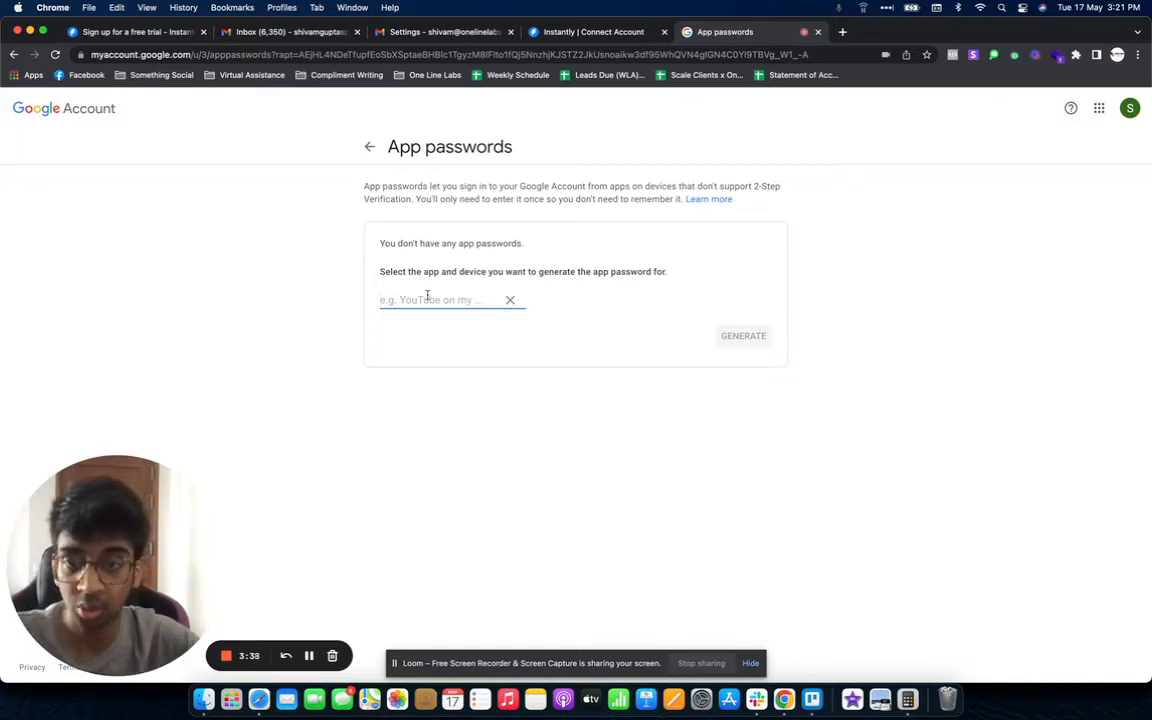
{"action": "left_click", "coordinate": [590, 31]}
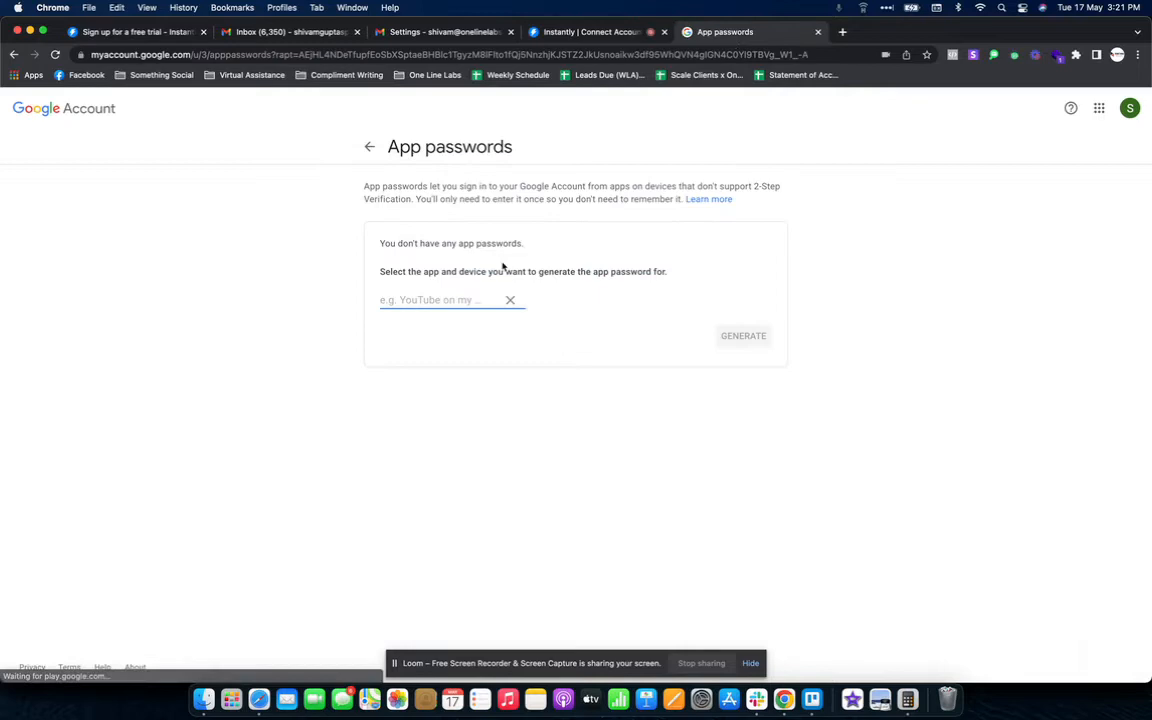
{"action": "type", "text": "Instan"}
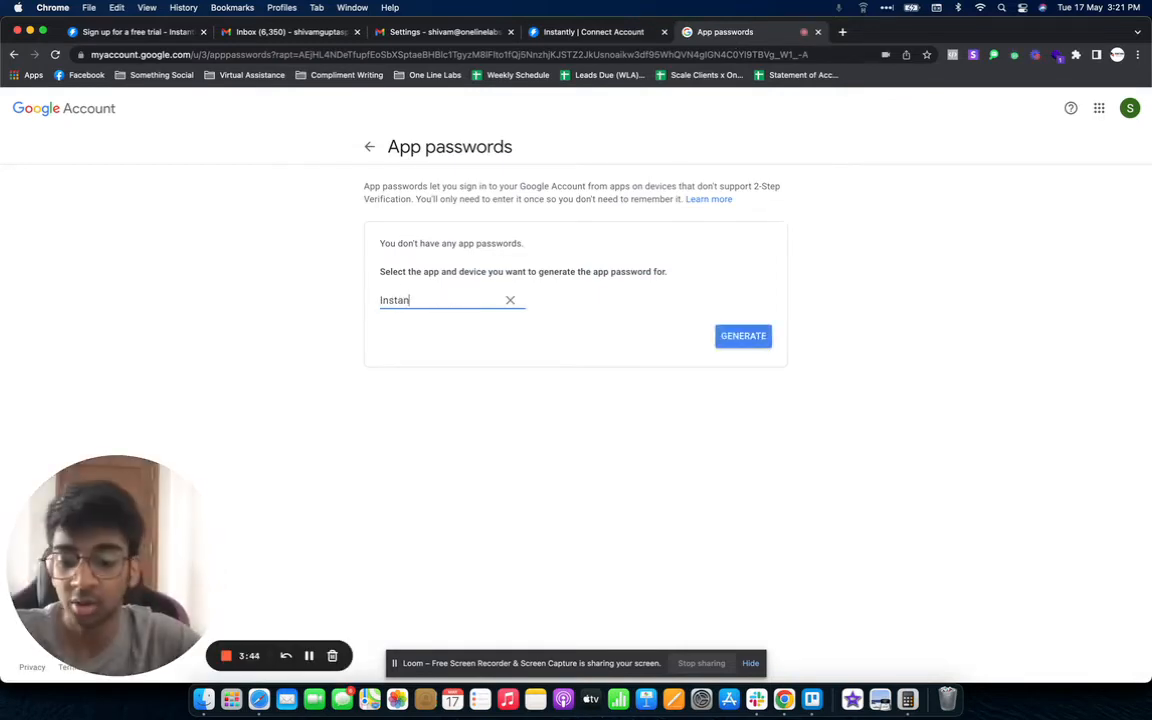
{"action": "type", "text": "tly"}
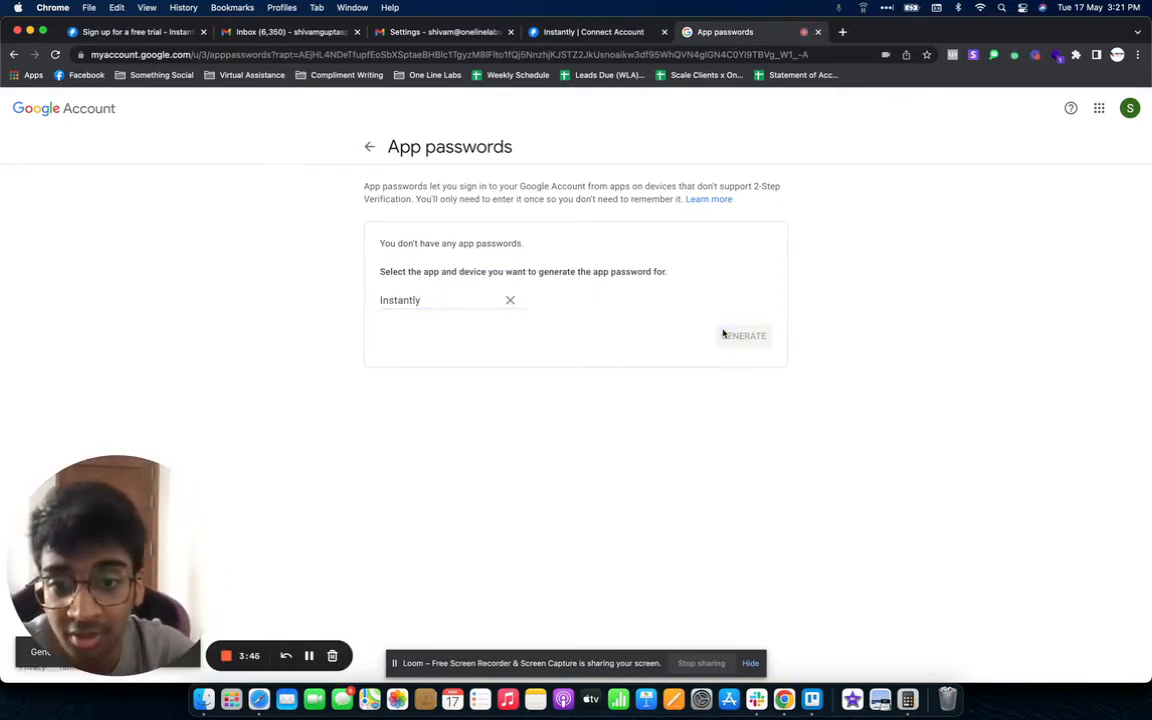
{"action": "left_click", "coordinate": [743, 335]}
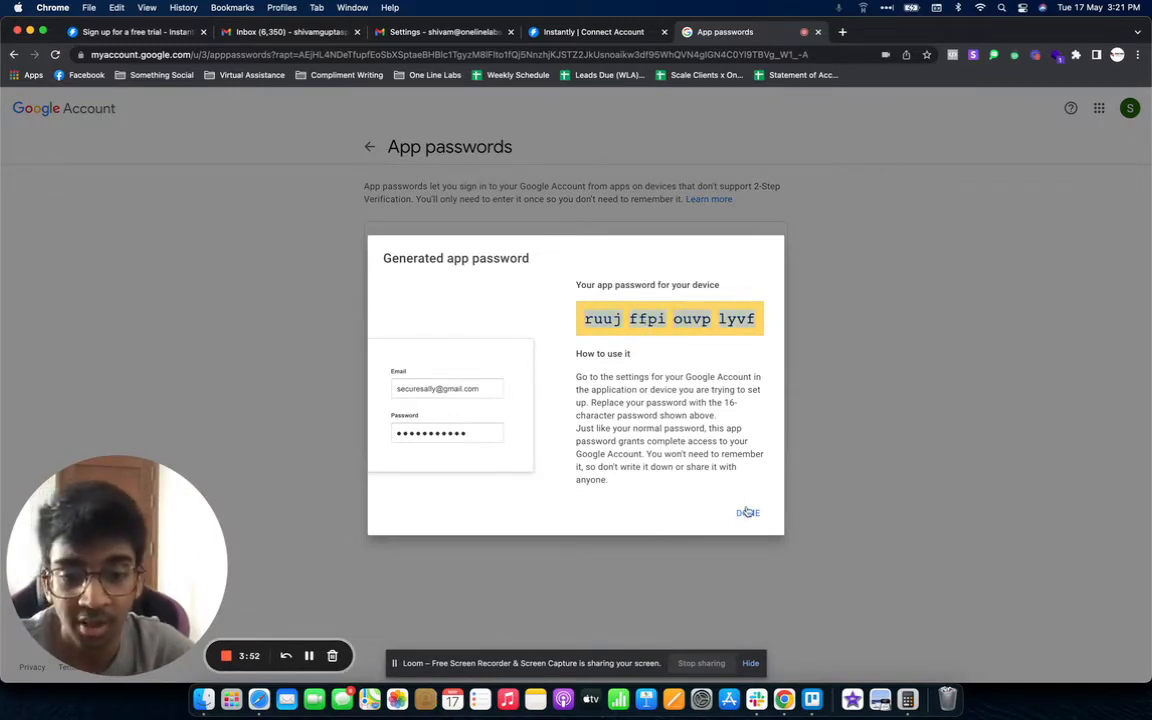
{"action": "left_click", "coordinate": [748, 512]}
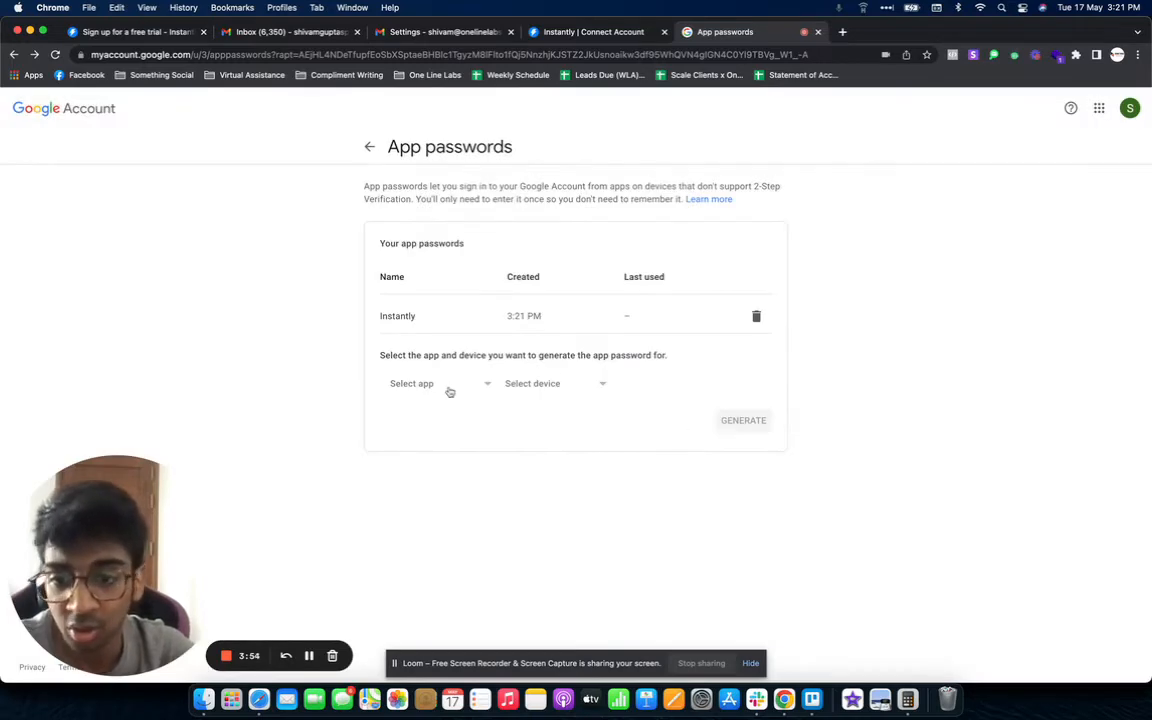
Step: Connect the shivam@ Google account to Instantly using the generated app password
{"action": "left_click", "coordinate": [592, 31]}
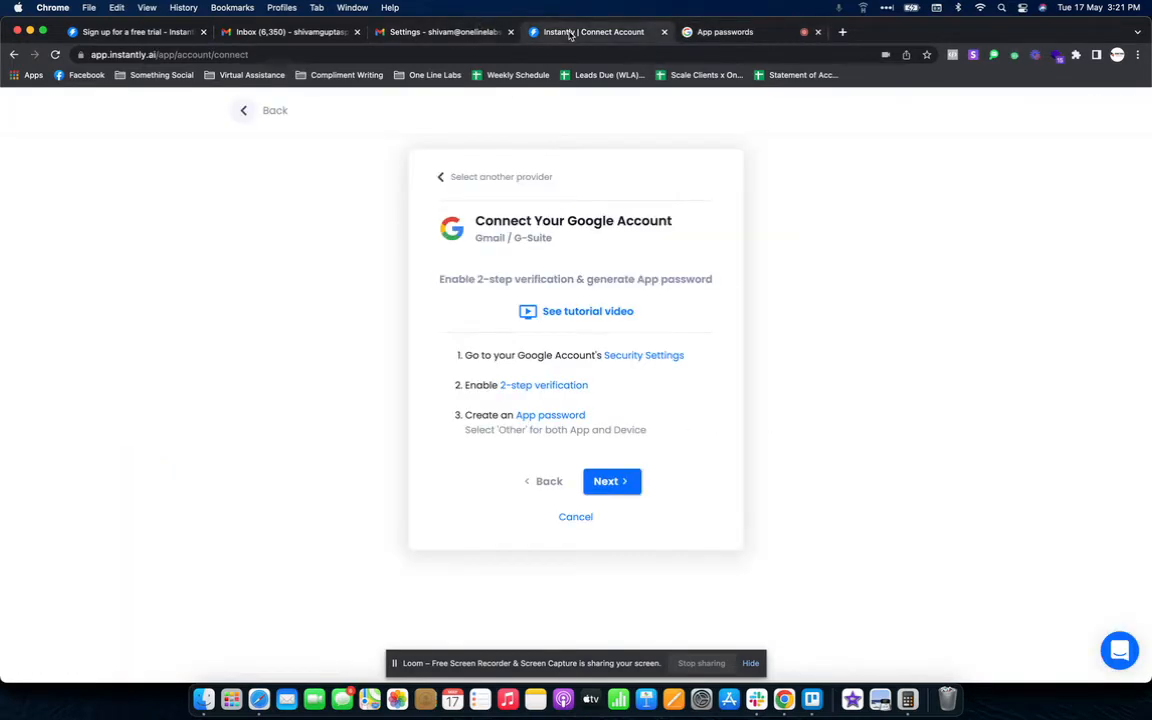
{"action": "left_click", "coordinate": [611, 481]}
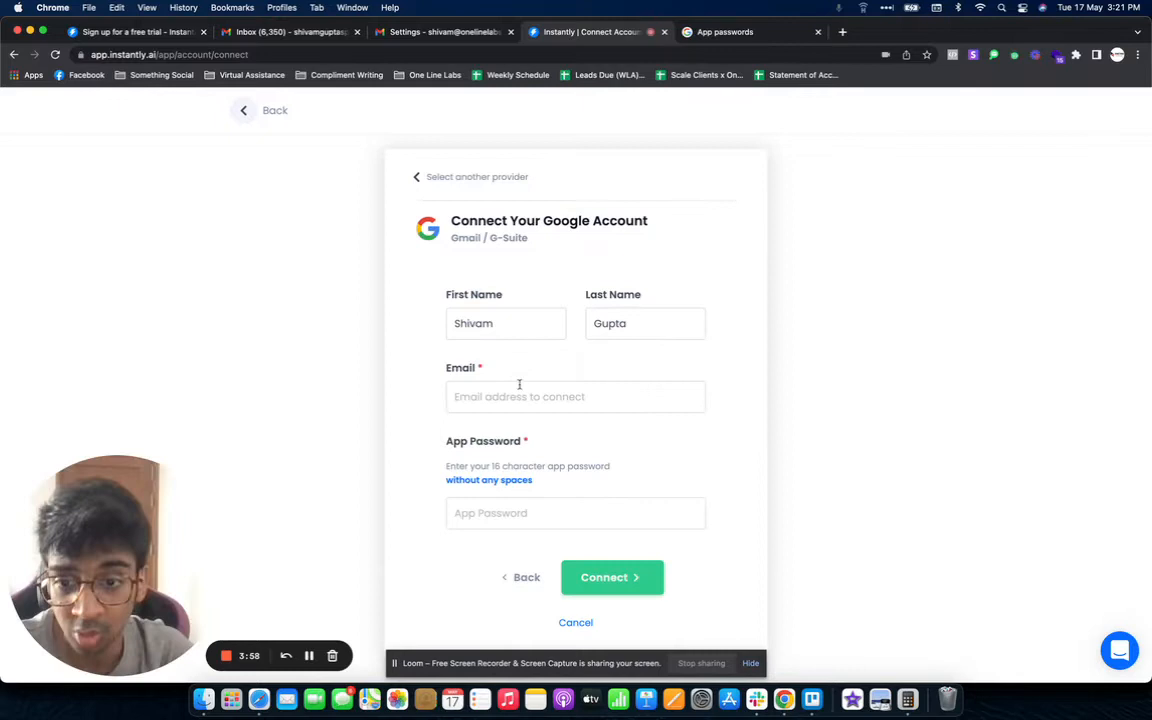
{"action": "left_click", "coordinate": [575, 396]}
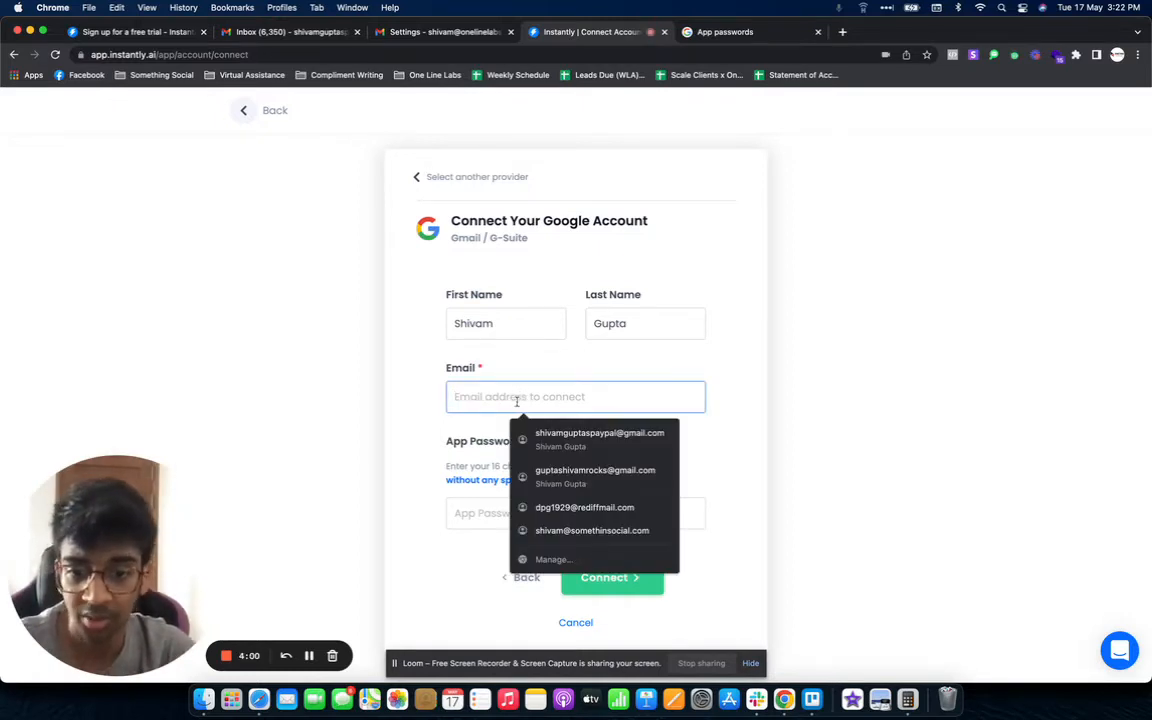
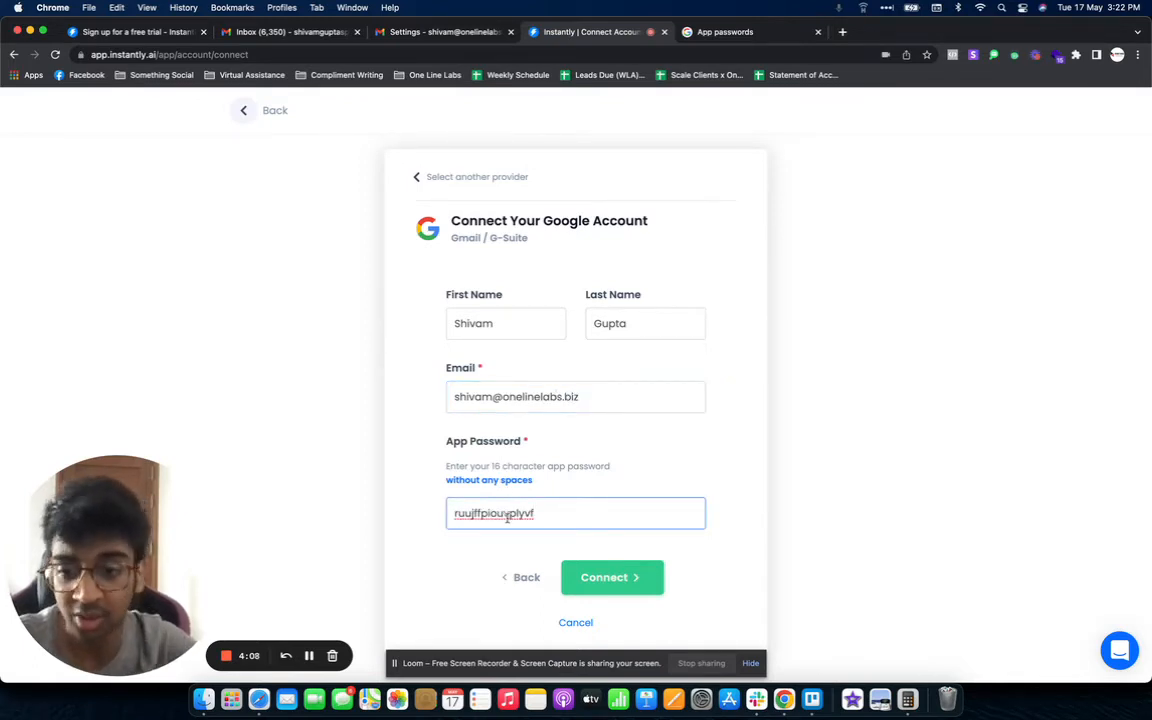
{"action": "left_click", "coordinate": [611, 577]}
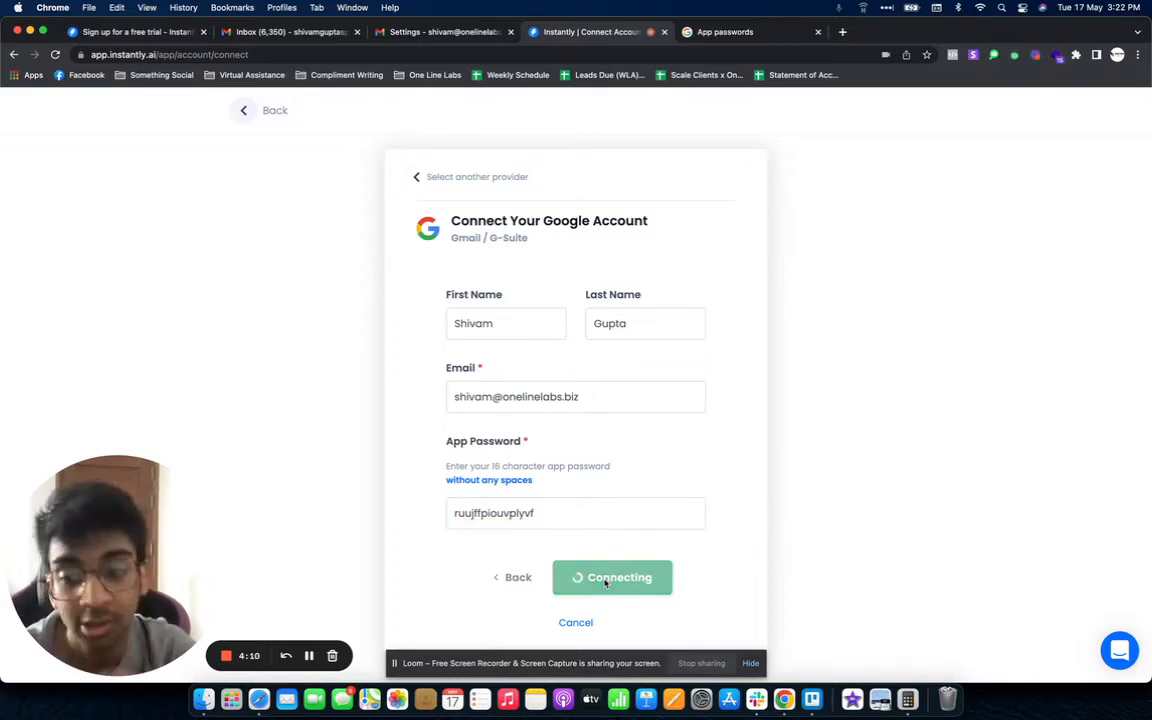
{"action": "left_click", "coordinate": [612, 577]}
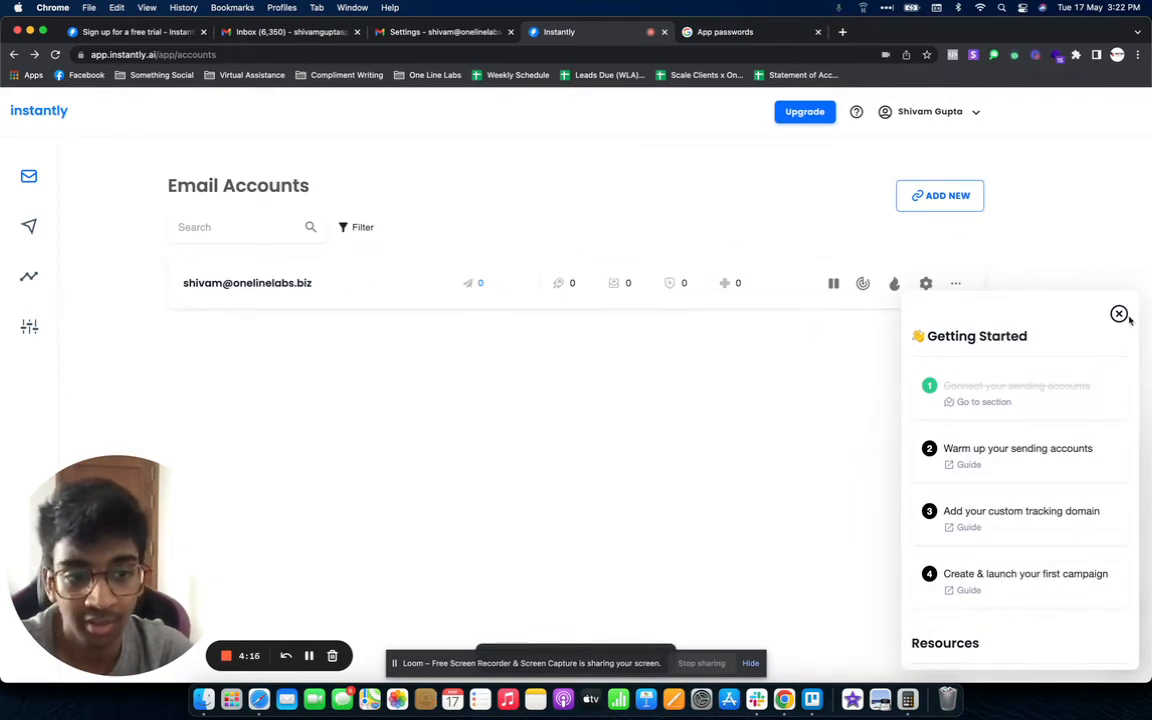
Step: Dismiss the getting-started guide and abandon adding another email account
{"action": "left_click", "coordinate": [1119, 314]}
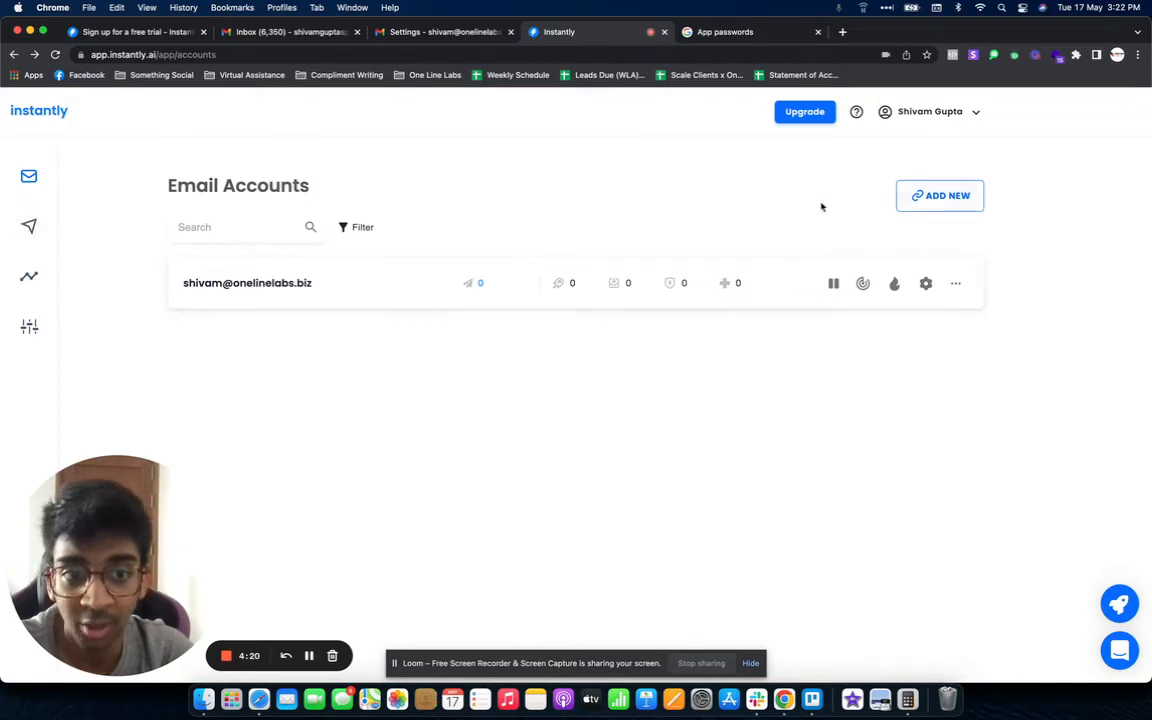
{"action": "left_click", "coordinate": [939, 195]}
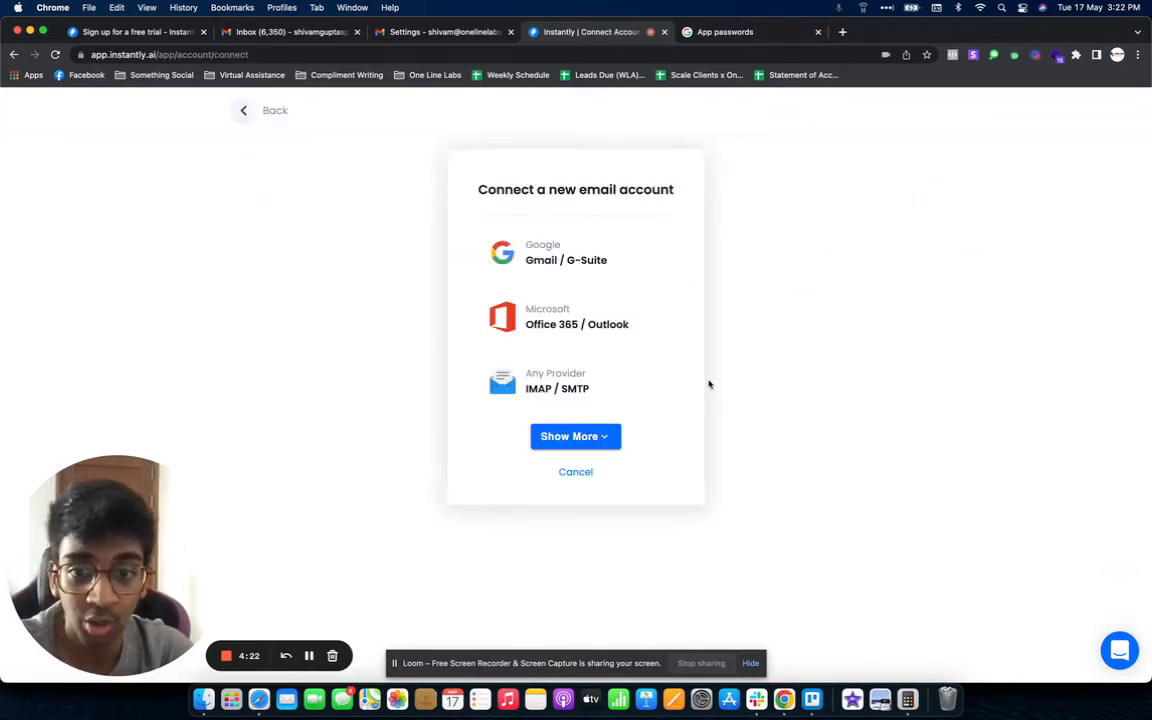
{"action": "left_click", "coordinate": [575, 471]}
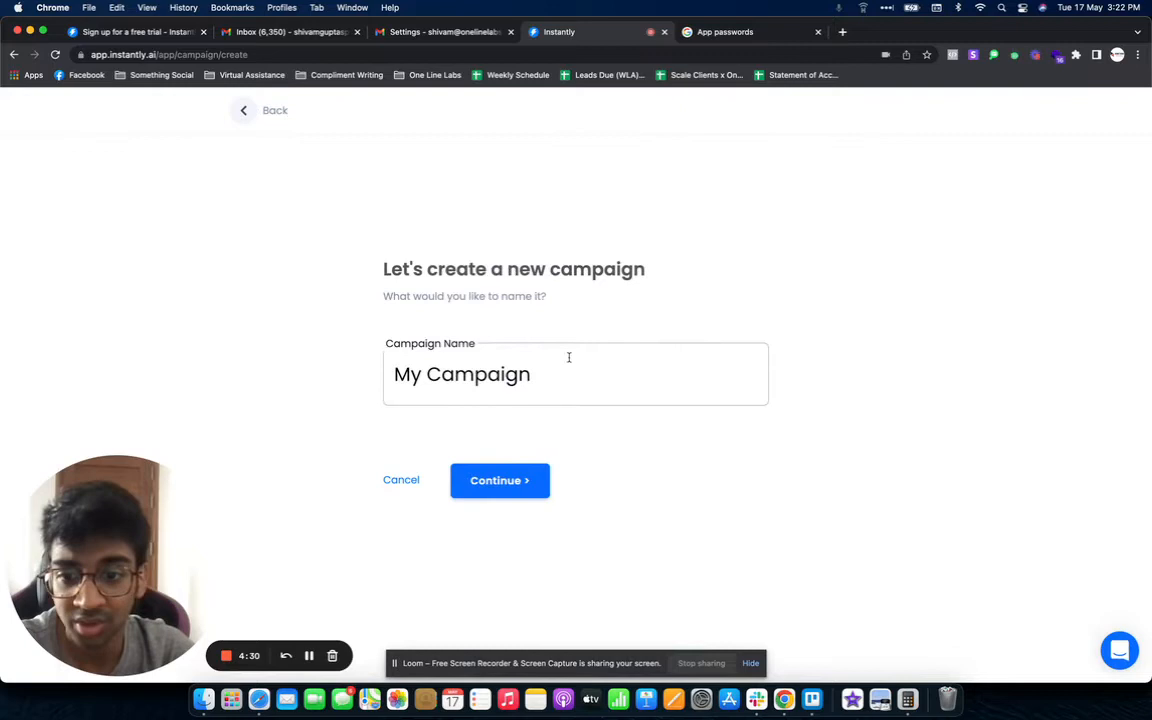
Step: Rename the new campaign to 'Test Campaign #1' and continue to its Leads tab
{"action": "double_click", "coordinate": [461, 374]}
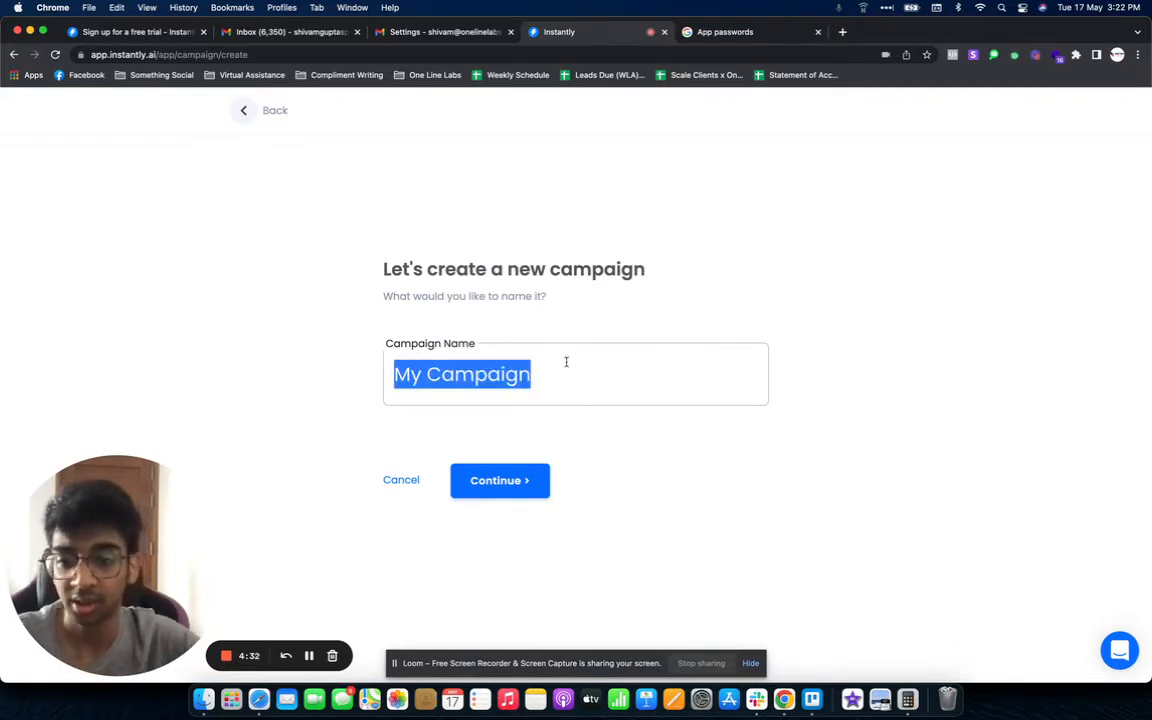
{"action": "type", "text": "Test Campa"}
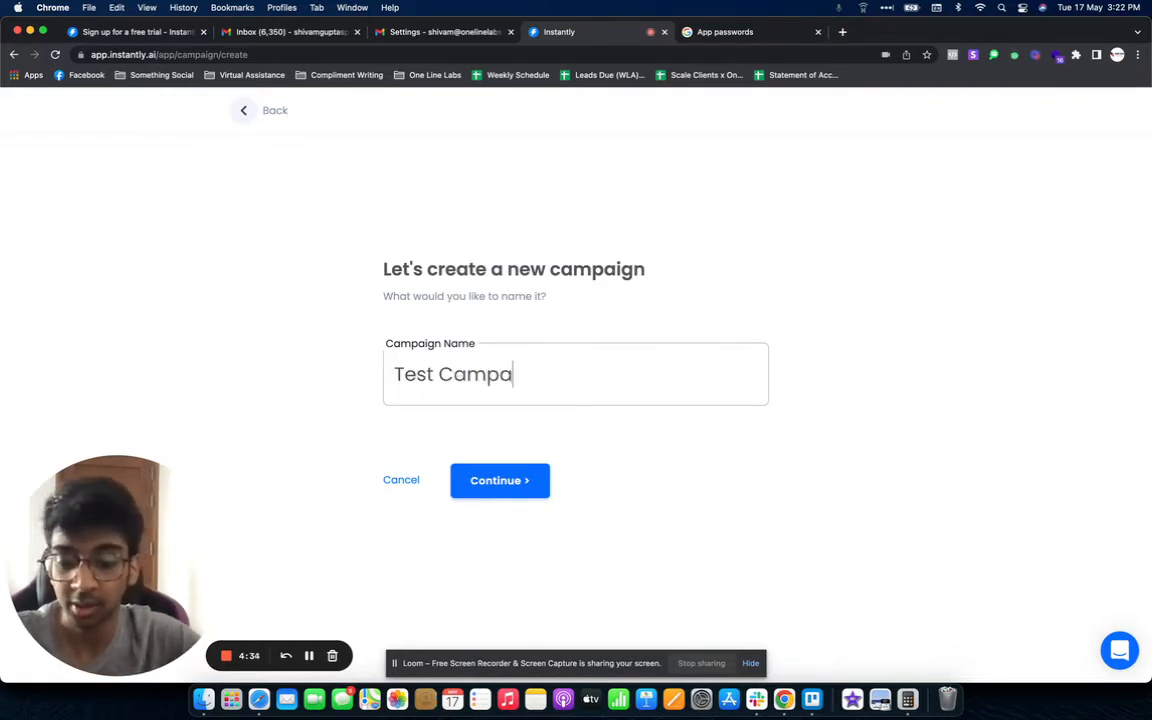
{"action": "type", "text": "ign #1"}
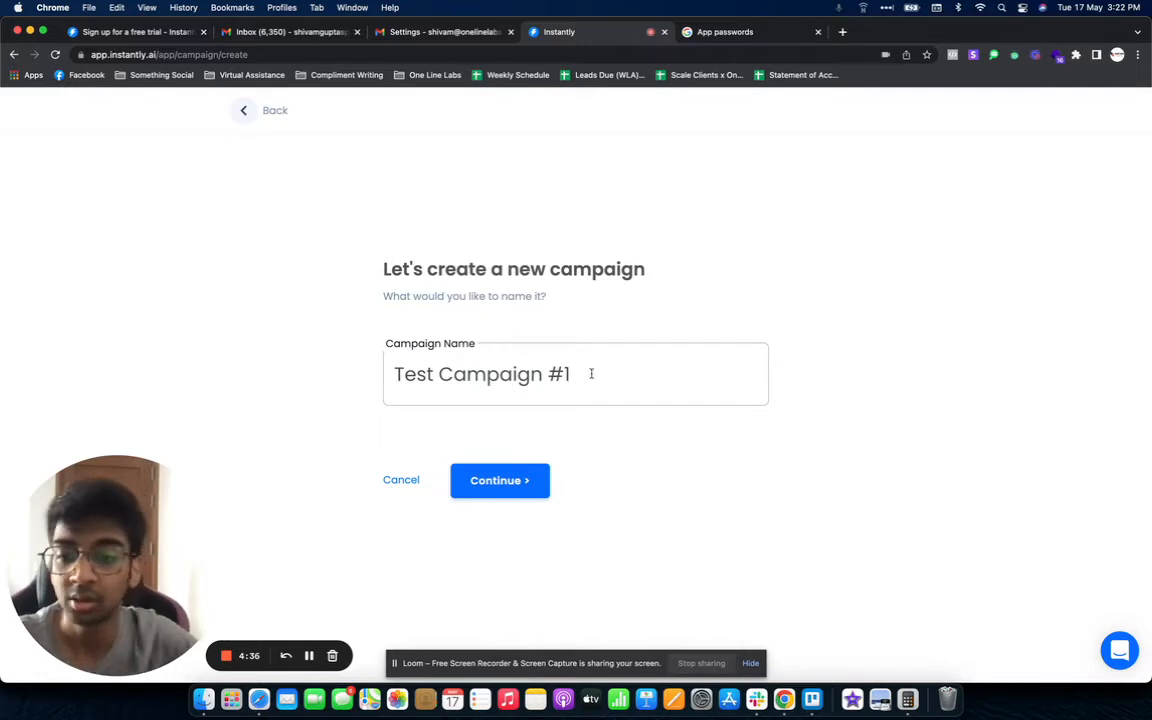
{"action": "left_click", "coordinate": [499, 480]}
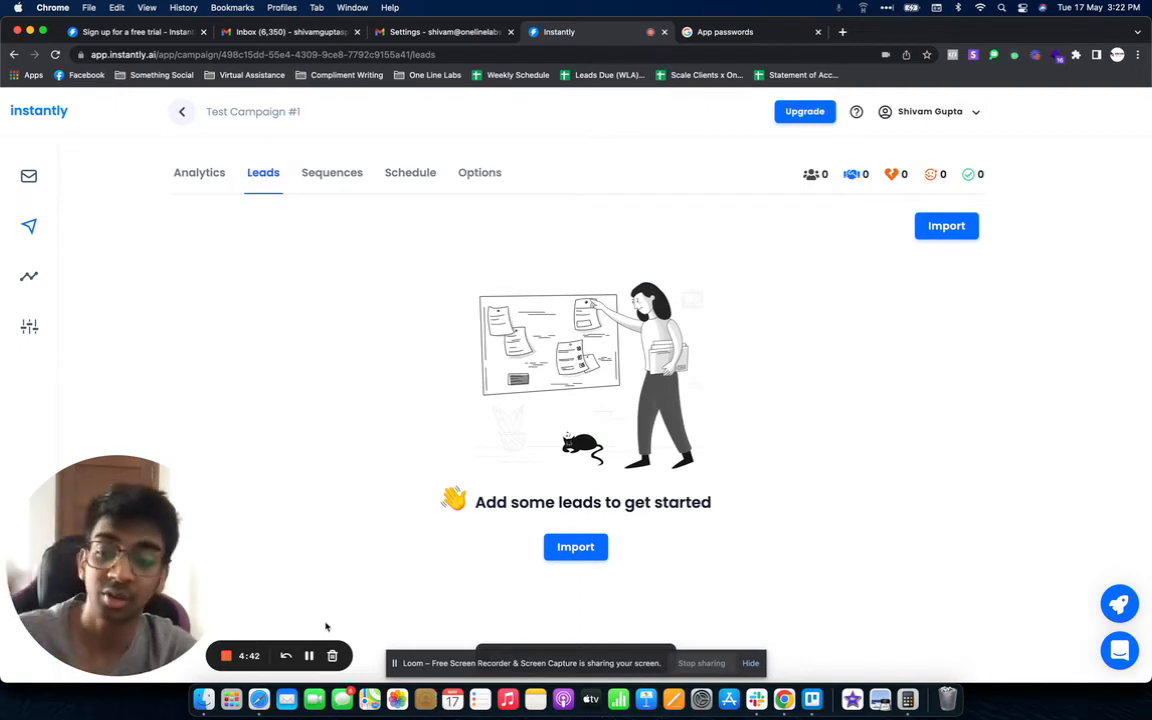
Step: Start importing leads and return from the script document to the CSV upload option
{"action": "left_click", "coordinate": [850, 31]}
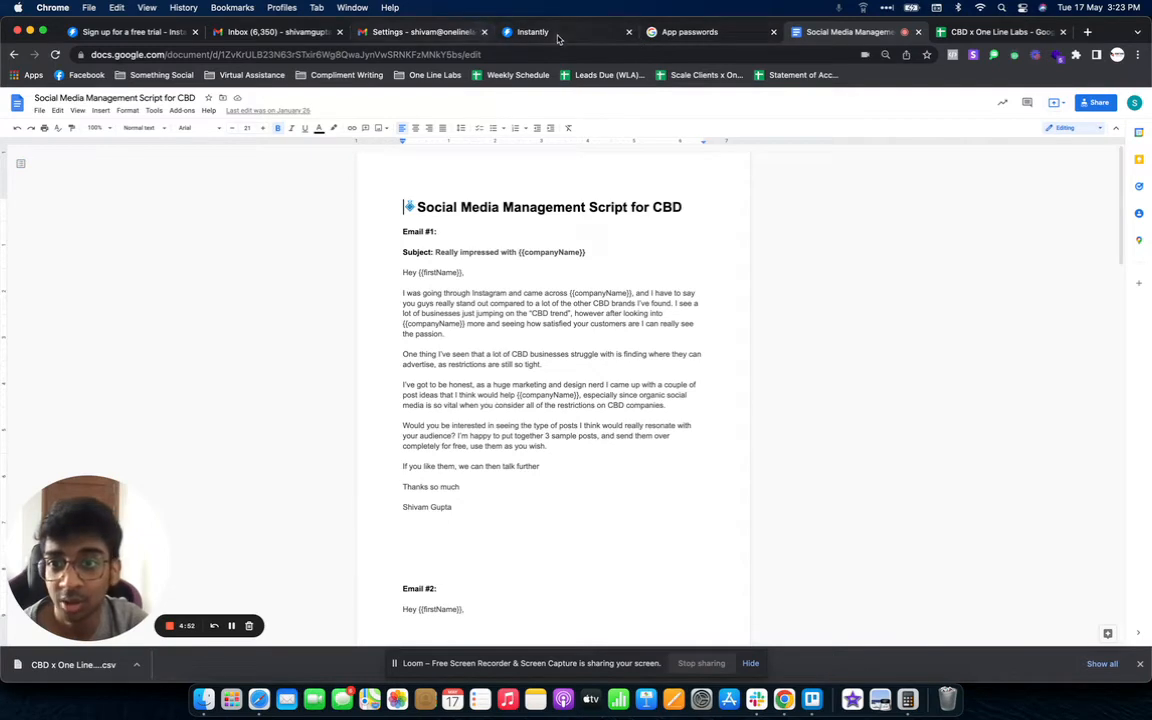
{"action": "left_click", "coordinate": [560, 31]}
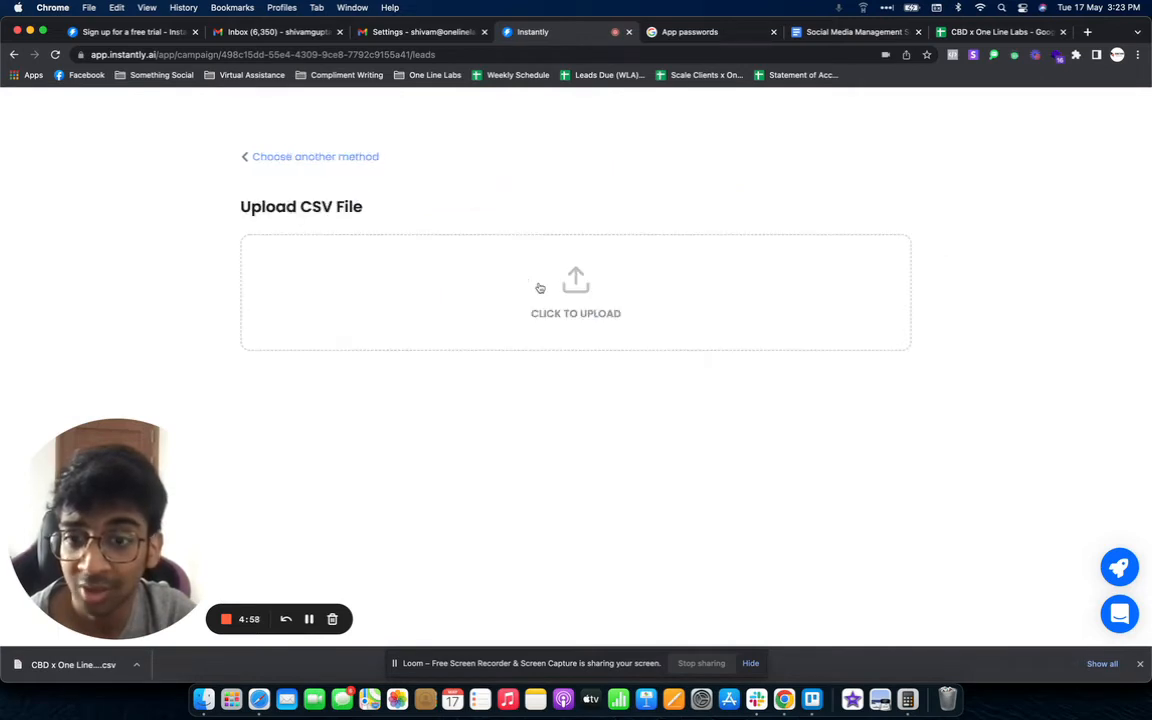
Step: Upload 'CBD x One Line Labs - CBD (1).csv' from the Downloads folder
{"action": "left_click", "coordinate": [575, 292]}
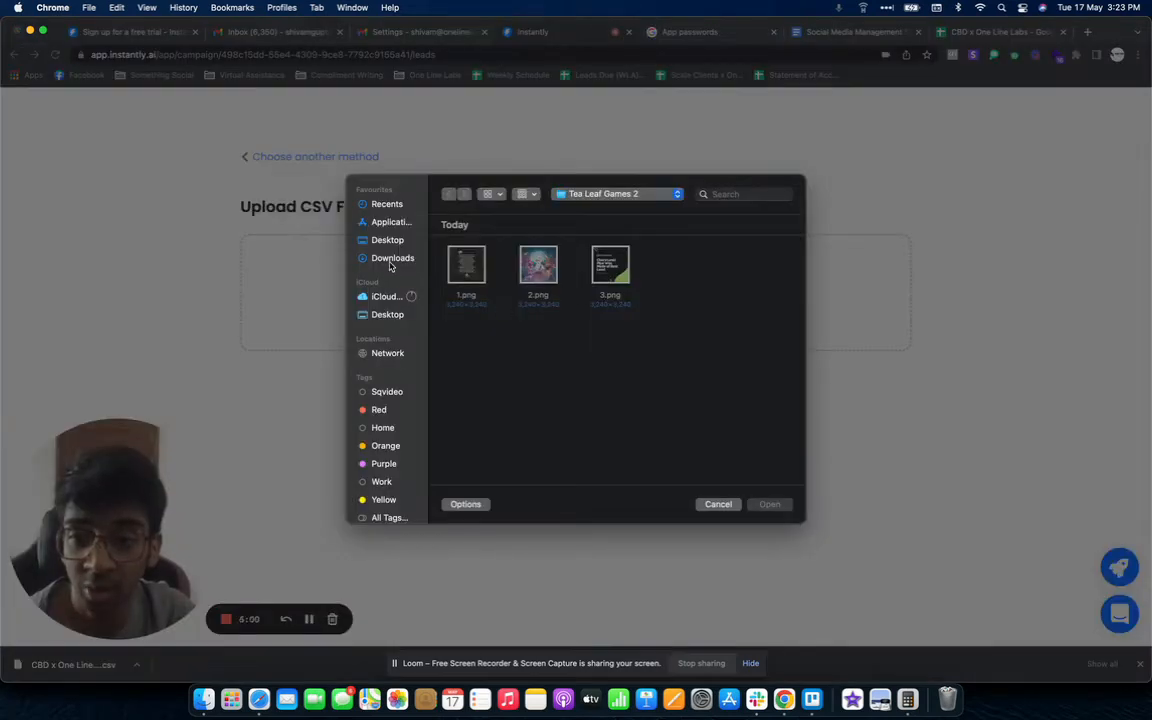
{"action": "left_click", "coordinate": [392, 258]}
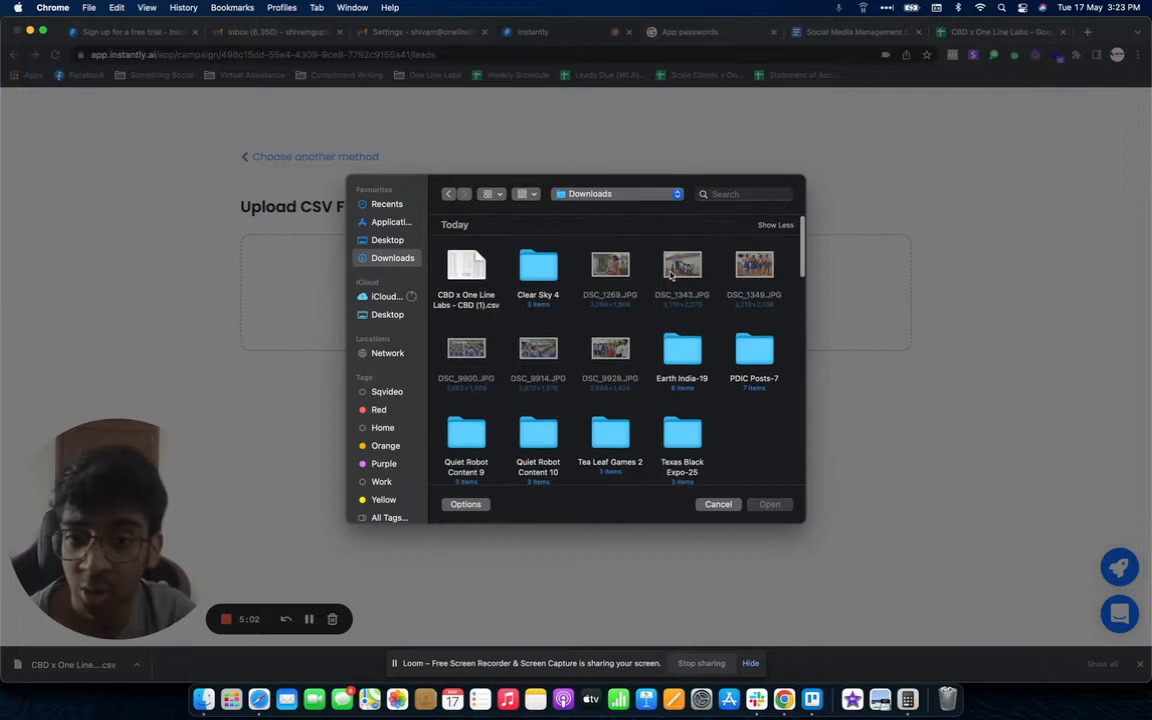
{"action": "left_click", "coordinate": [769, 504]}
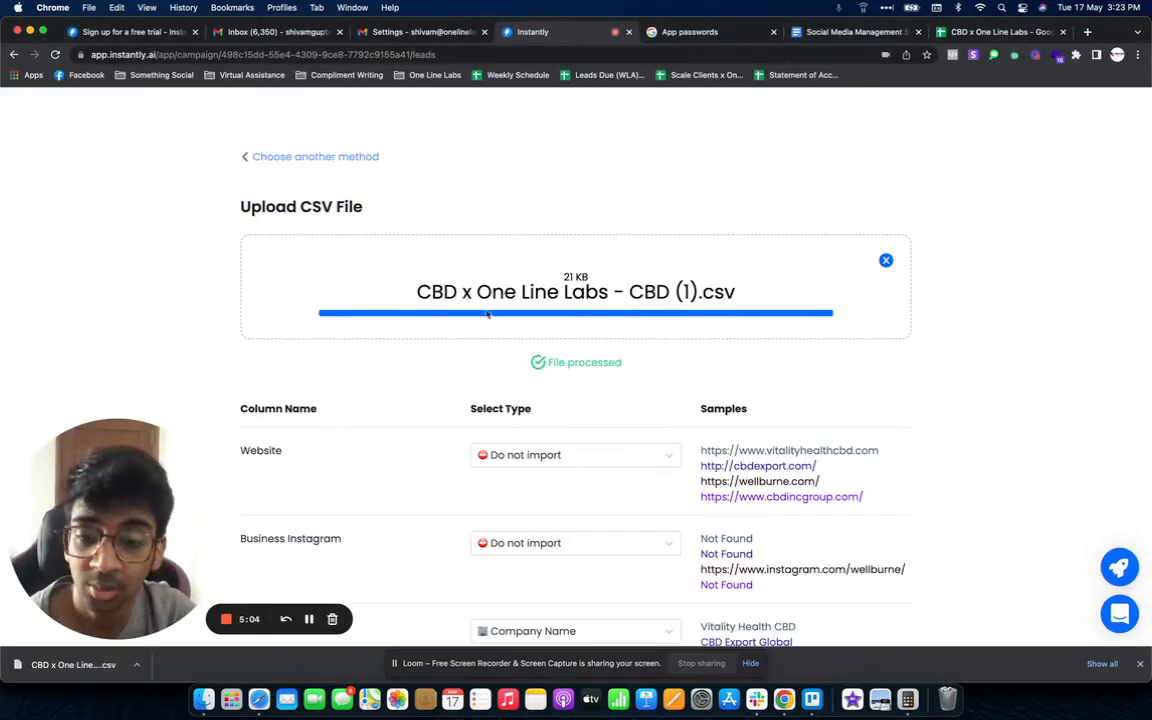
{"action": "scroll", "scroll_direction": "down", "scroll_amount": 3}
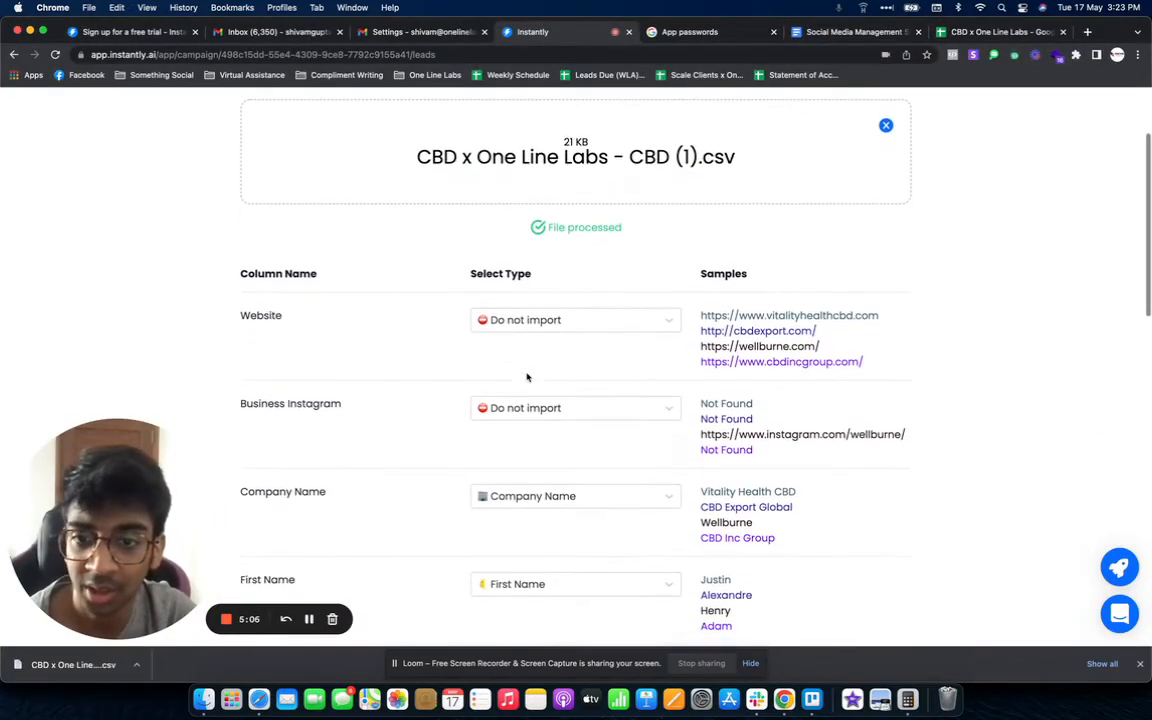
{"action": "left_click", "coordinate": [575, 320]}
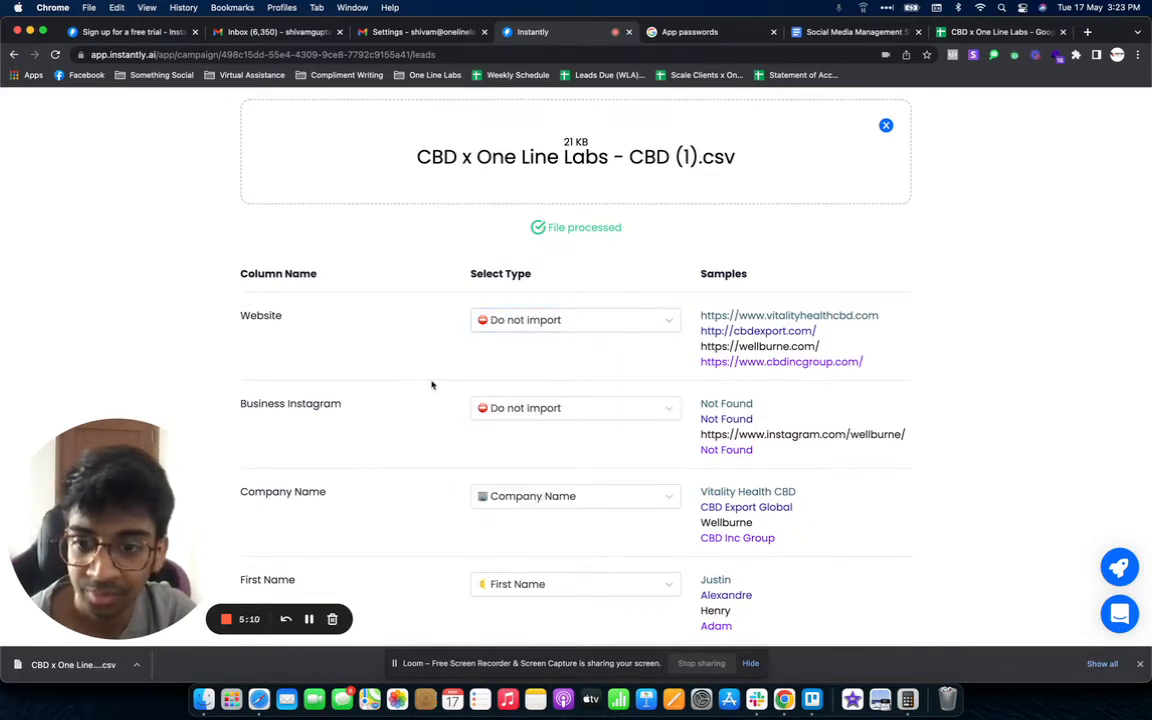
Step: Import the 100 detected rows and confirm uploading the contacts
{"action": "scroll", "scroll_direction": "down", "scroll_amount": 3}
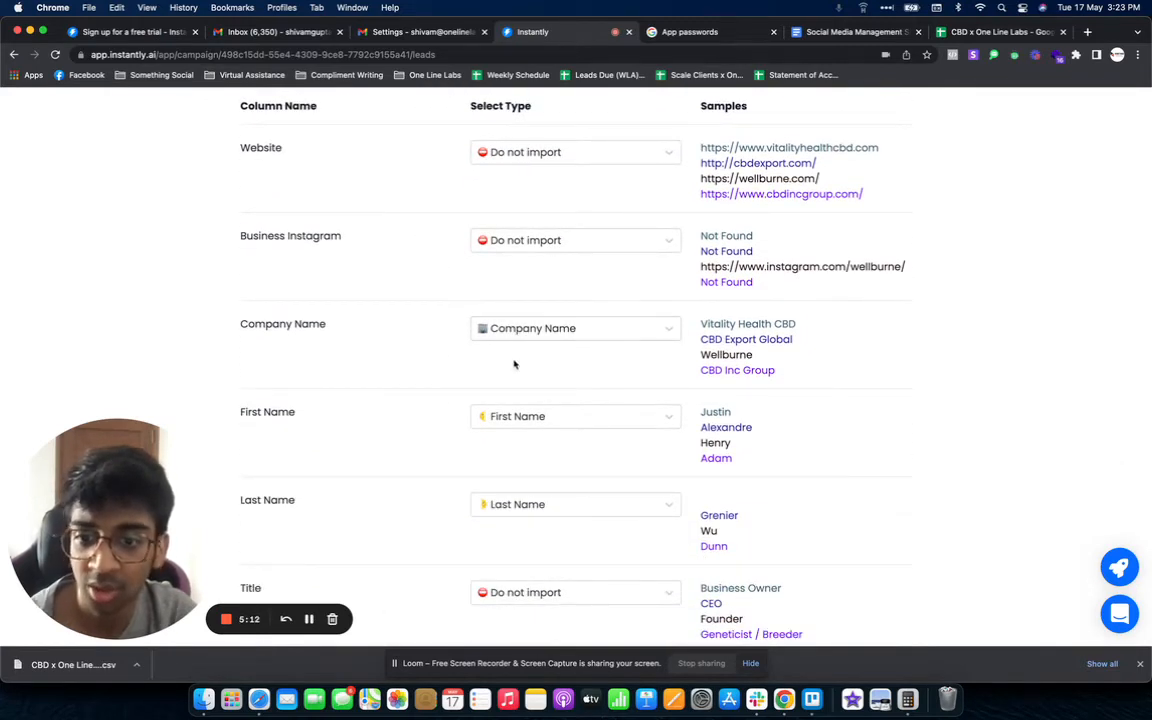
{"action": "scroll", "scroll_direction": "down", "scroll_amount": 3}
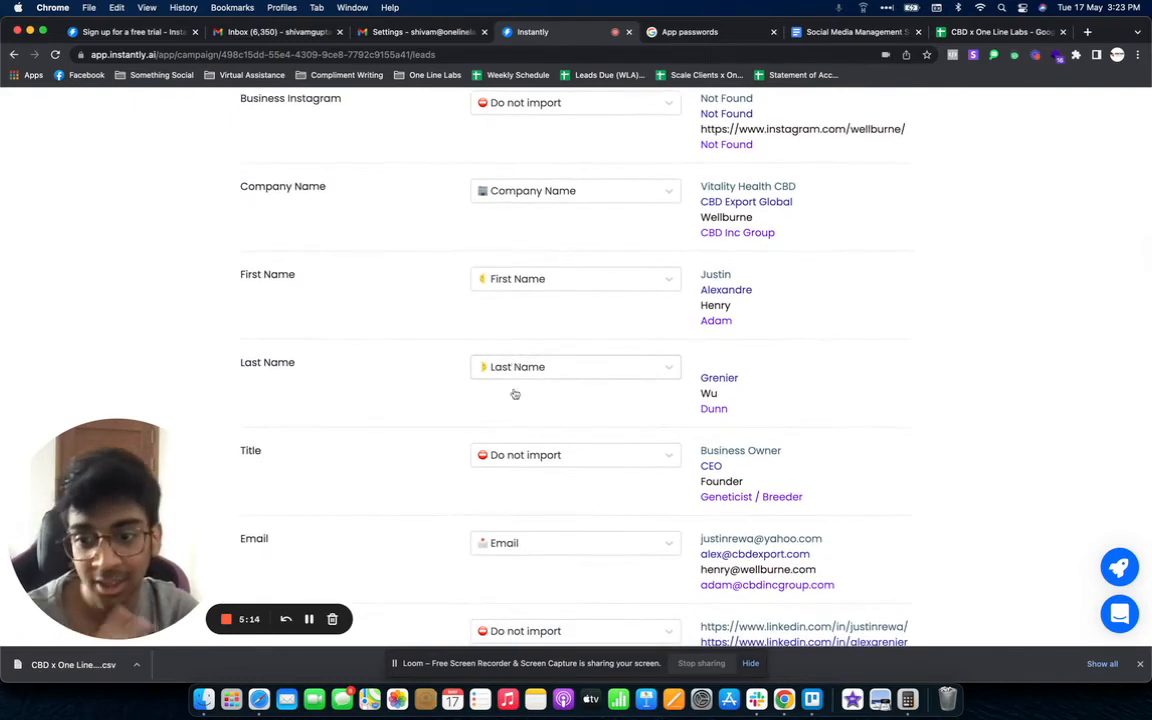
{"action": "scroll", "scroll_direction": "down", "scroll_amount": 3}
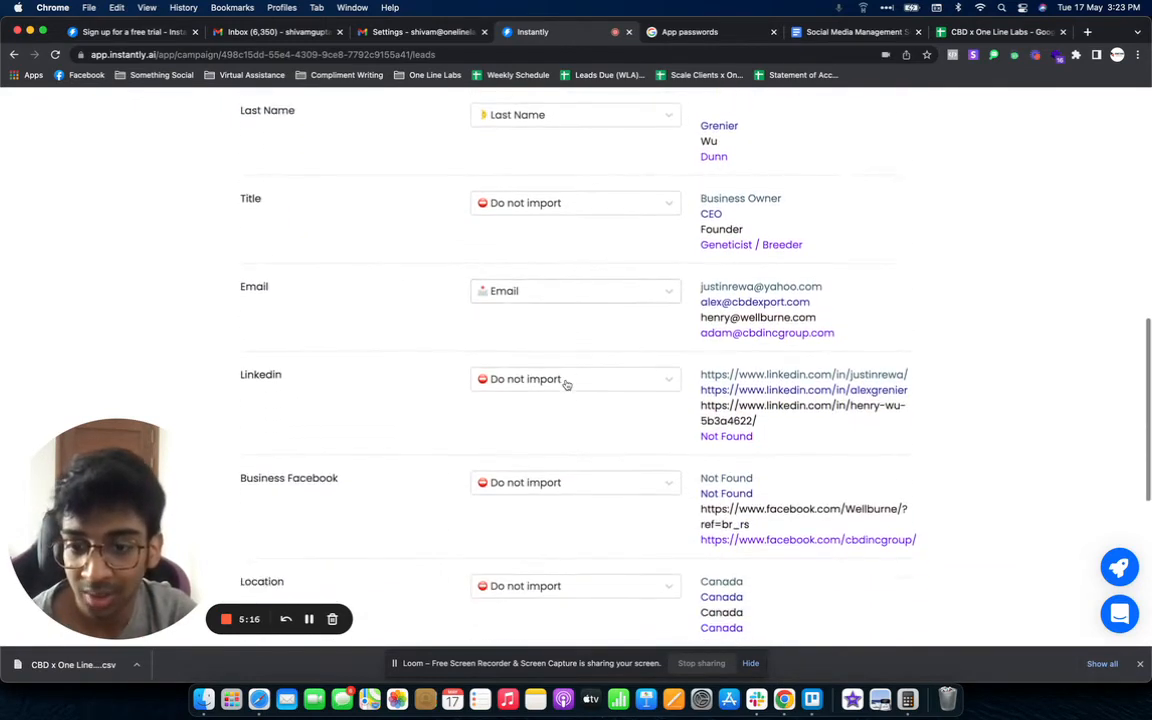
{"action": "scroll", "scroll_direction": "down", "scroll_amount": 3}
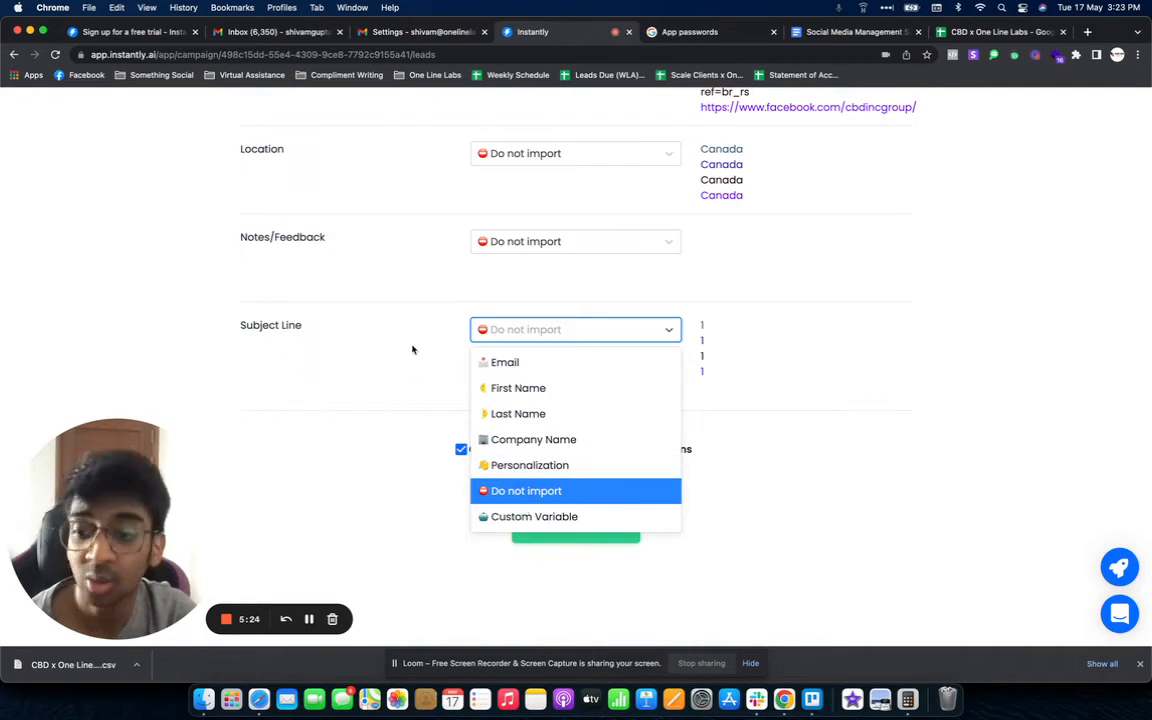
{"action": "left_click", "coordinate": [526, 490]}
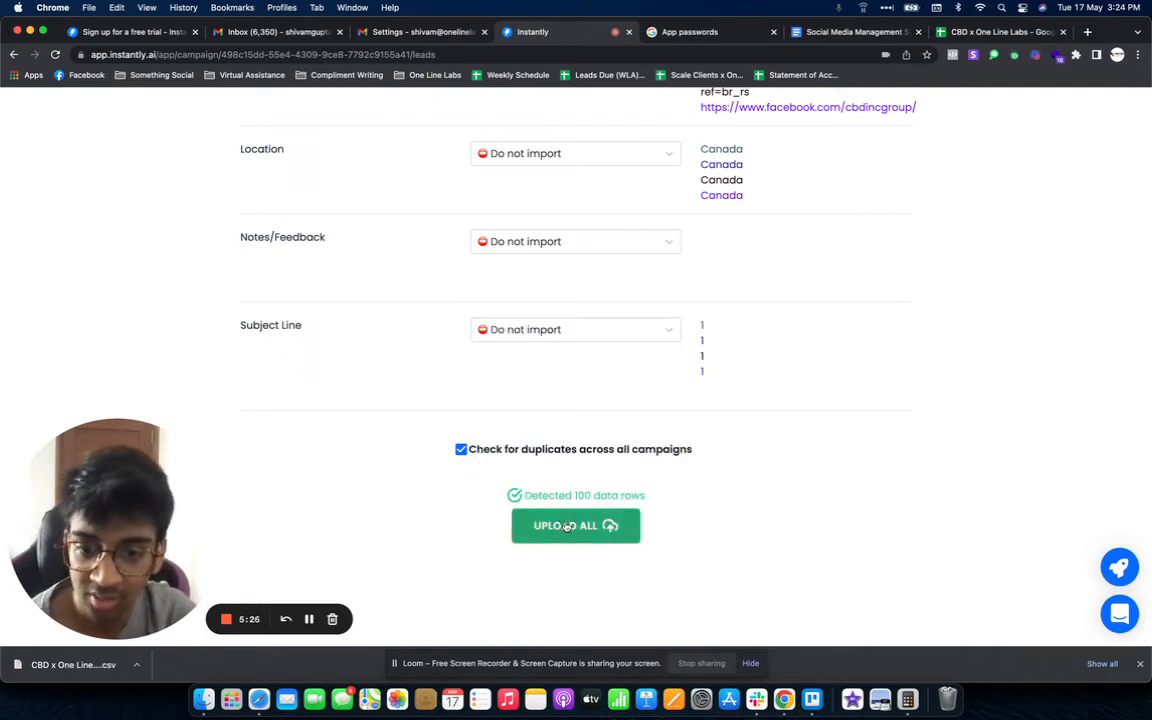
{"action": "left_click", "coordinate": [575, 525]}
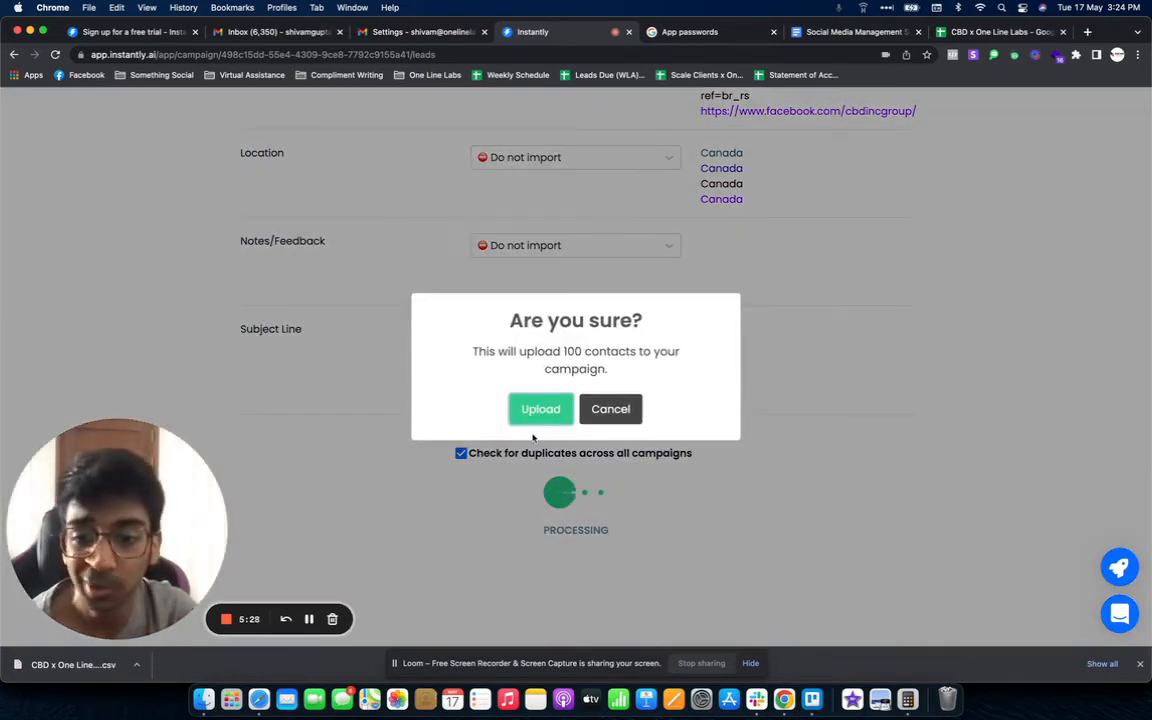
{"action": "left_click", "coordinate": [540, 408]}
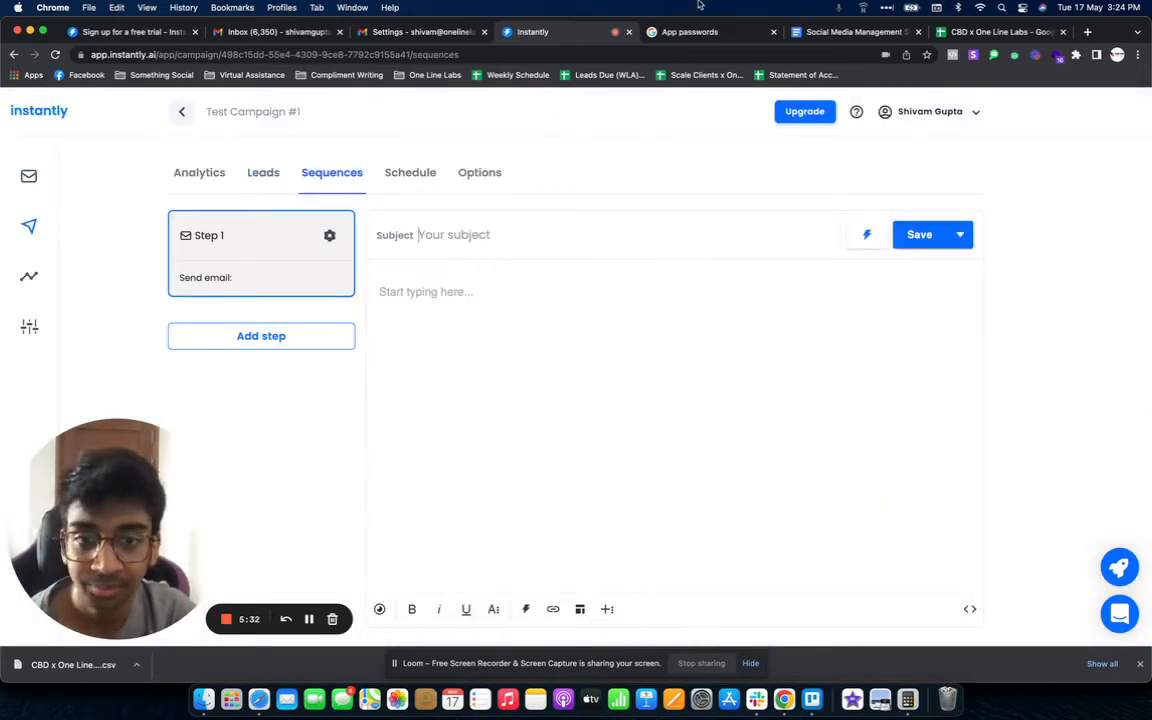
Step: Give Step 1 the subject 'Really impressed with {{companyName}}' and paste Email #1 as its body
{"action": "left_click", "coordinate": [1000, 31]}
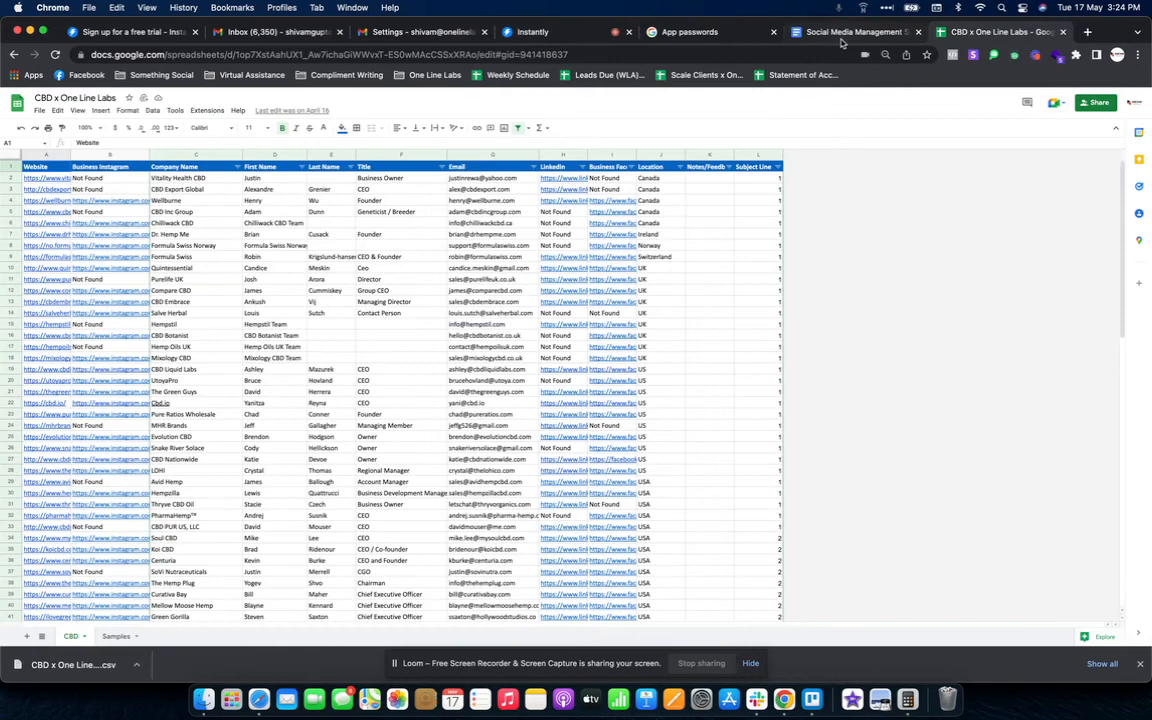
{"action": "left_click", "coordinate": [853, 31]}
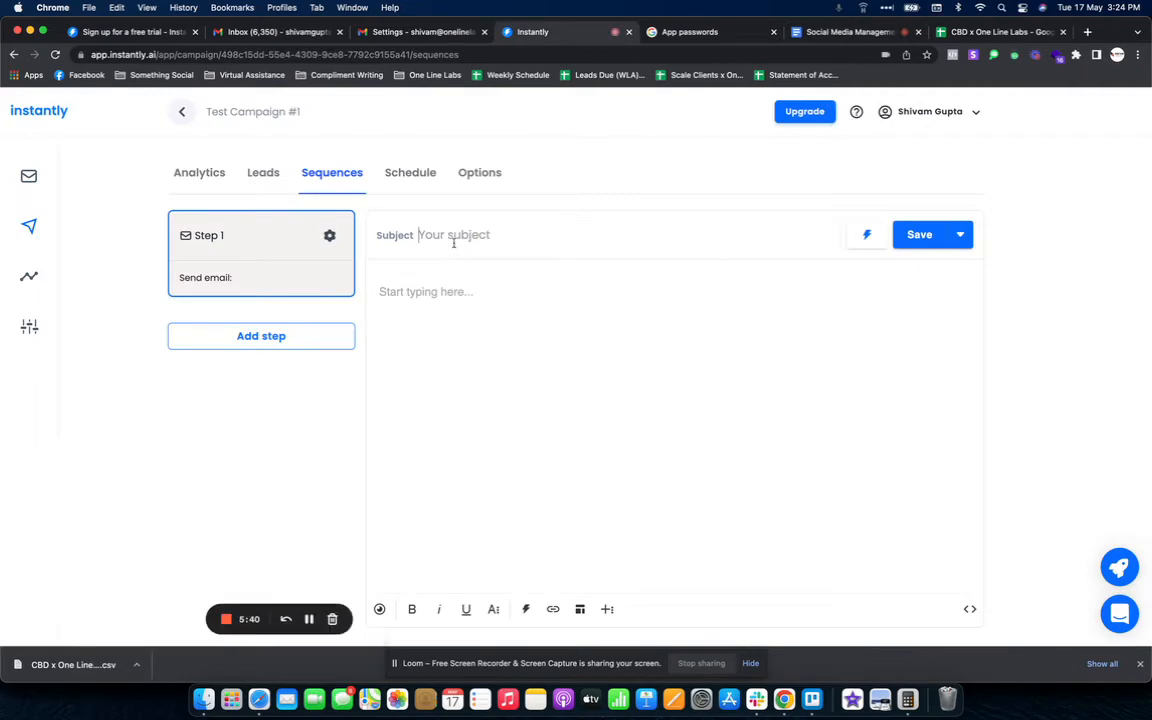
{"action": "type", "text": "Really impressed with {{companyName}}"}
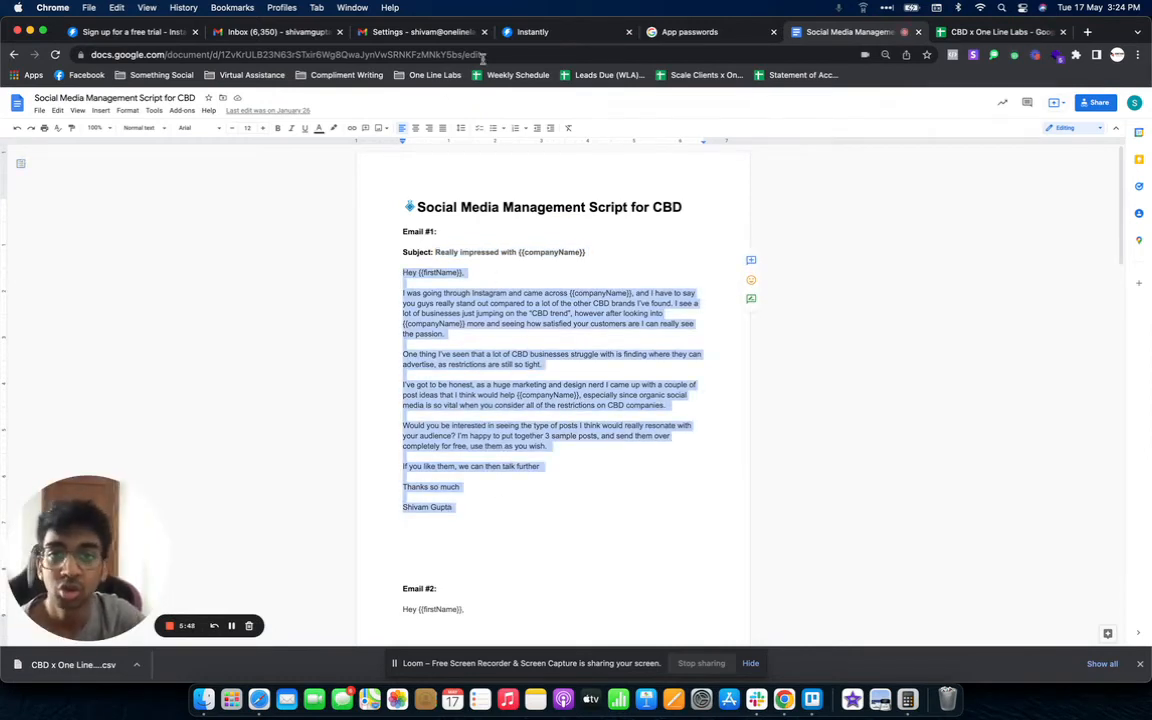
{"action": "left_click", "coordinate": [560, 31]}
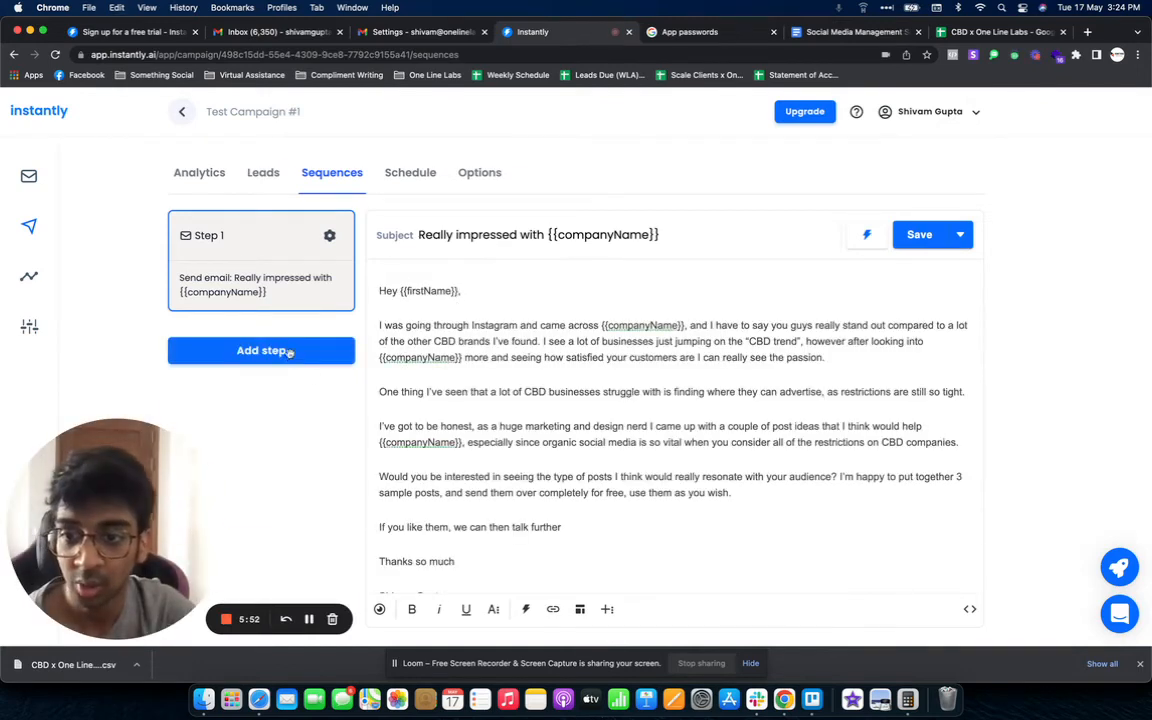
Step: Add Step 2 with Email #2 copied from the script, and preview the email
{"action": "left_click", "coordinate": [261, 350]}
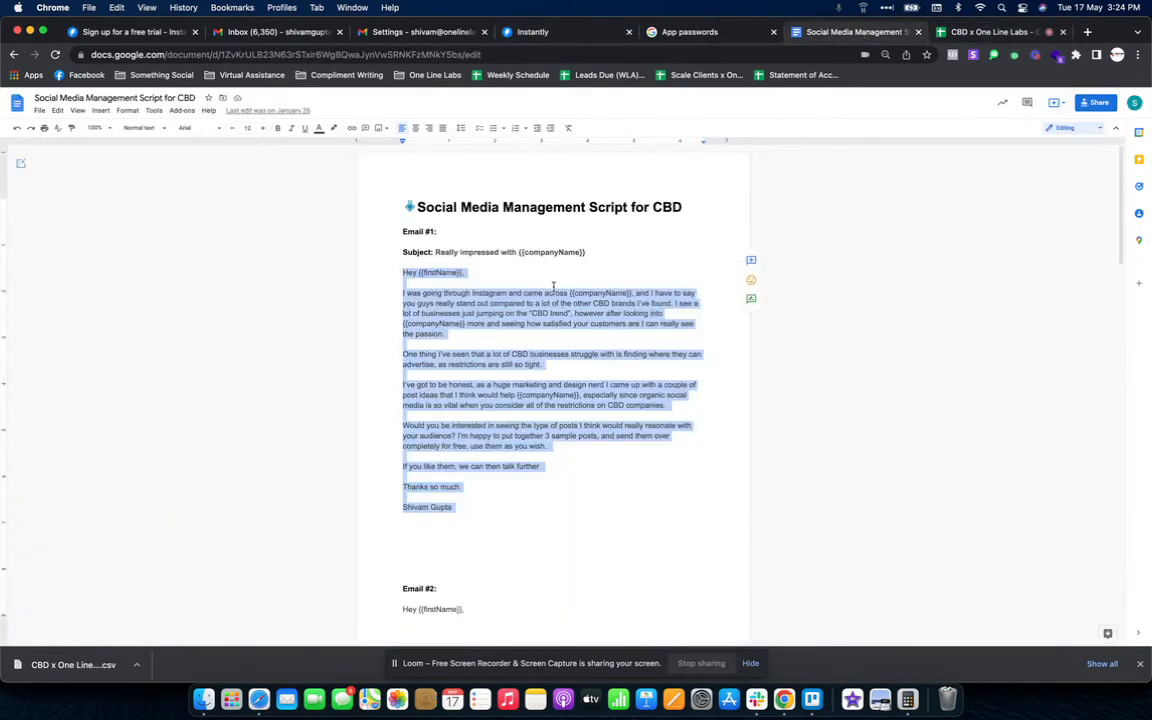
{"action": "scroll", "scroll_direction": "down", "scroll_amount": 3}
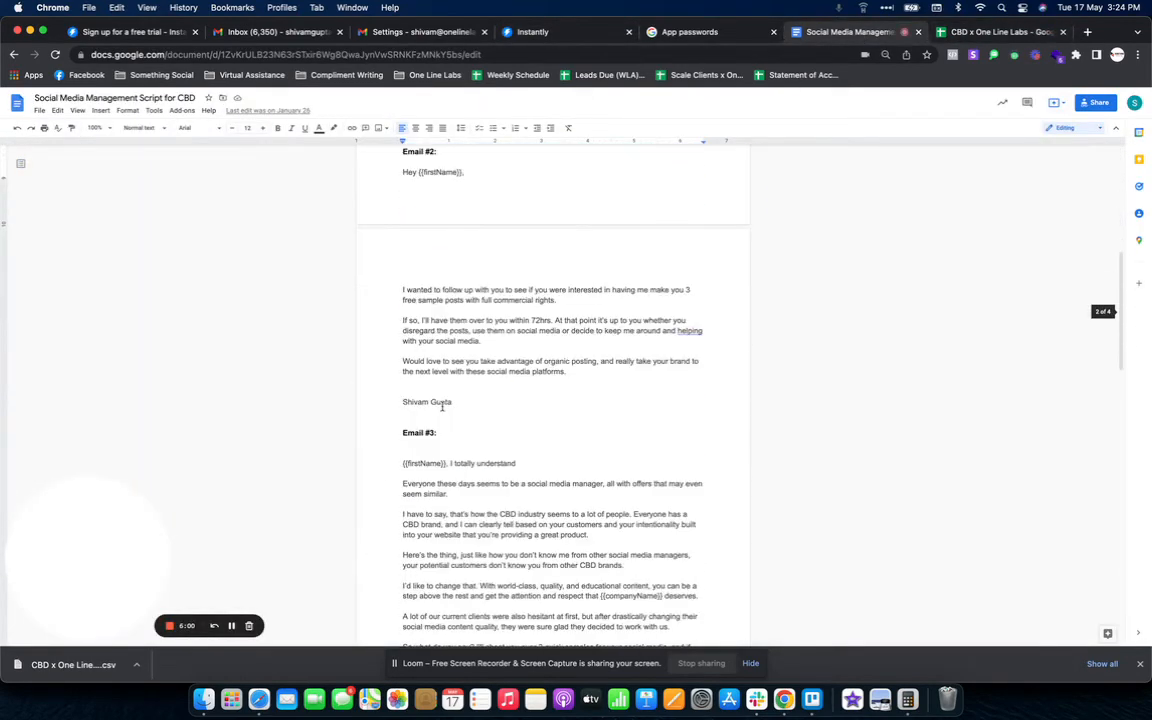
{"action": "left_click_drag", "start_coordinate": [403, 171], "coordinate": [451, 401]}
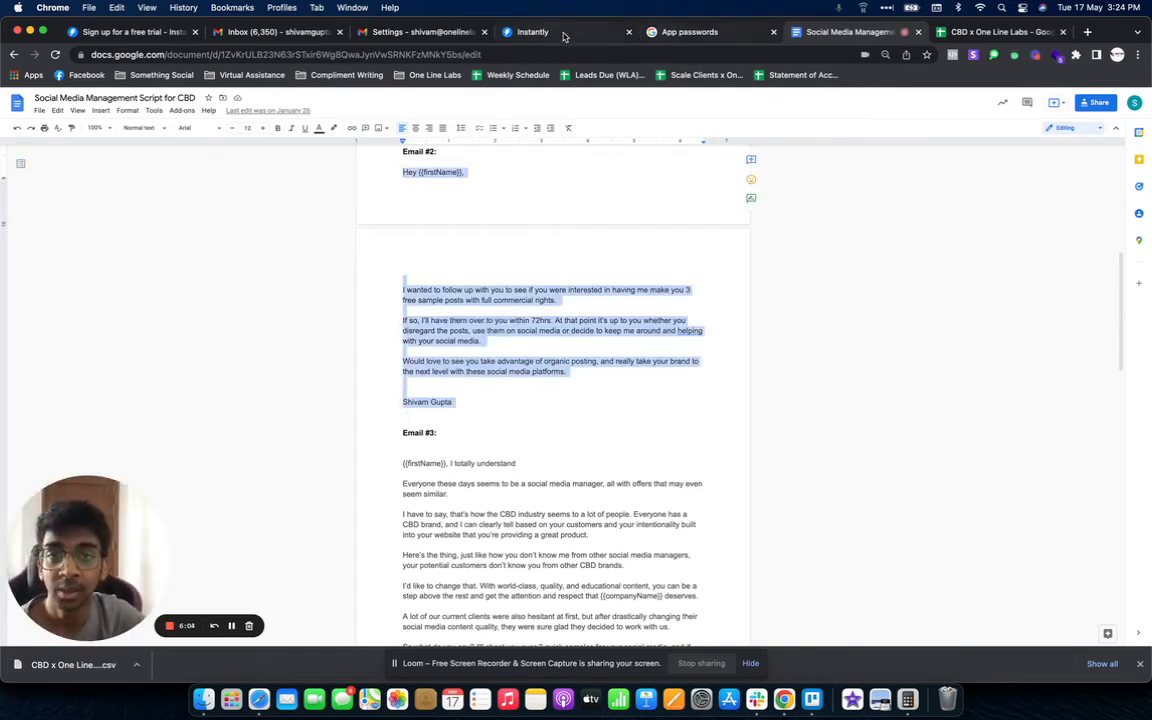
{"action": "left_click", "coordinate": [531, 31]}
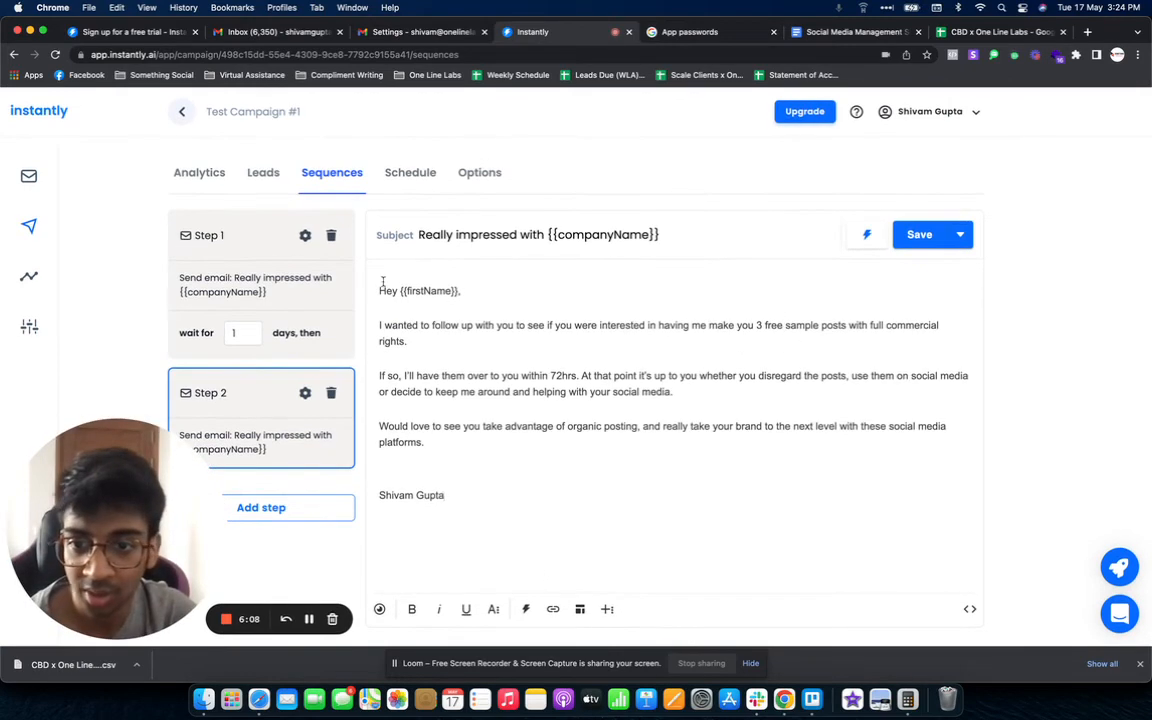
{"action": "mouse_move", "coordinate": [379, 609]}
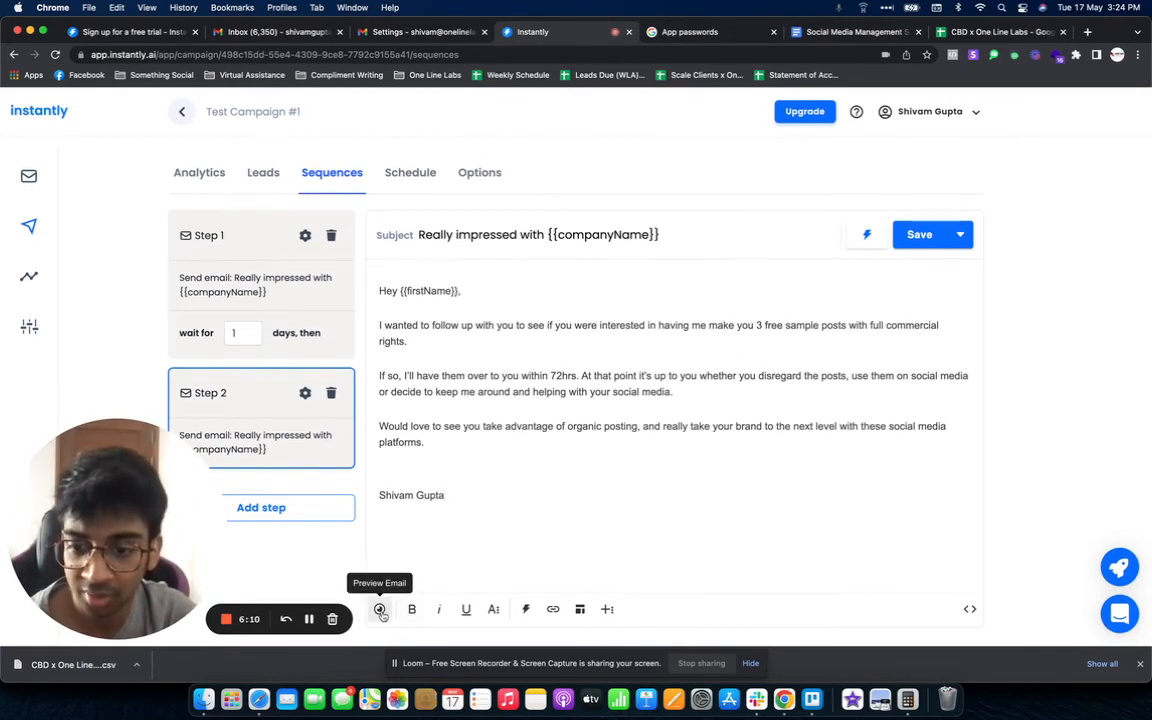
{"action": "left_click", "coordinate": [379, 609]}
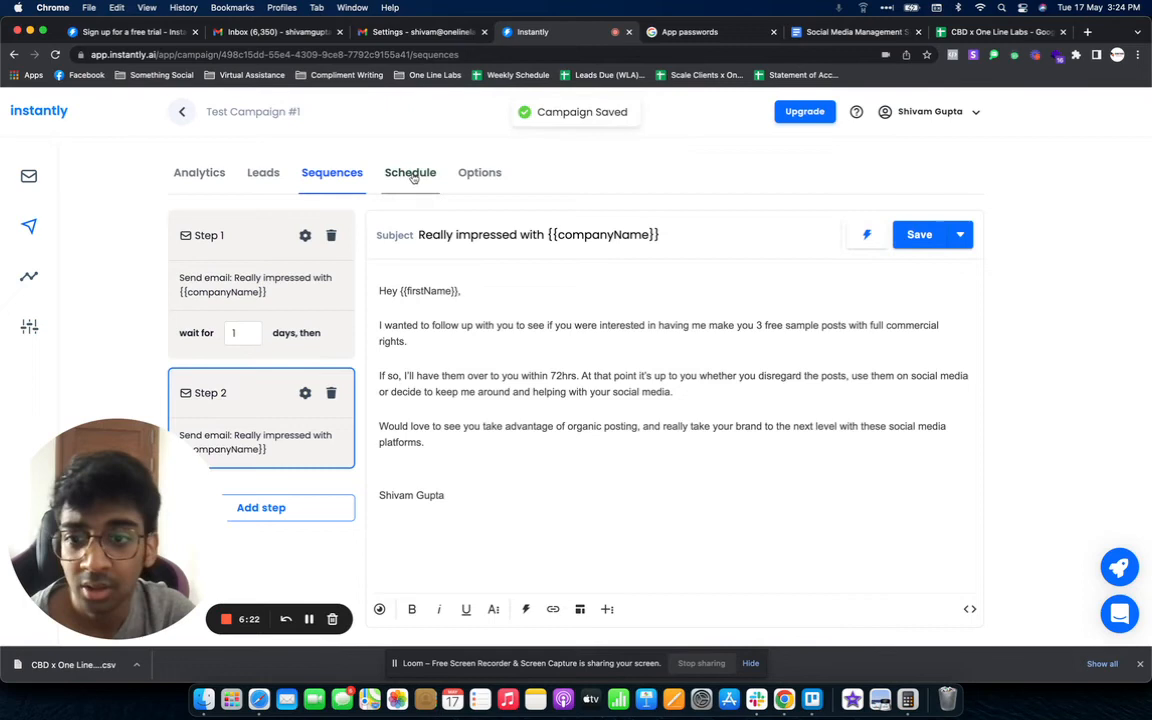
Step: Confirm leaving the sequence and save the Mon–Fri, all-day Eastern Time schedule
{"action": "left_click", "coordinate": [410, 172]}
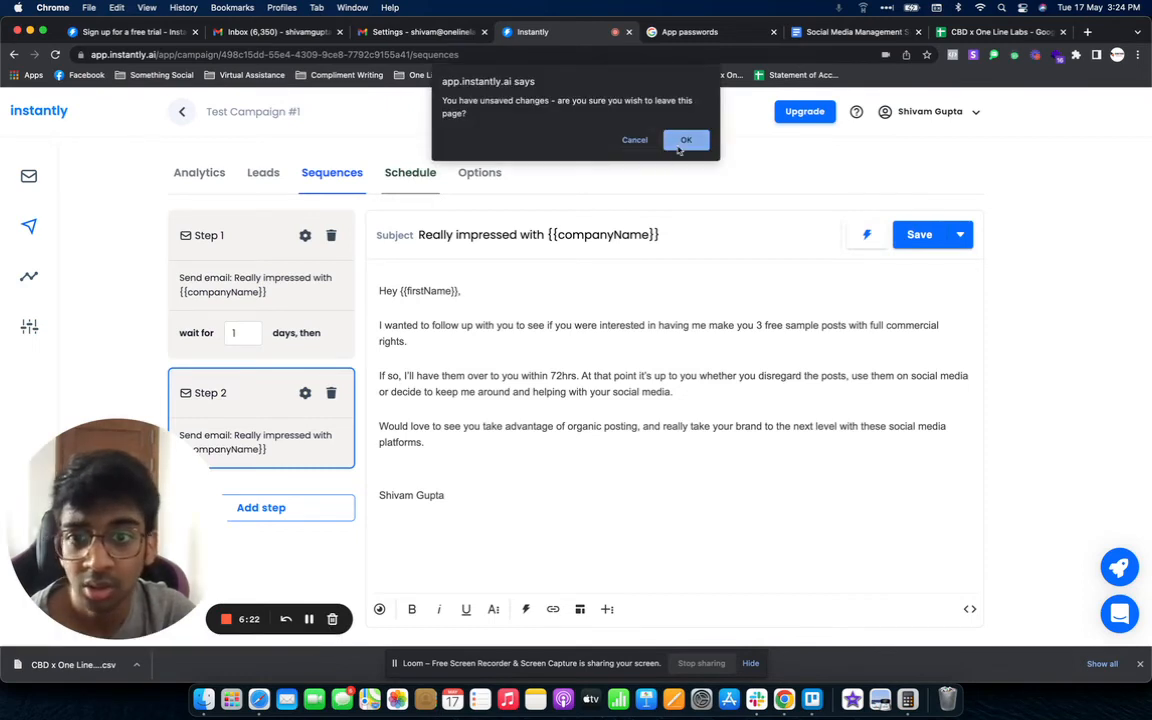
{"action": "left_click", "coordinate": [686, 139]}
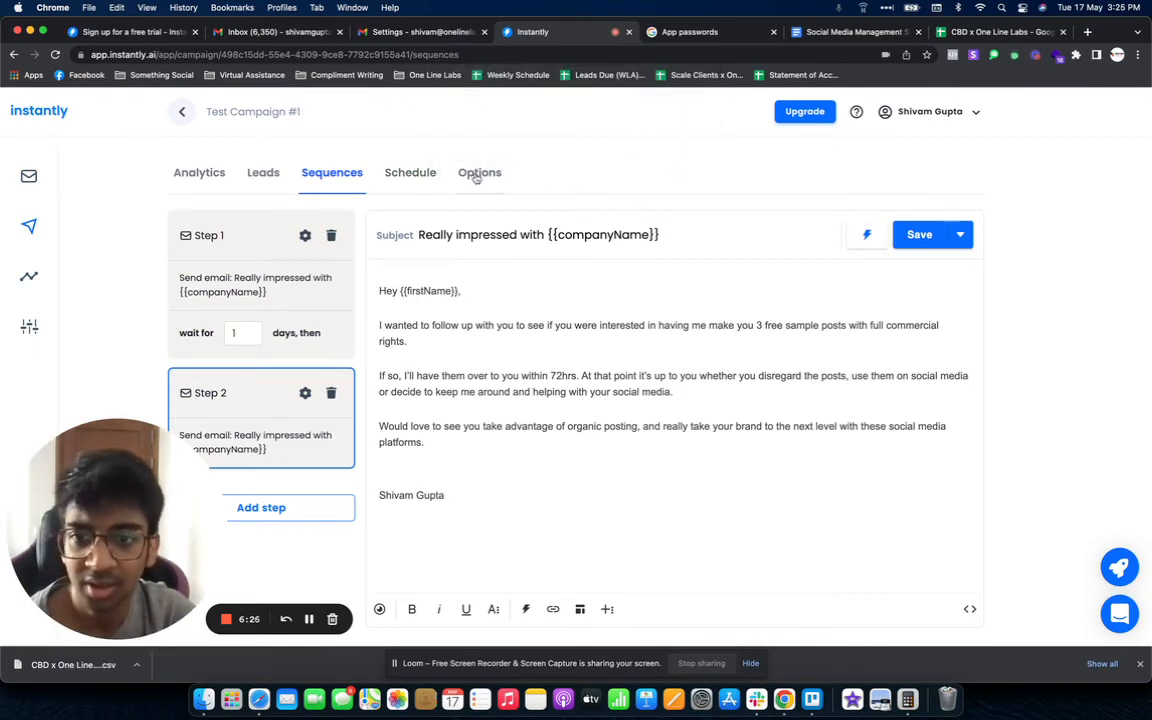
{"action": "left_click", "coordinate": [410, 172]}
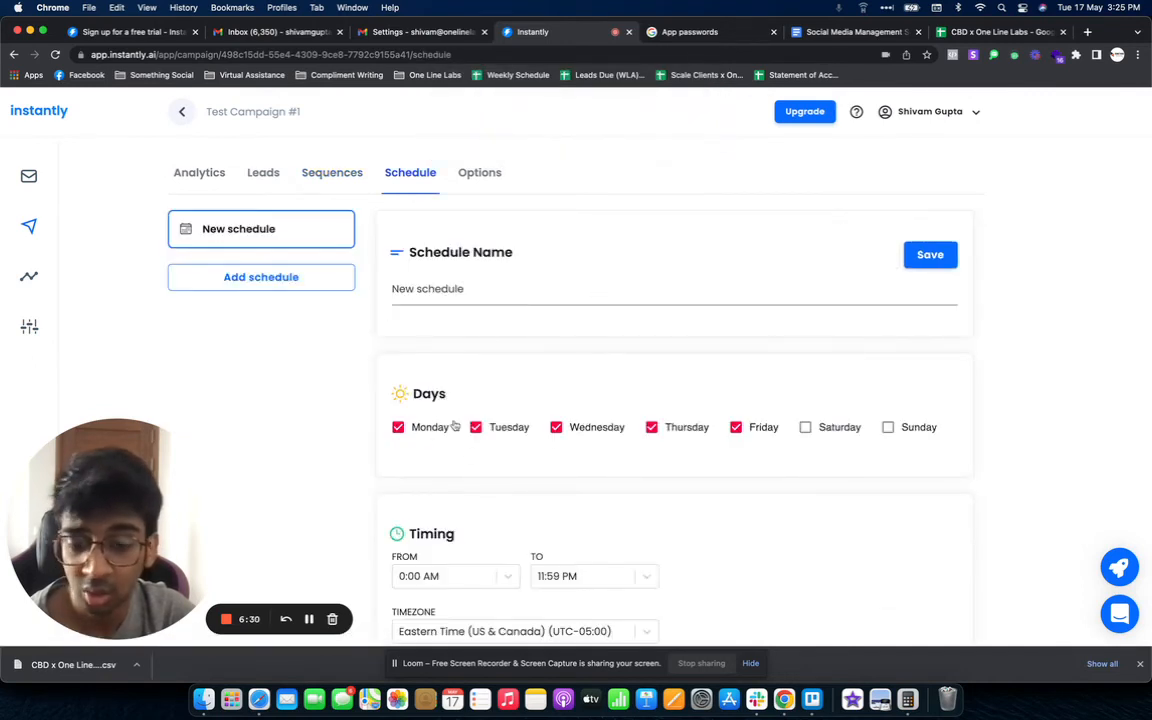
{"action": "scroll", "scroll_direction": "down", "scroll_amount": 3}
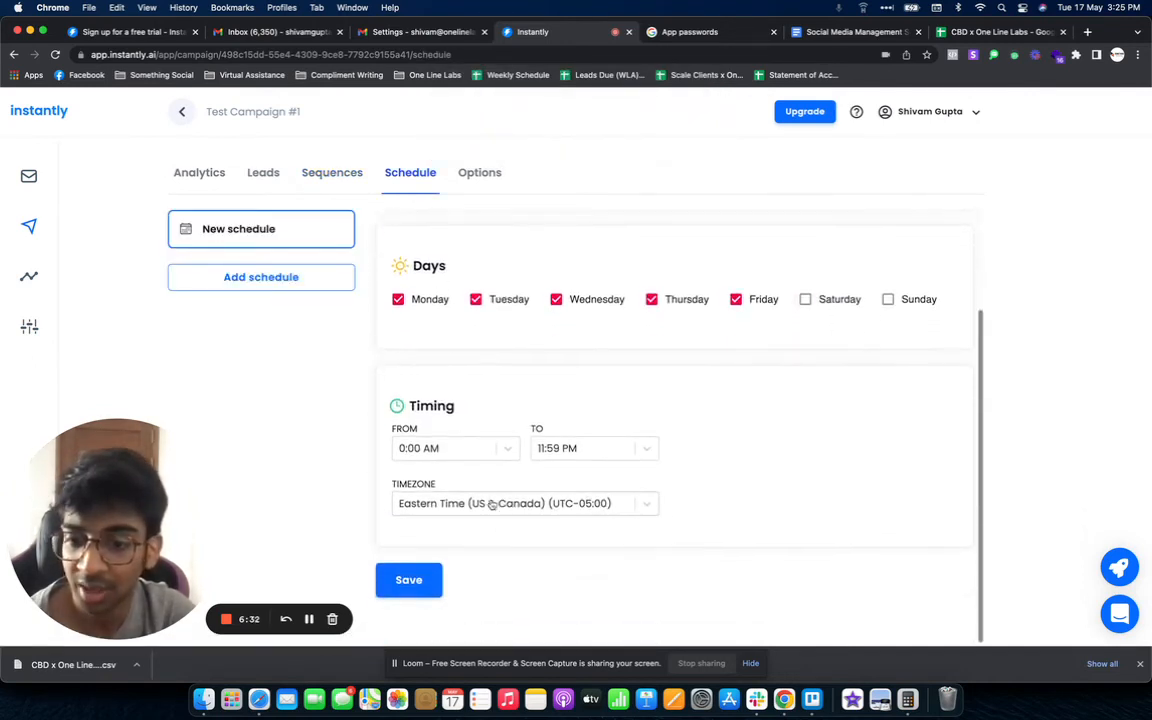
{"action": "left_click", "coordinate": [408, 580]}
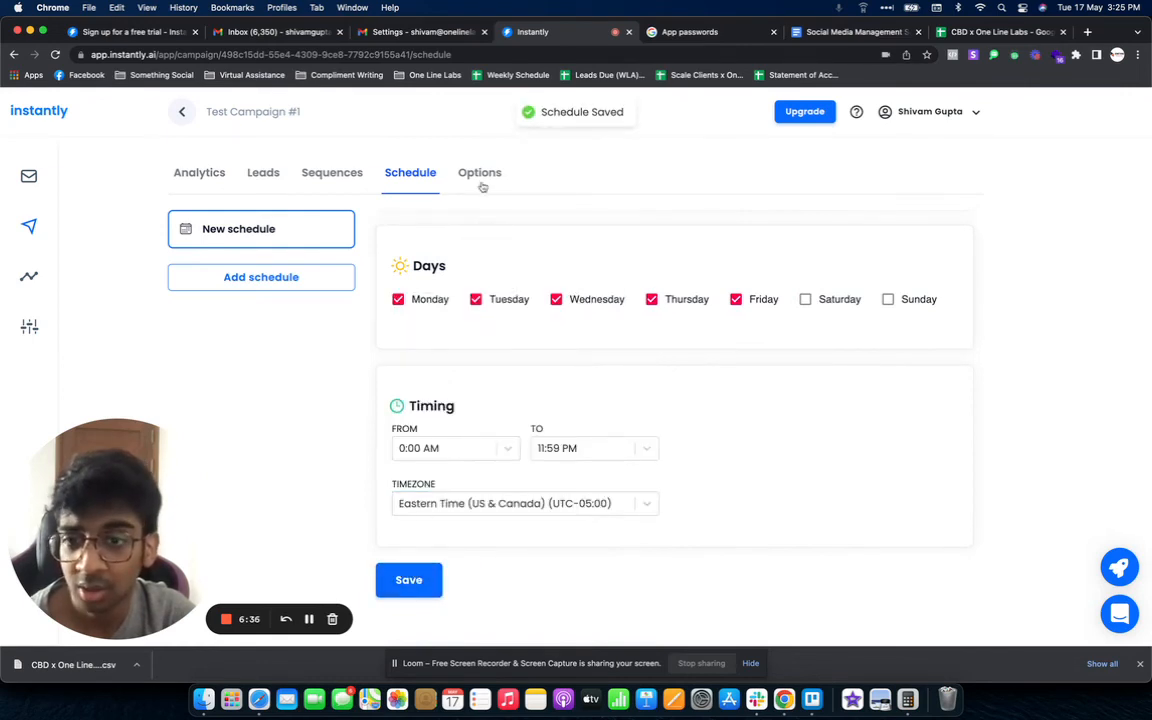
{"action": "left_click", "coordinate": [479, 172]}
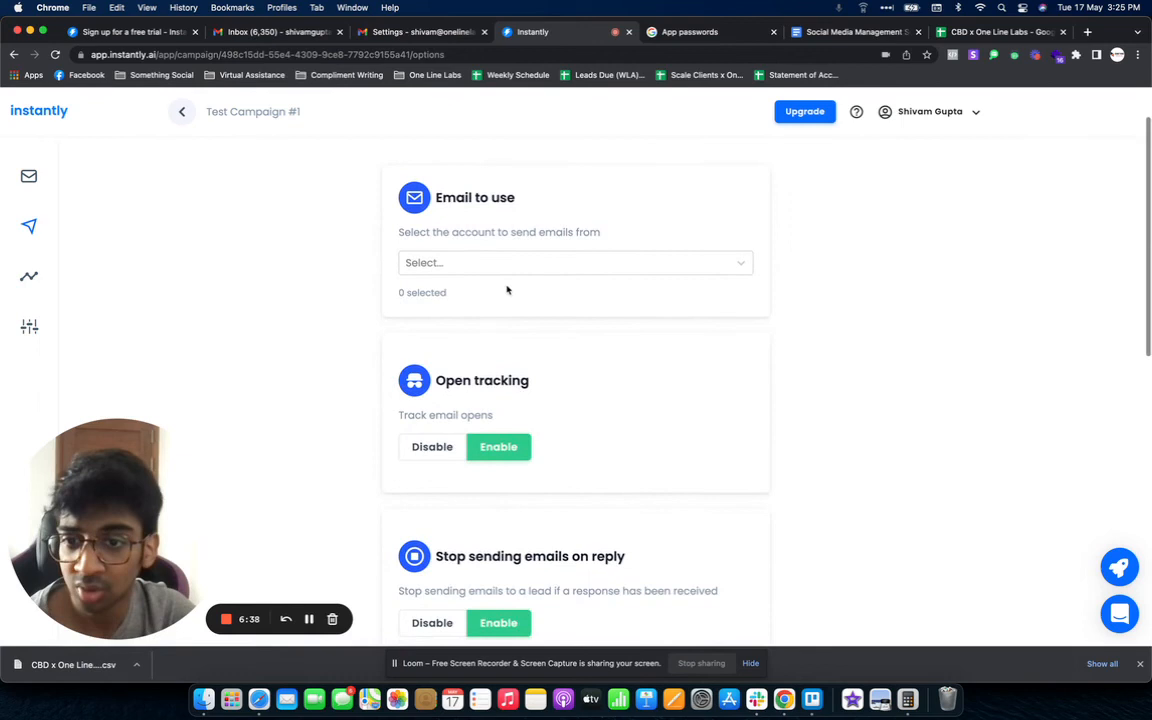
Step: Send from the connected account with a daily sending limit of 25, and save
{"action": "left_click", "coordinate": [575, 262]}
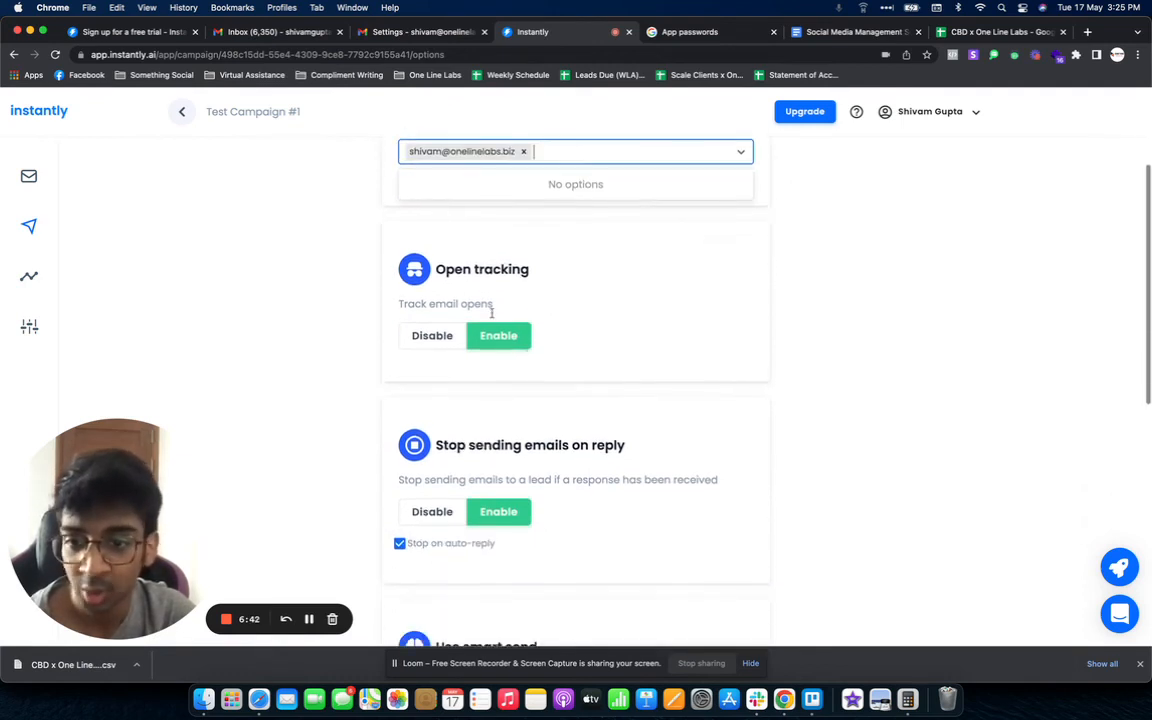
{"action": "scroll", "scroll_direction": "down", "scroll_amount": 3}
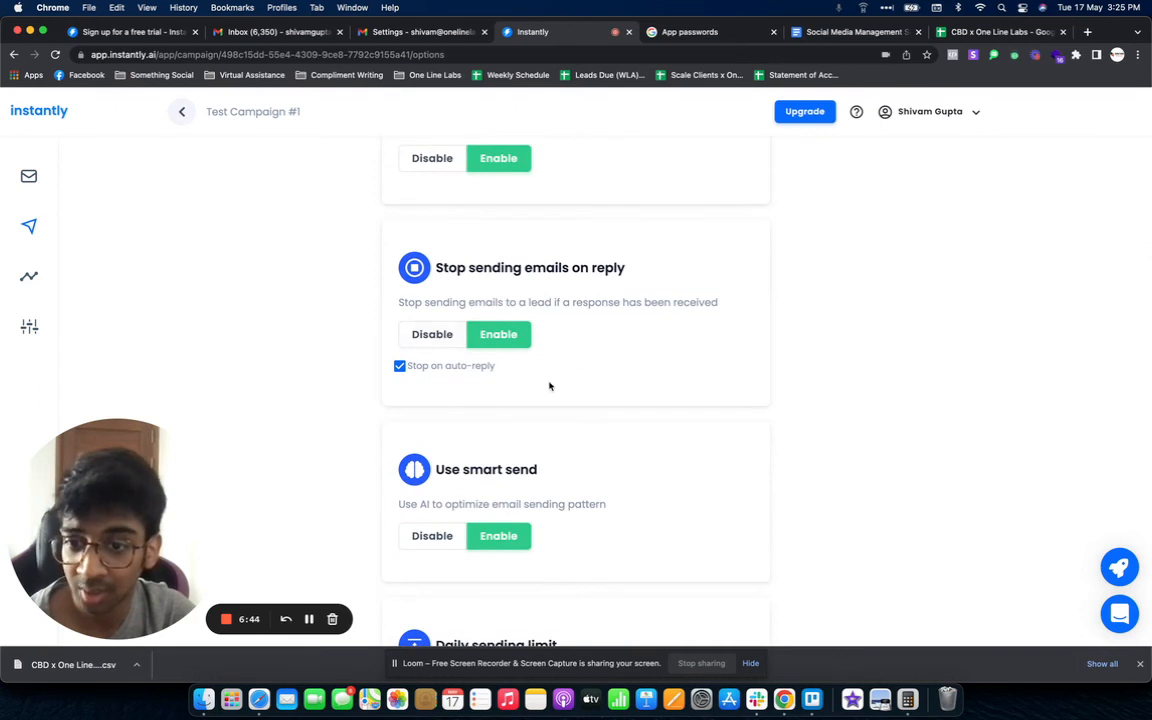
{"action": "scroll", "scroll_direction": "down", "scroll_amount": 3}
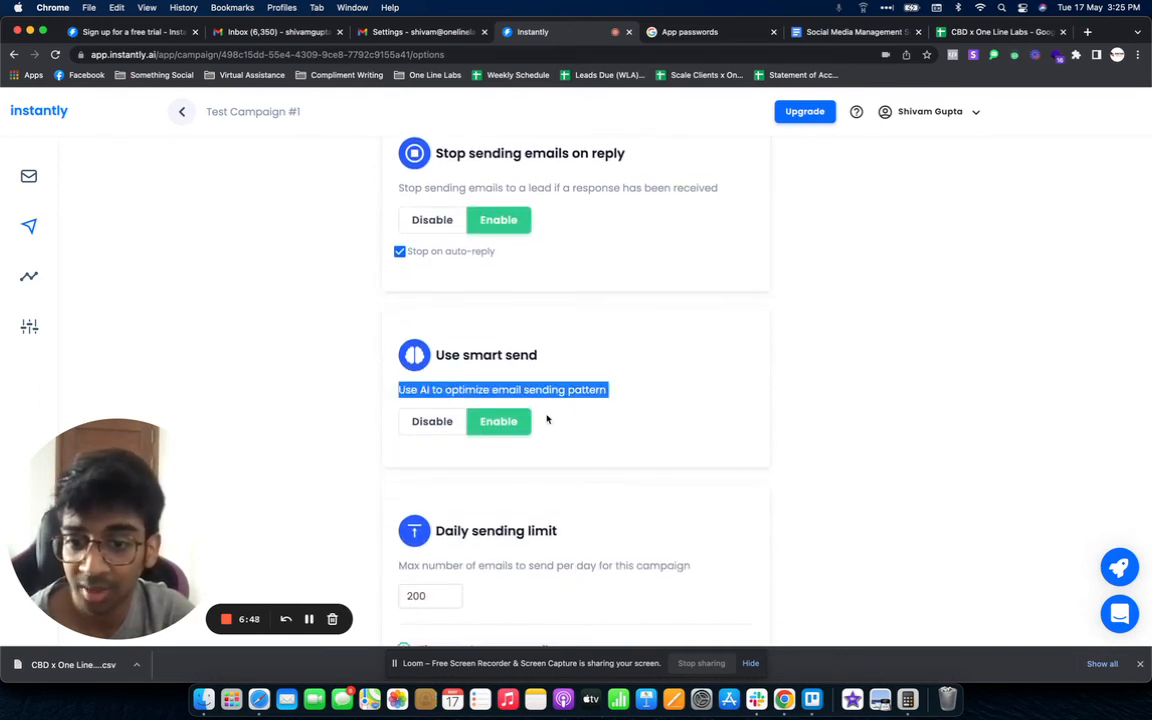
{"action": "scroll", "scroll_direction": "down", "scroll_amount": 3}
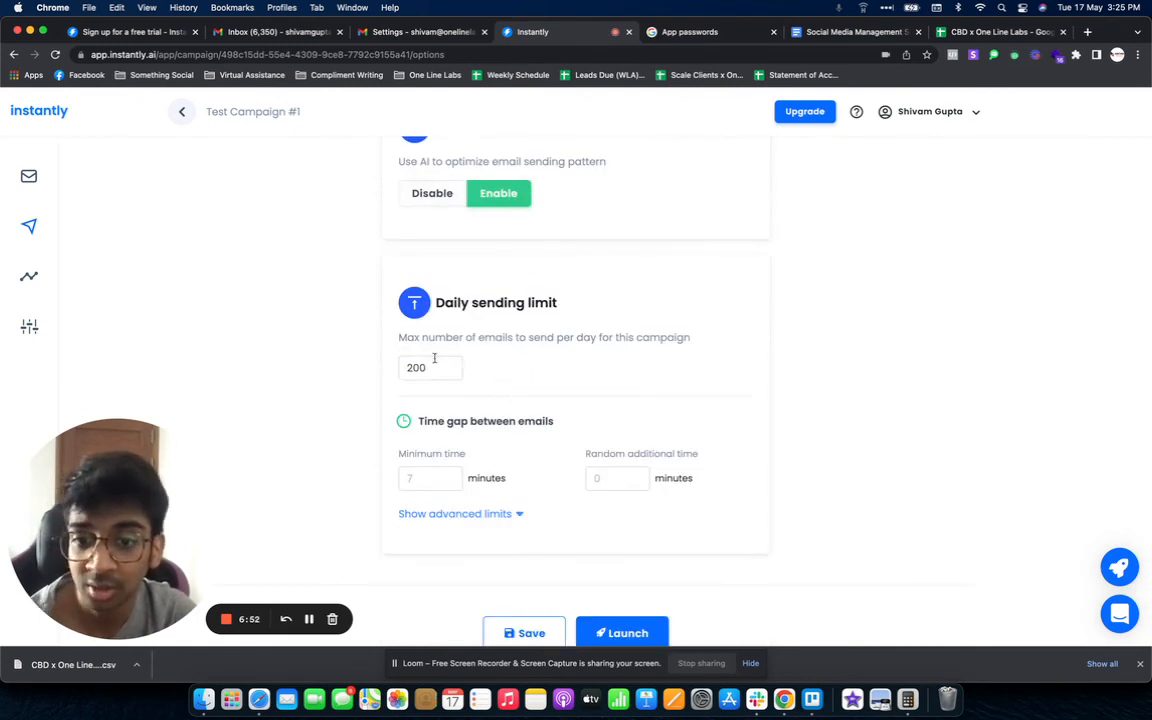
{"action": "type", "text": "25"}
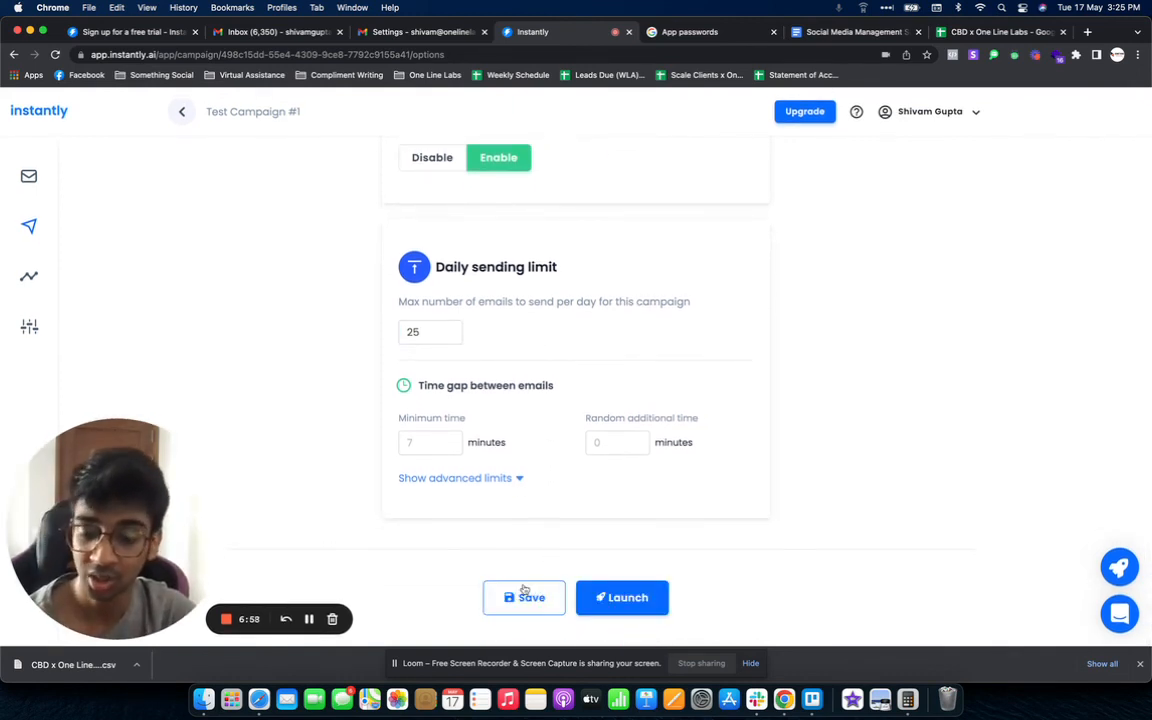
{"action": "left_click", "coordinate": [524, 597]}
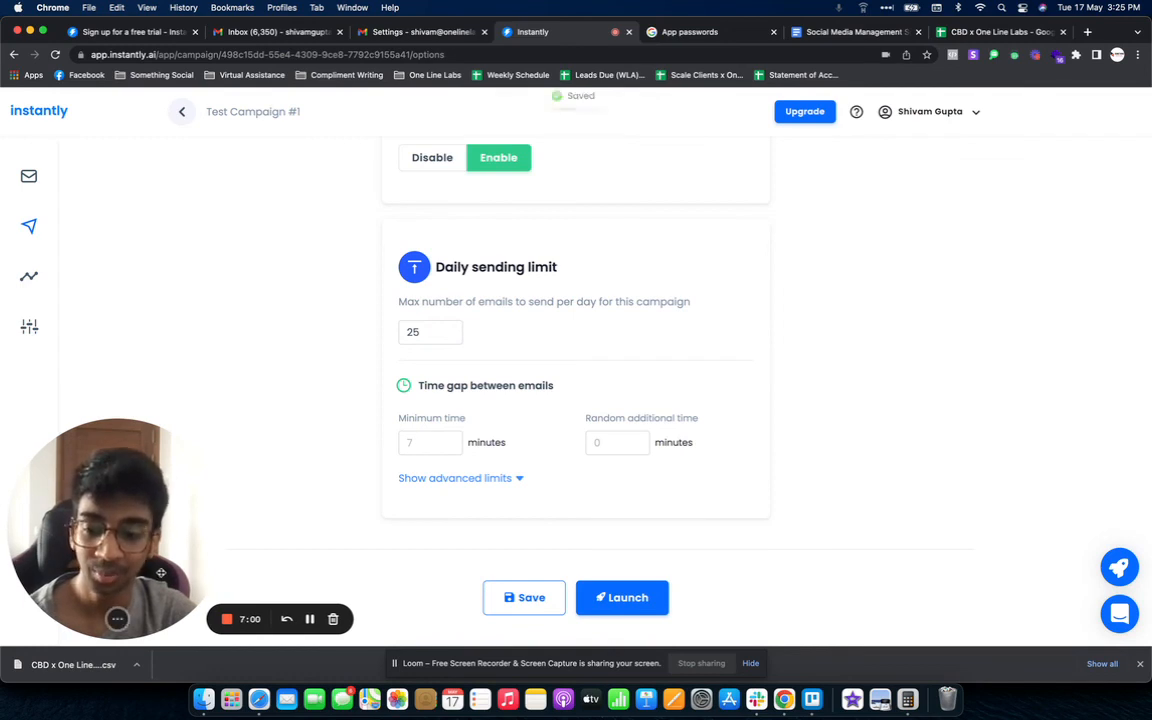